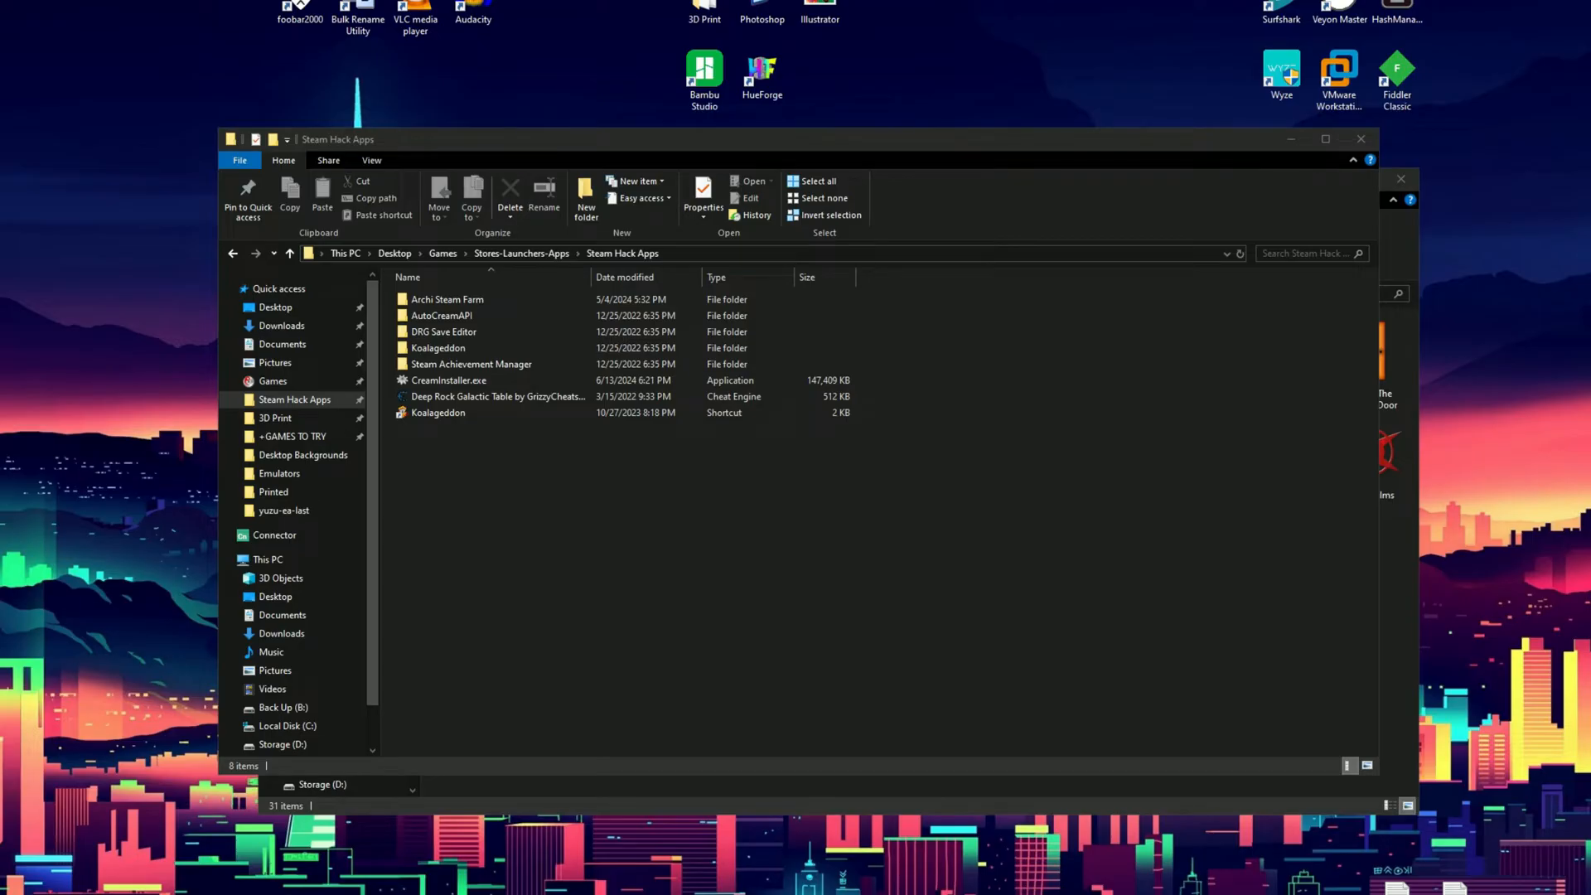
Launch CreamInstaller.exe and scan only Deep Rock Galactic.
left_click(449, 380)
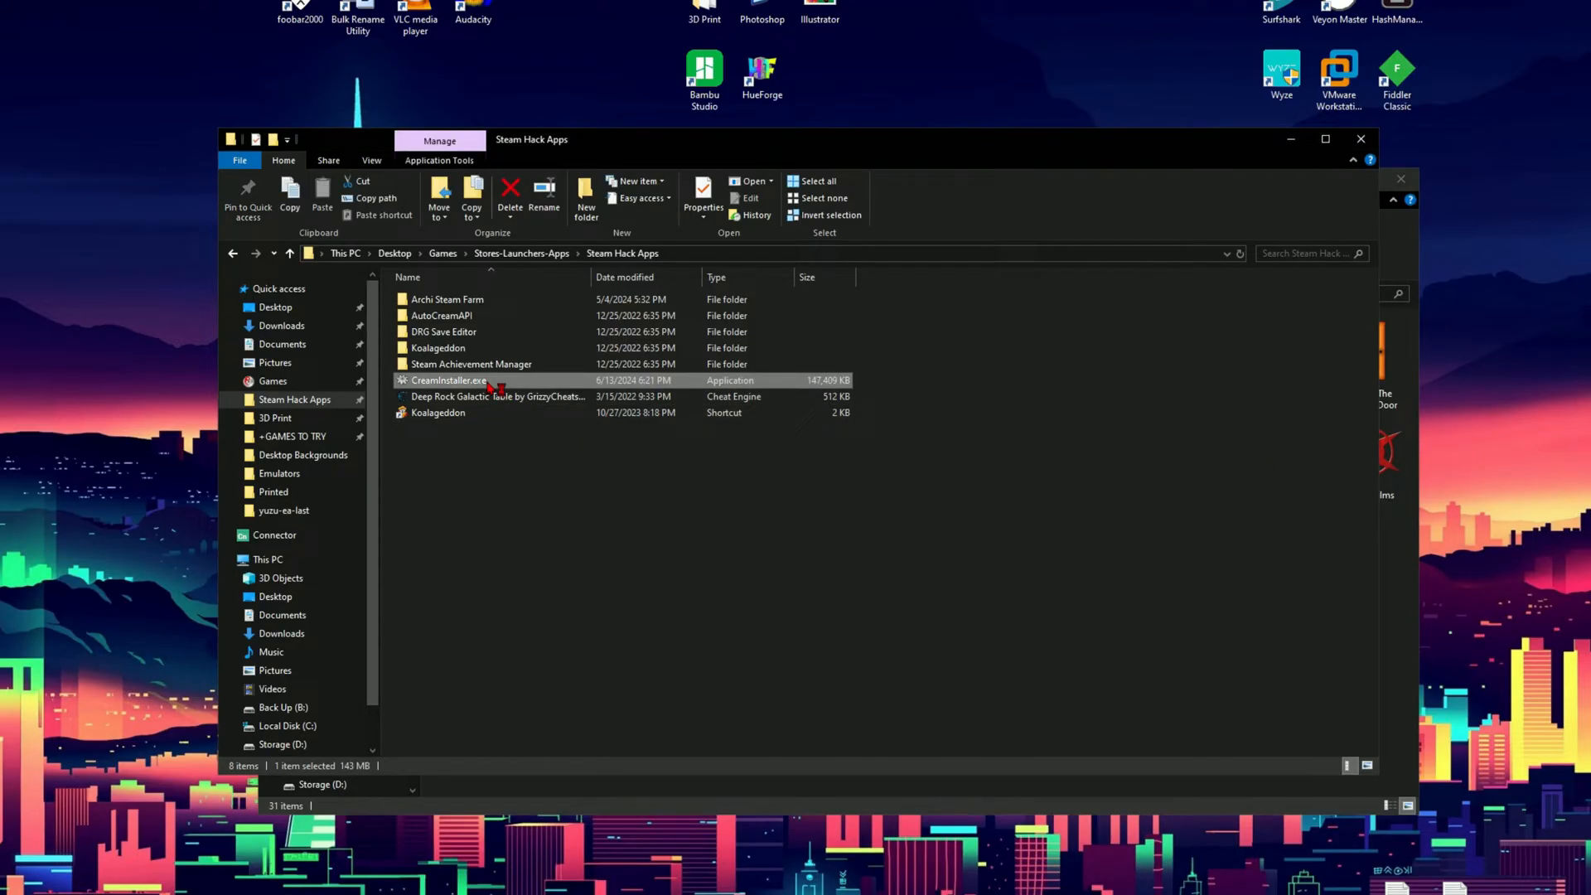
double_click(450, 382)
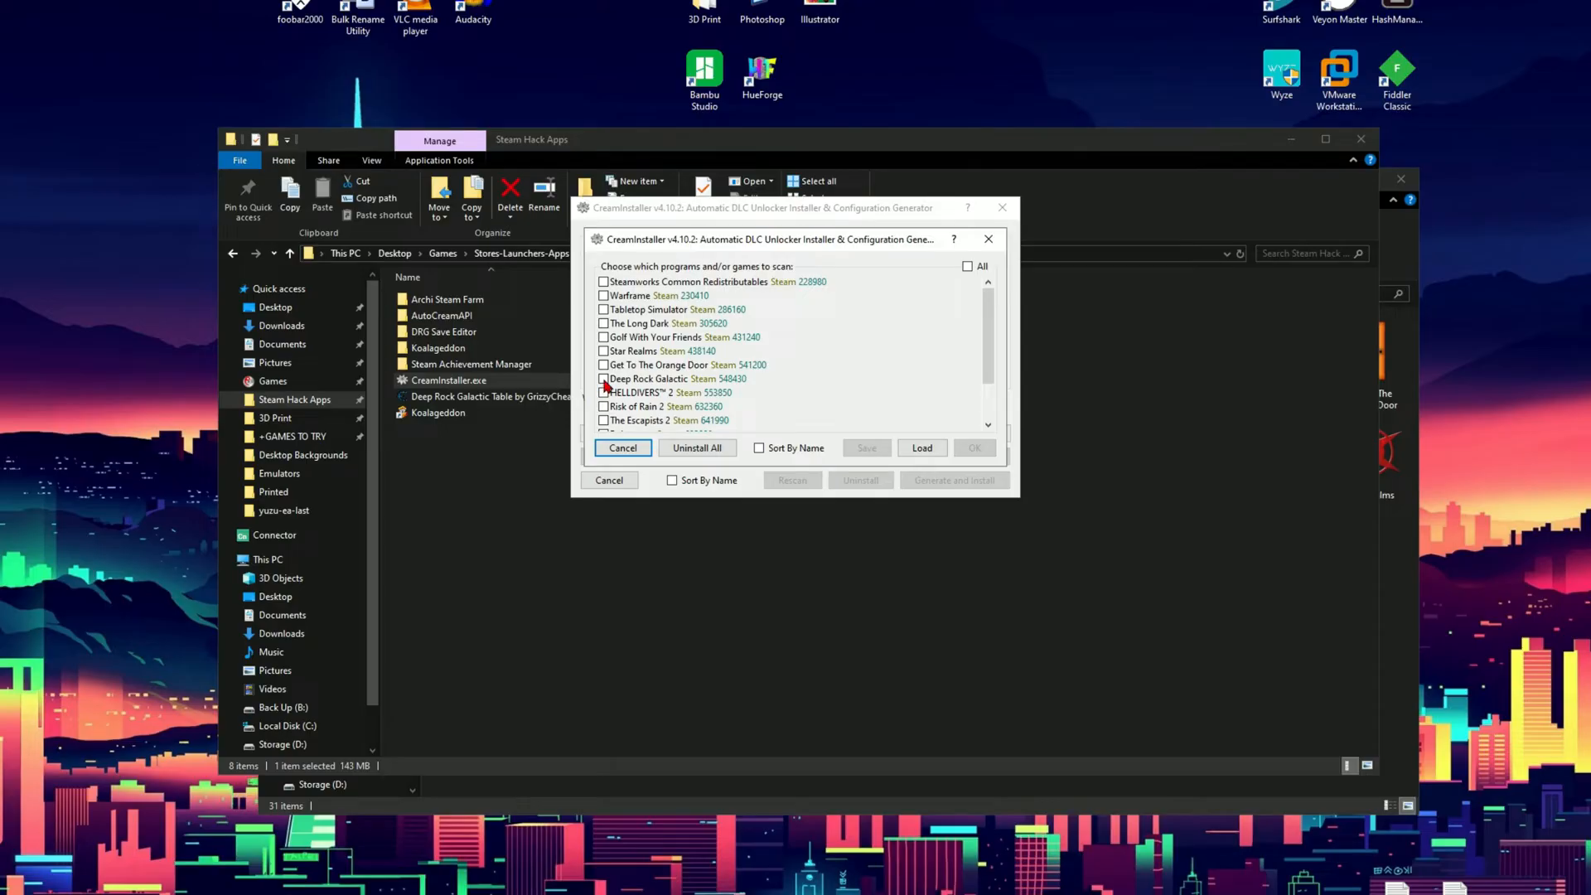
left_click(603, 378)
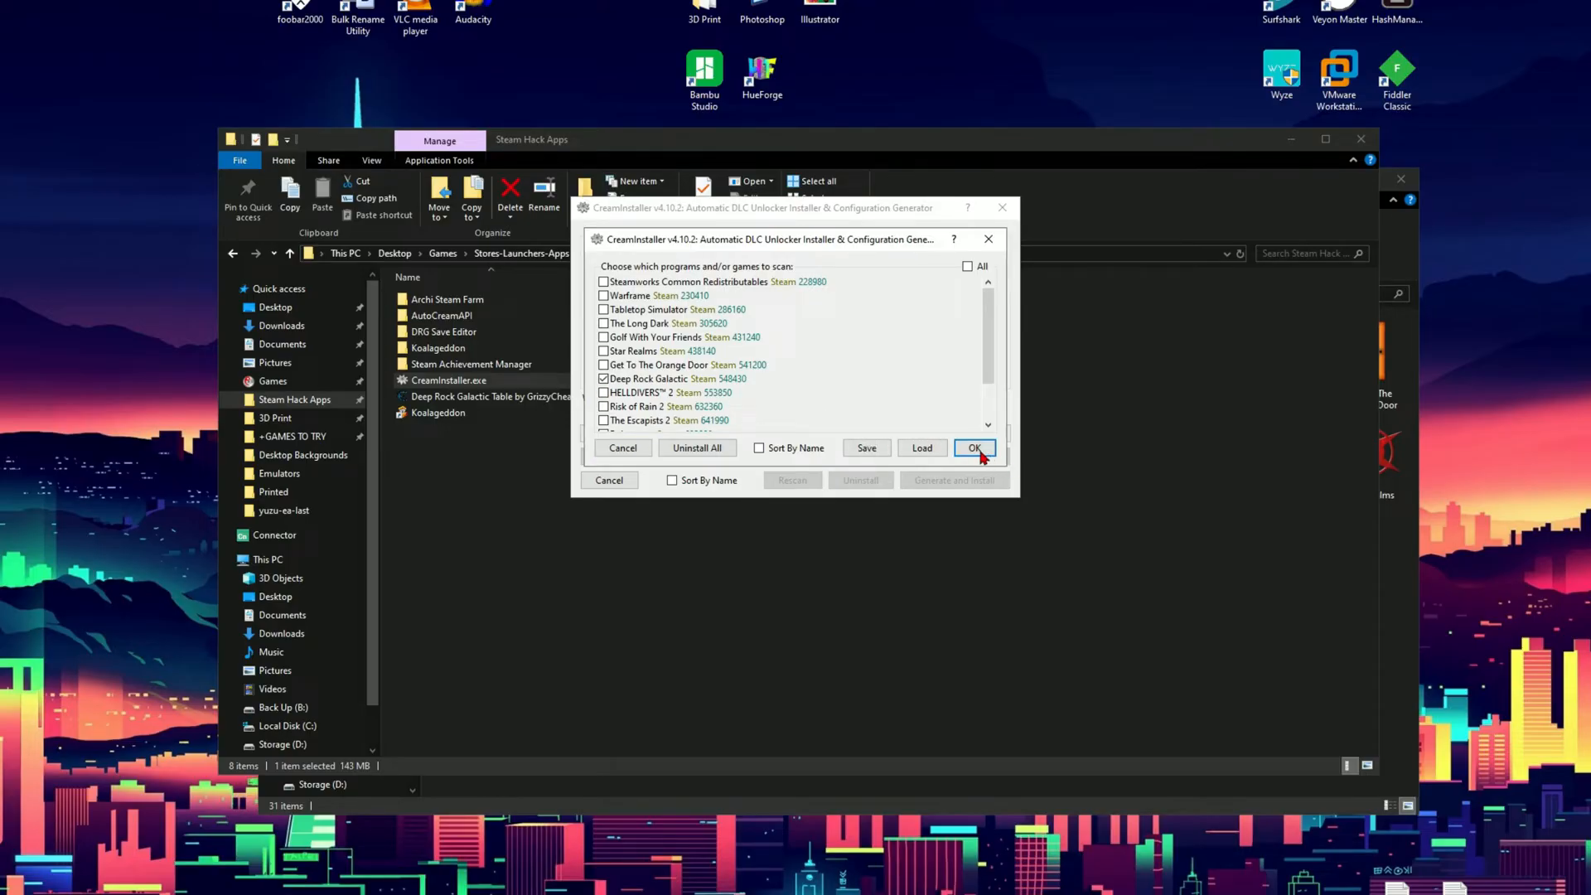
left_click(973, 447)
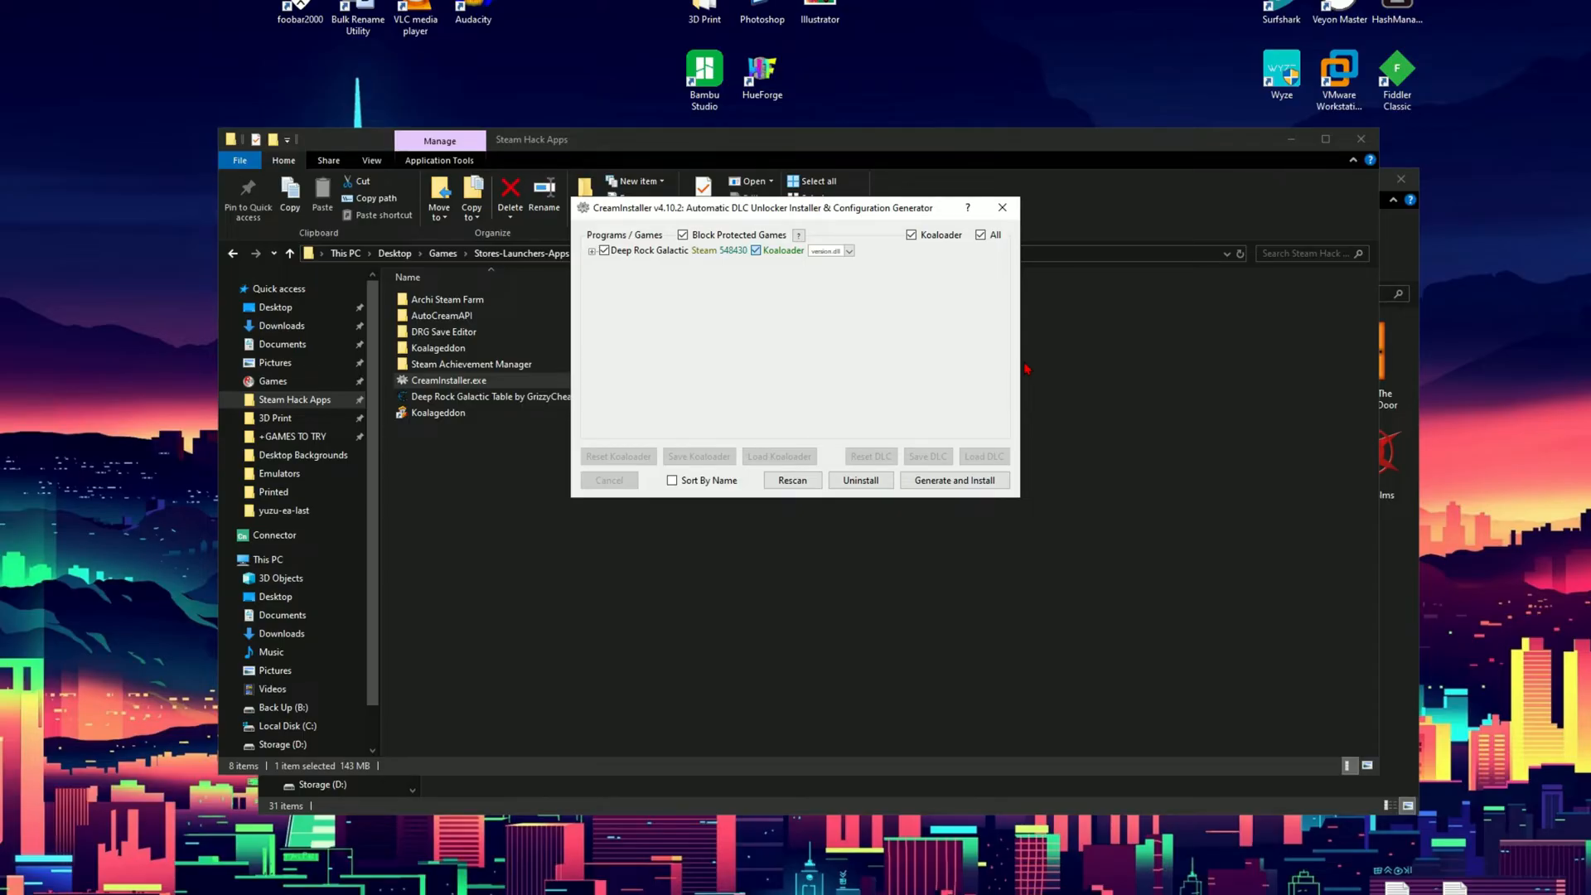
mouse_move(750, 322)
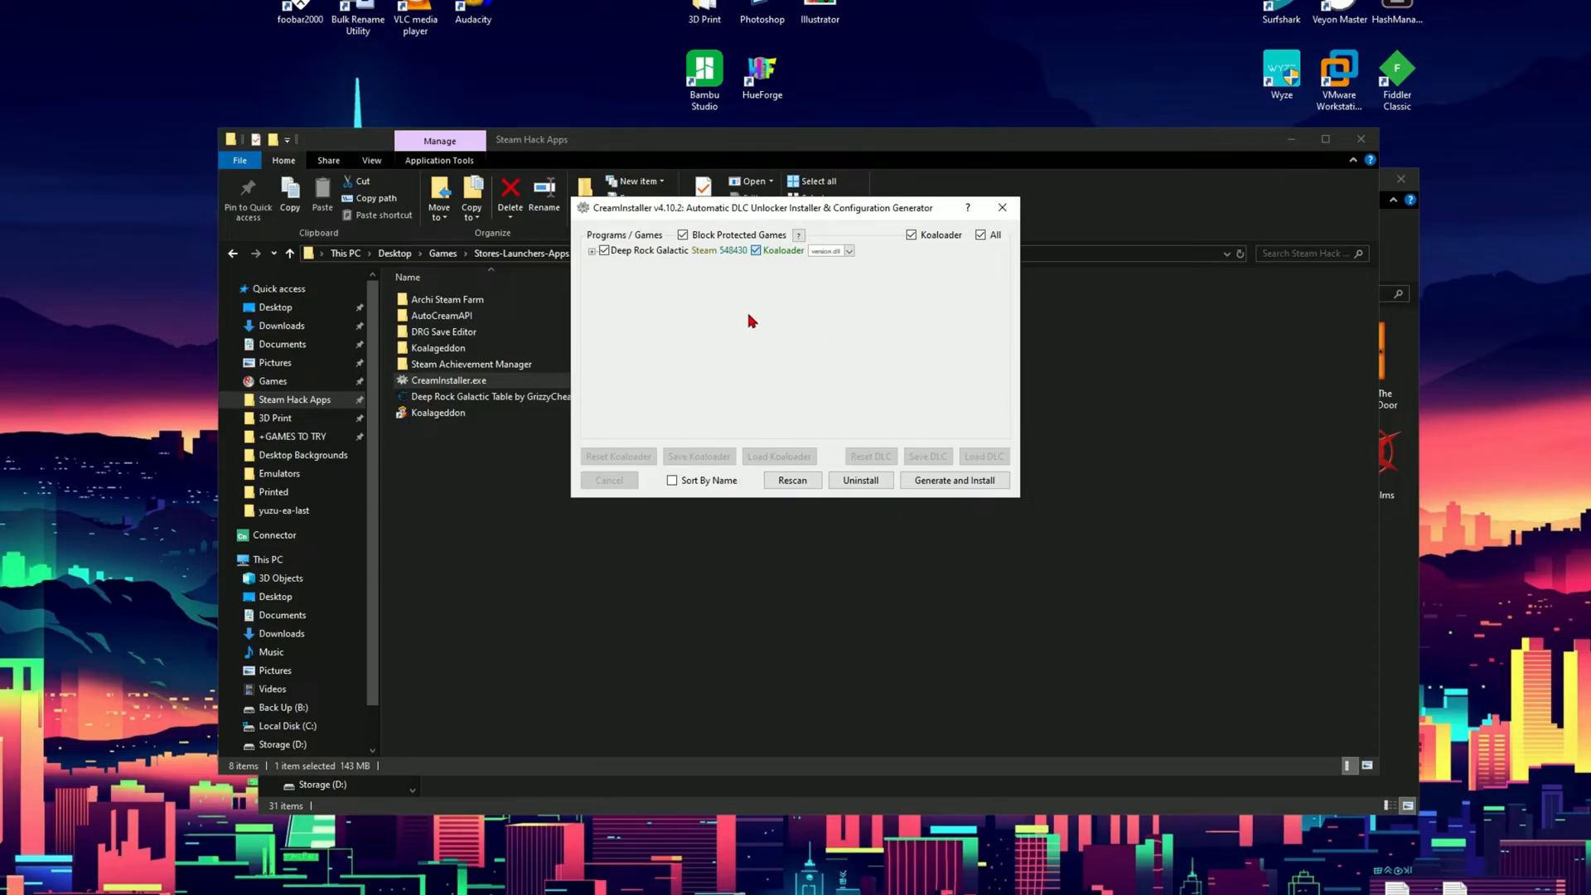
mouse_move(665, 301)
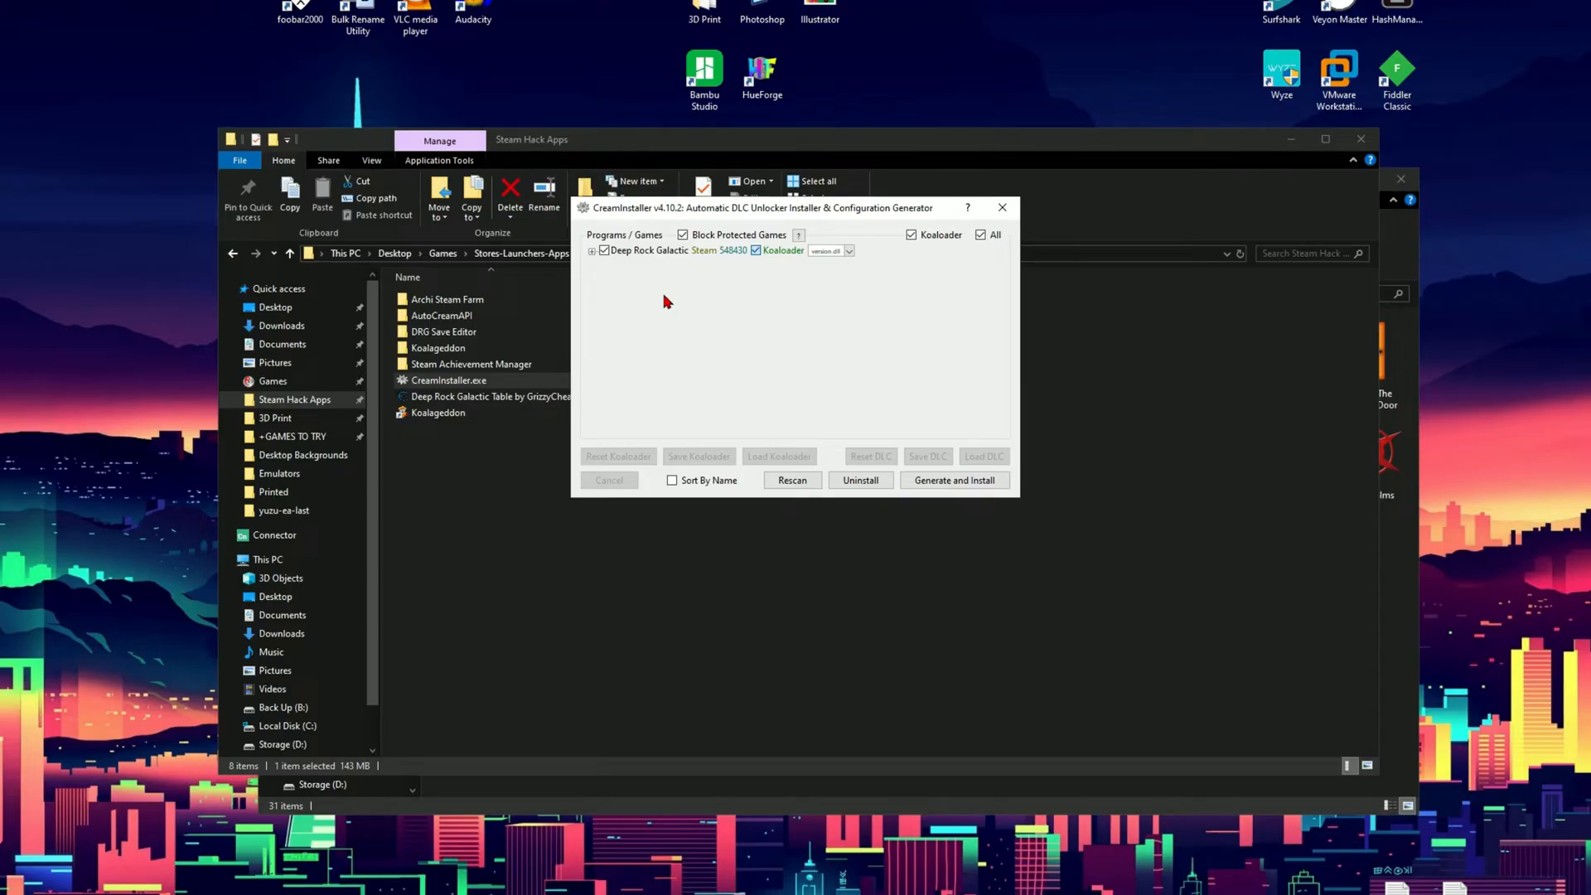
mouse_move(824, 358)
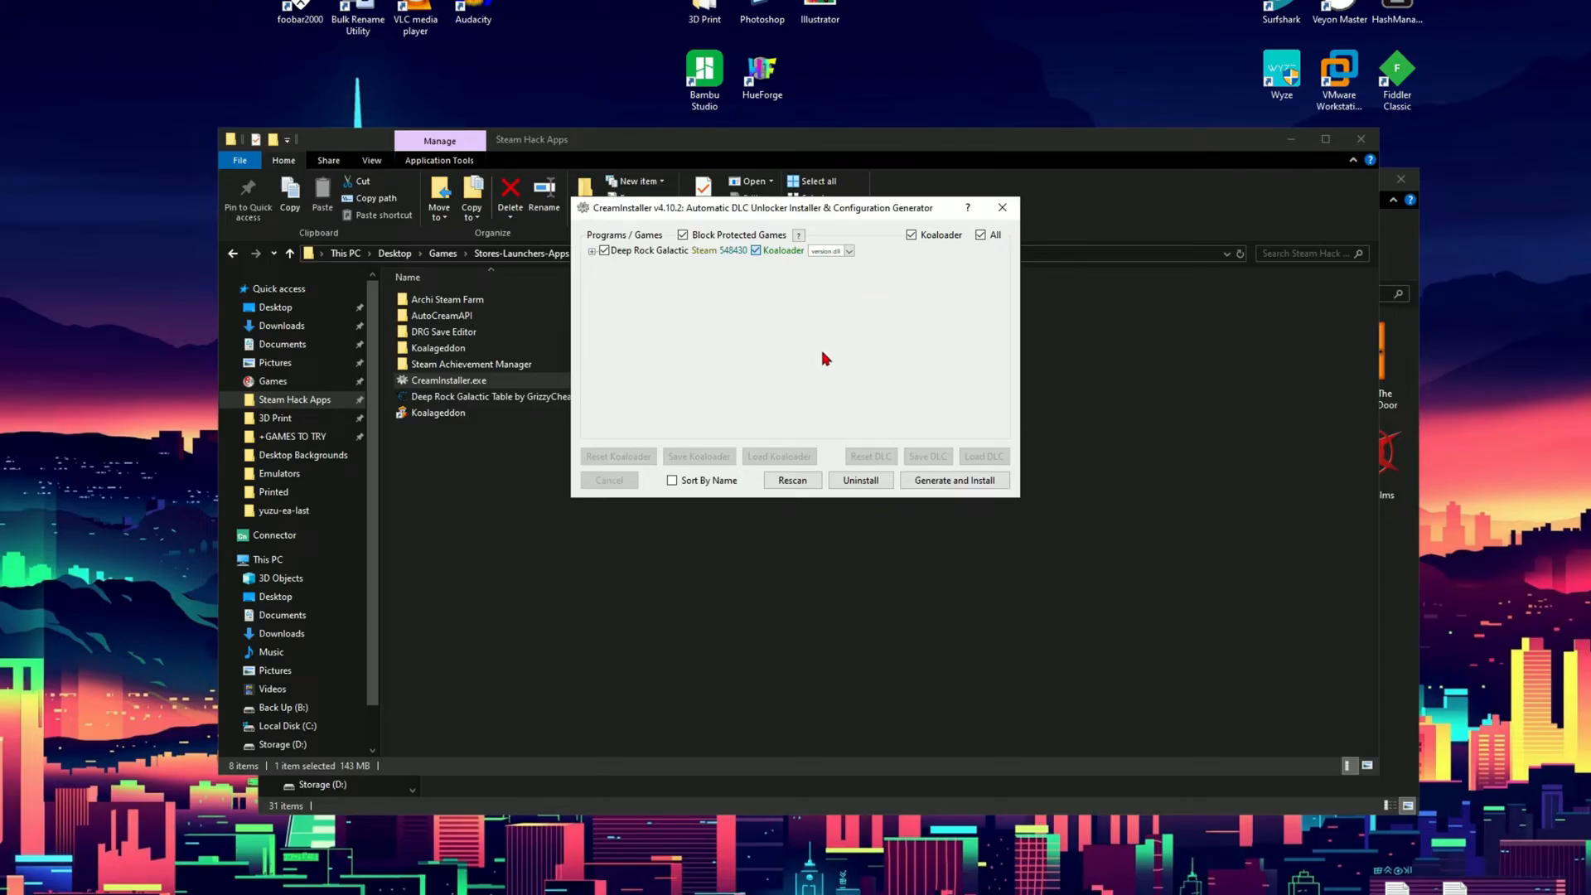
mouse_move(736, 335)
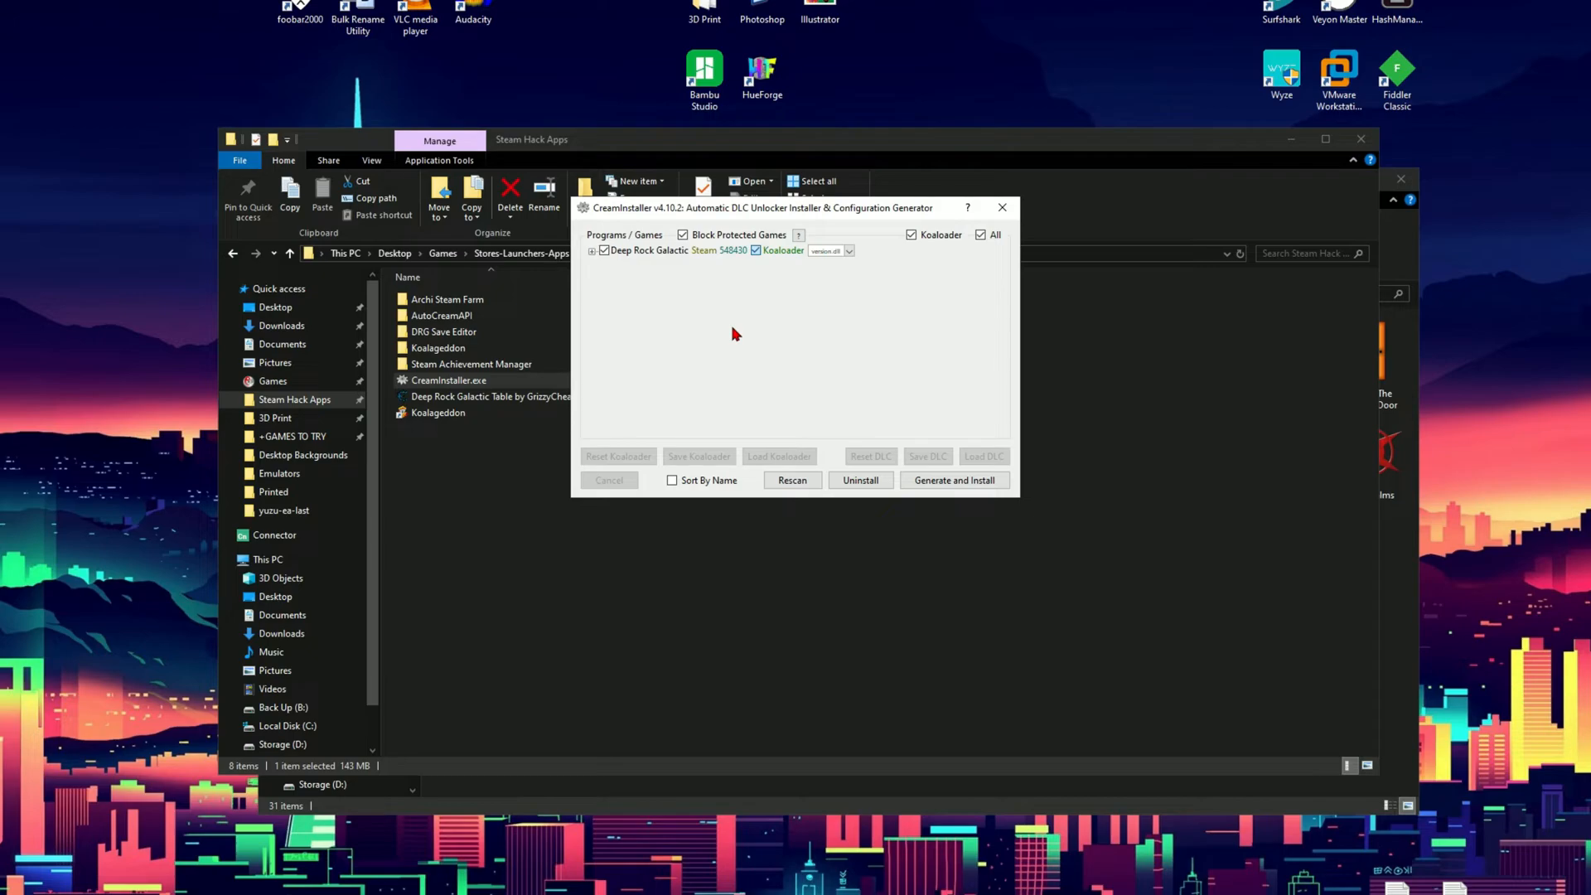
Review the Koaloader proxy DLL choices for Deep Rock Galactic and keep version.dll.
left_click(674, 250)
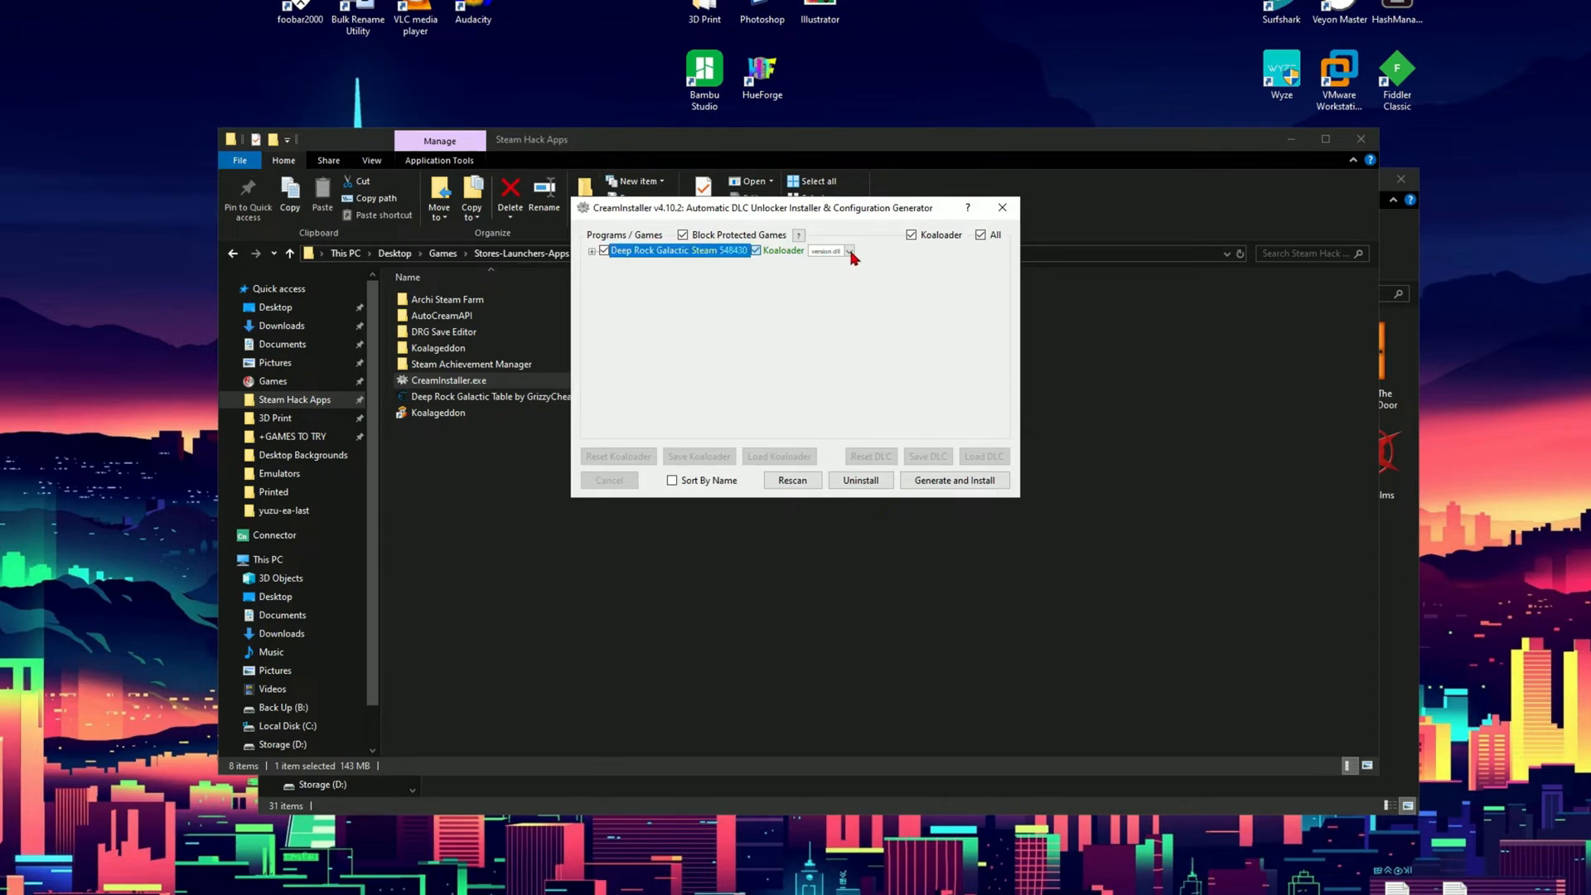
left_click(848, 250)
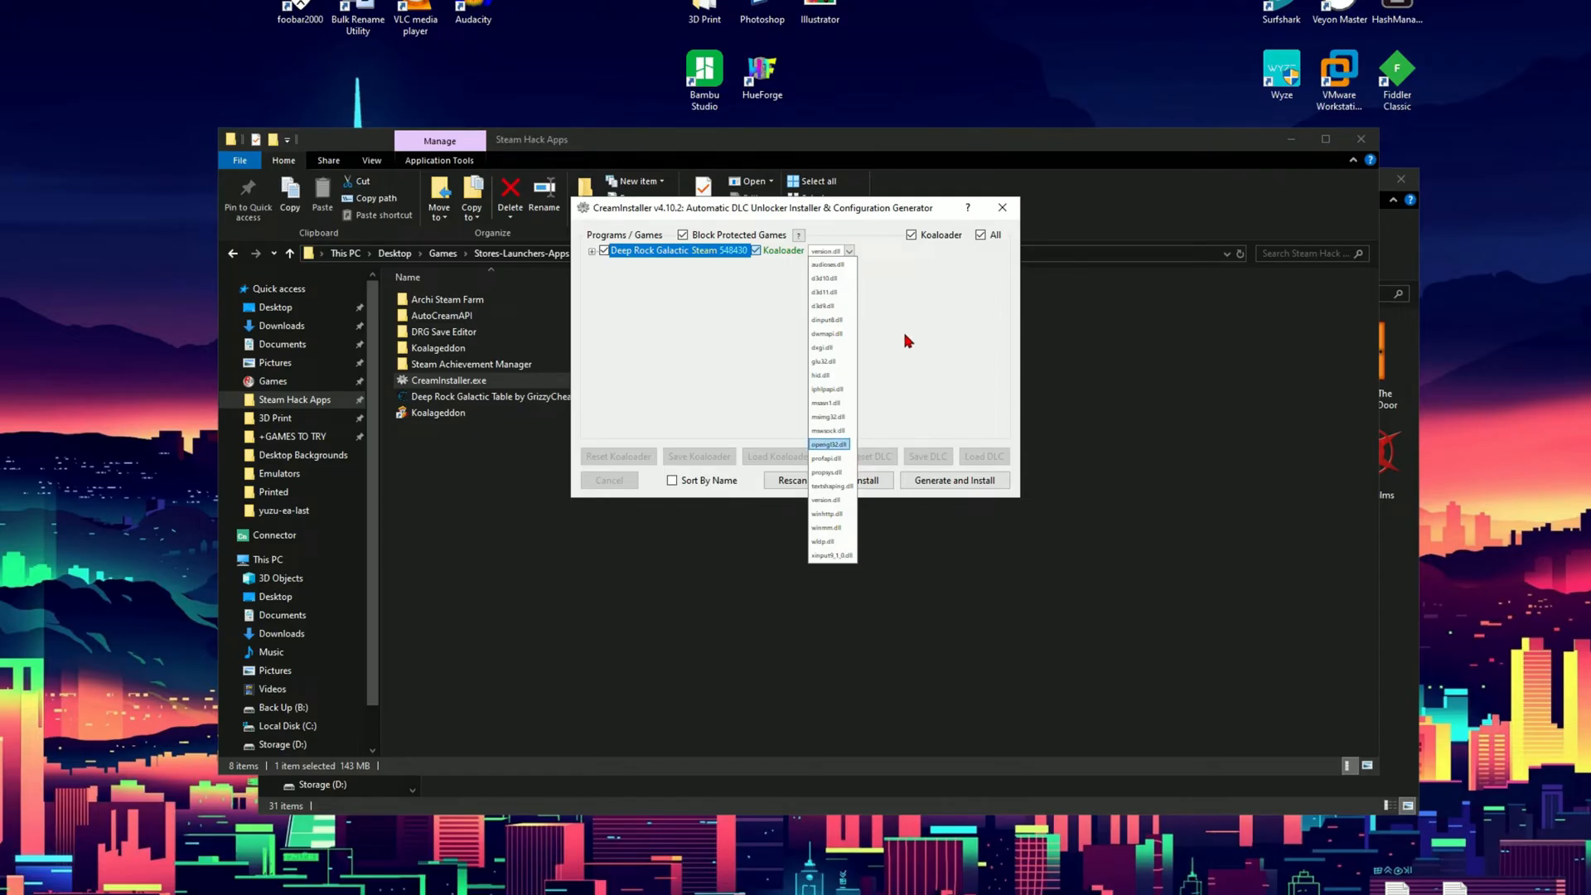
mouse_move(888, 295)
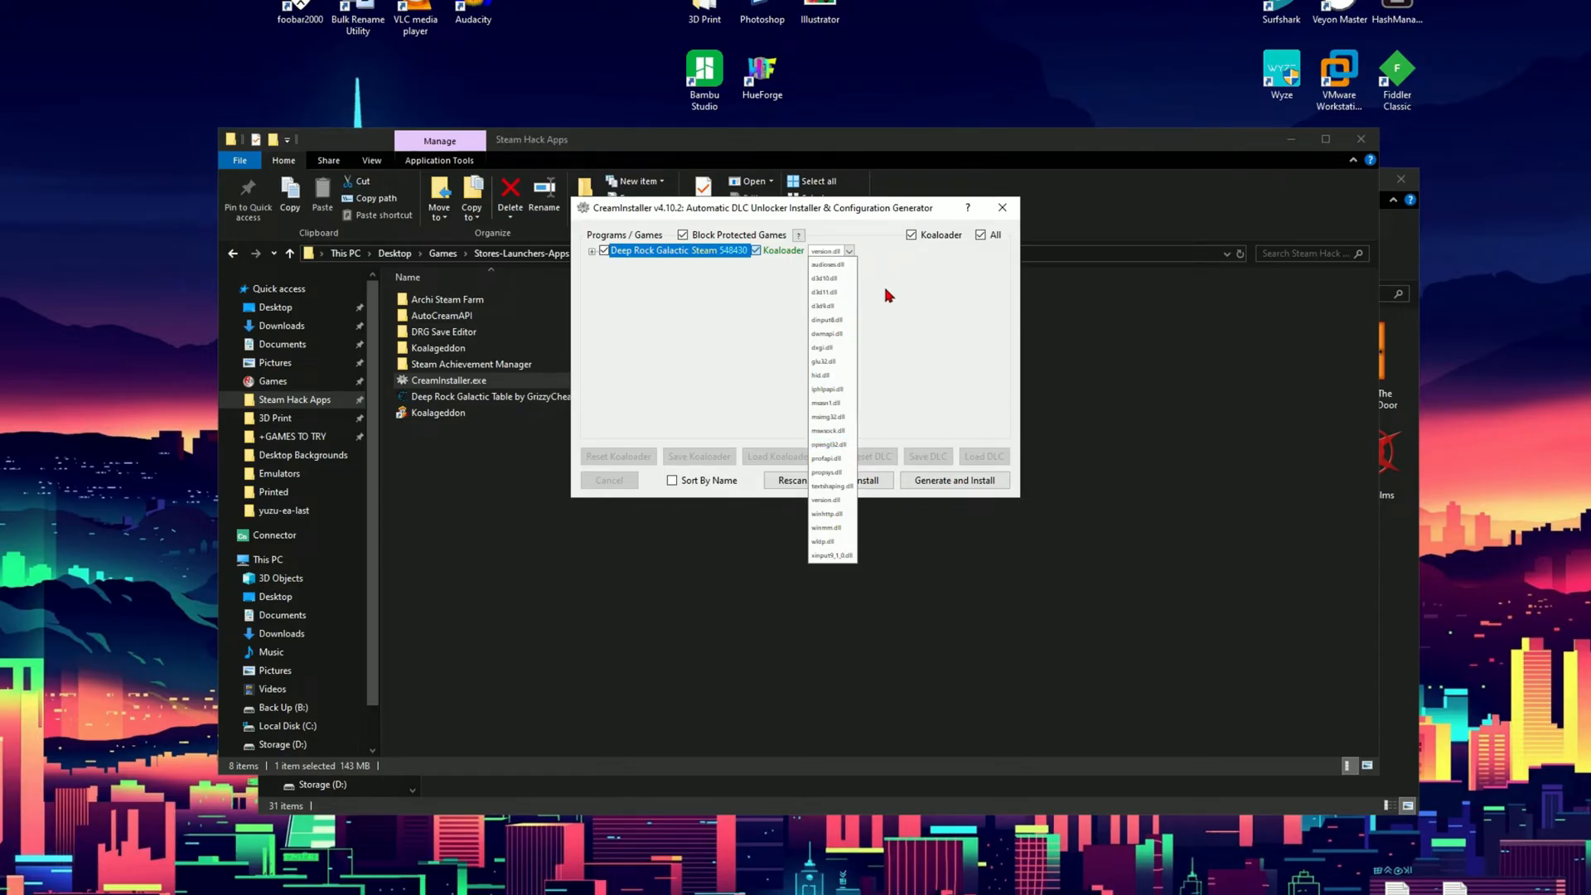
mouse_move(880, 300)
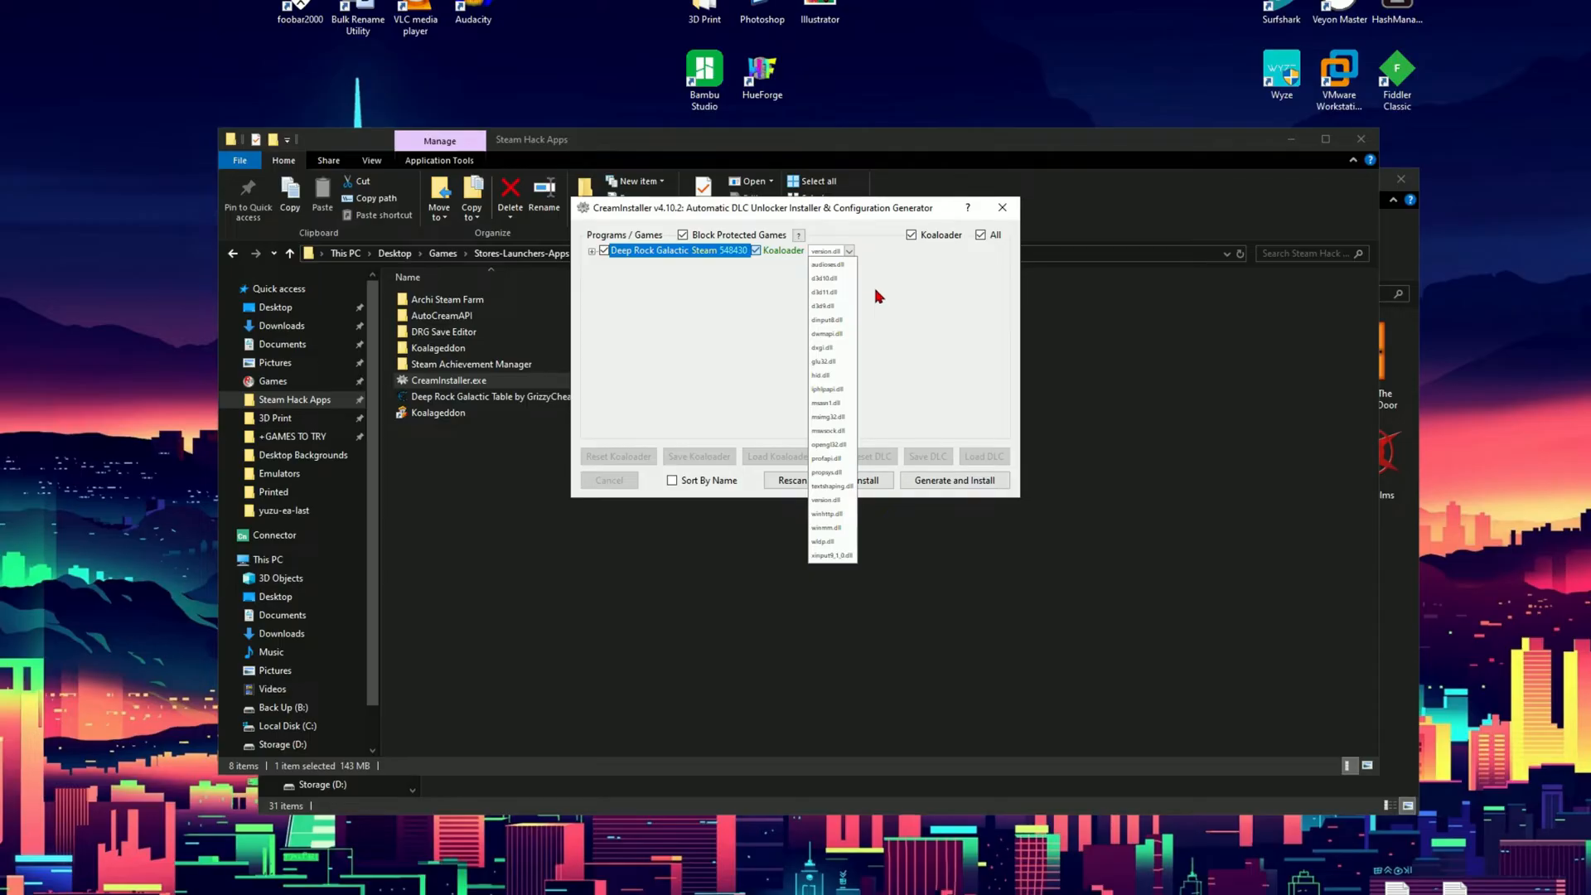
left_click(923, 351)
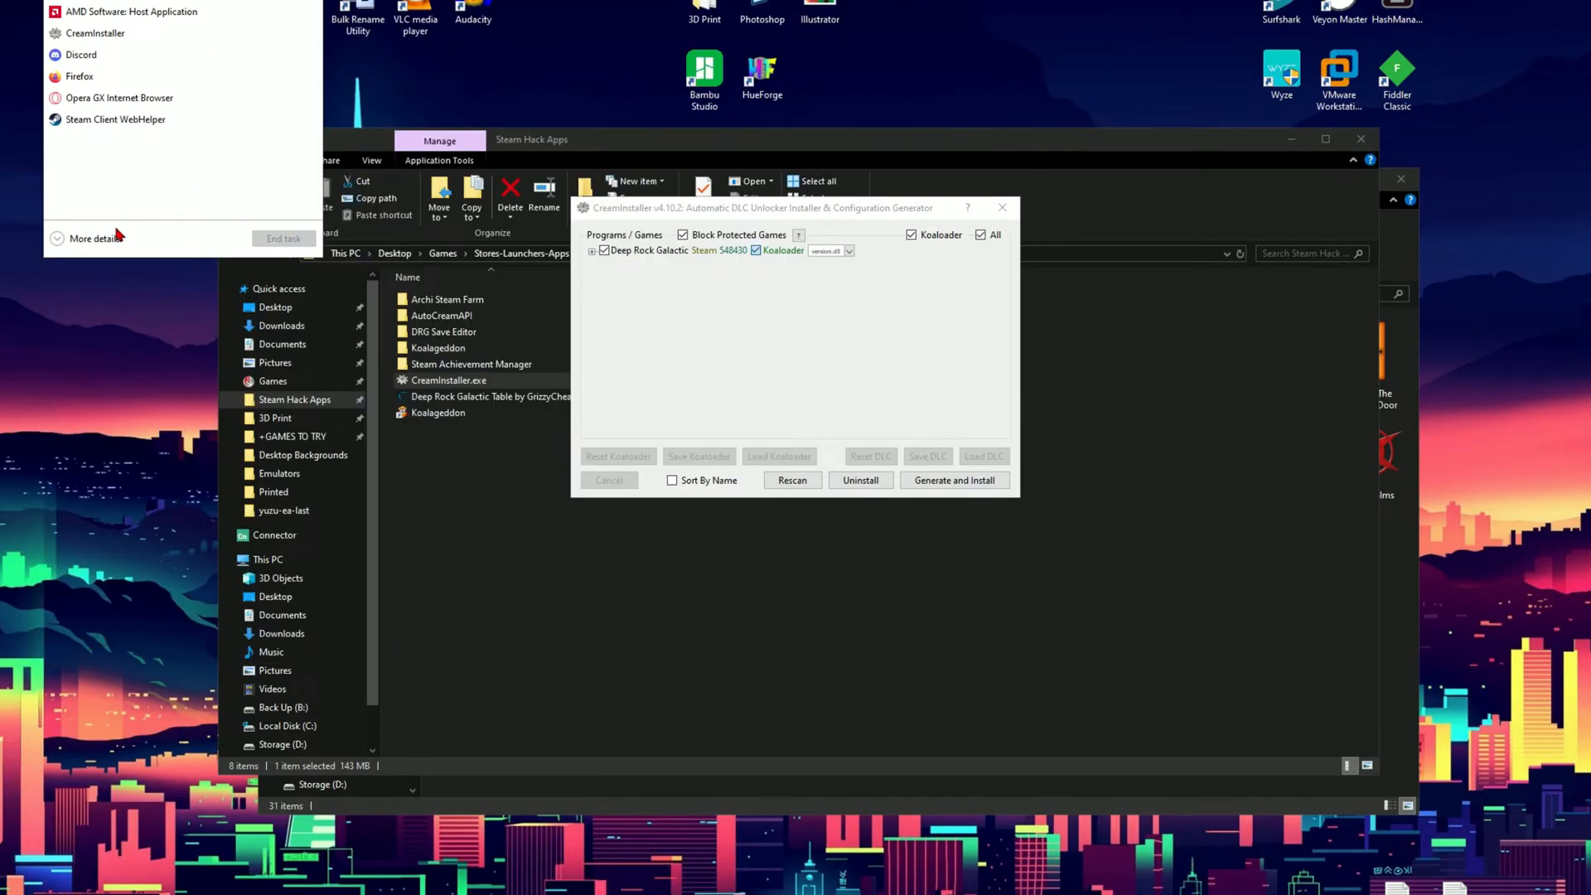
Expand Task Manager to the full detailed process view.
left_click(96, 237)
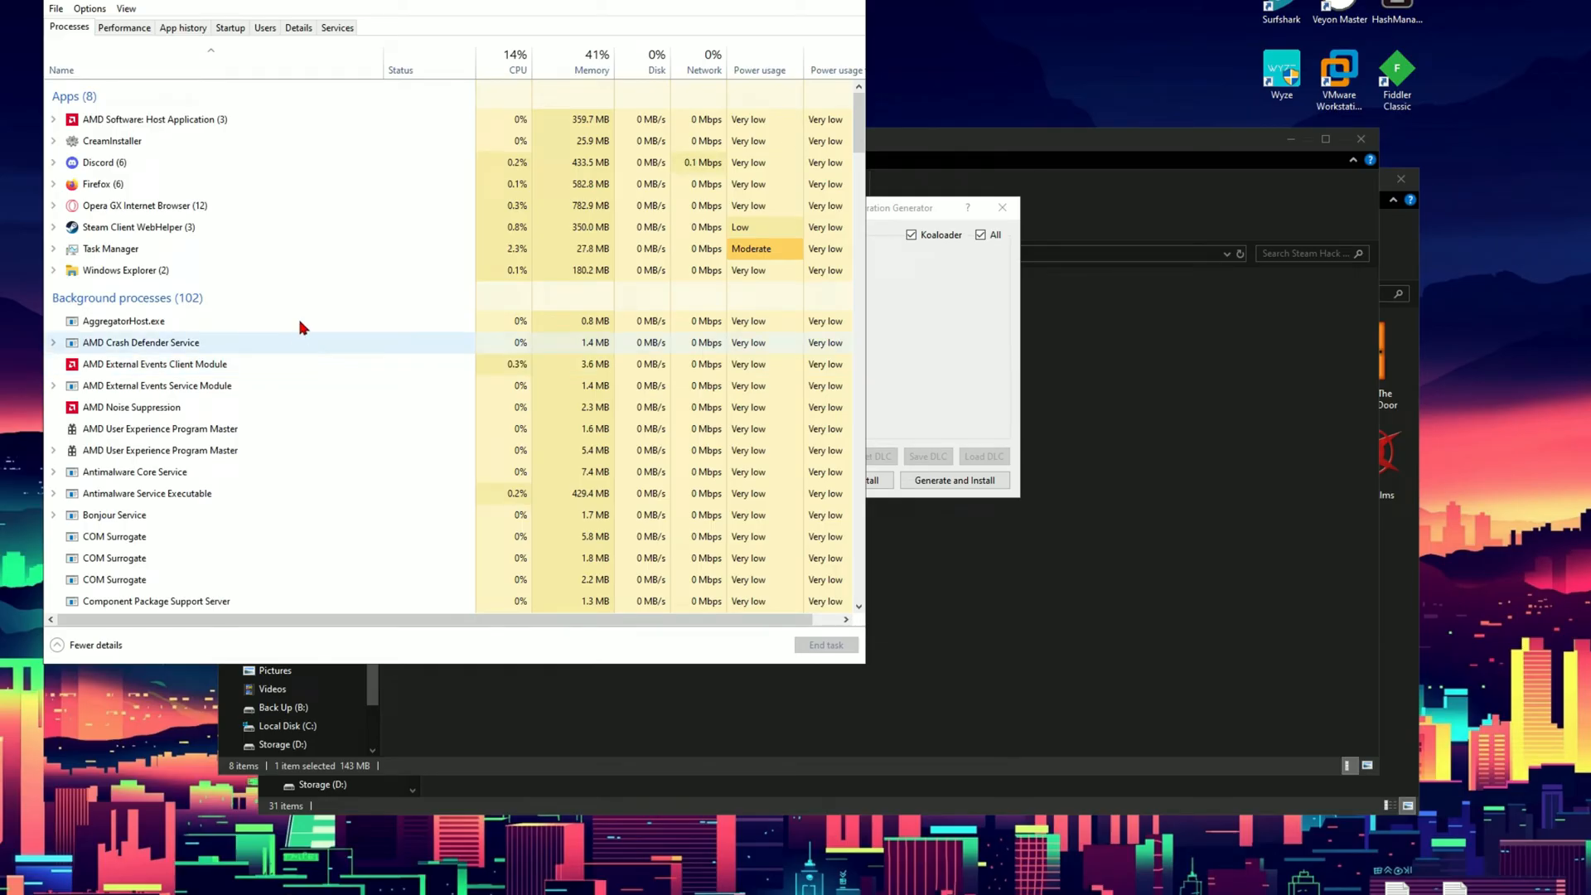
mouse_move(707, 387)
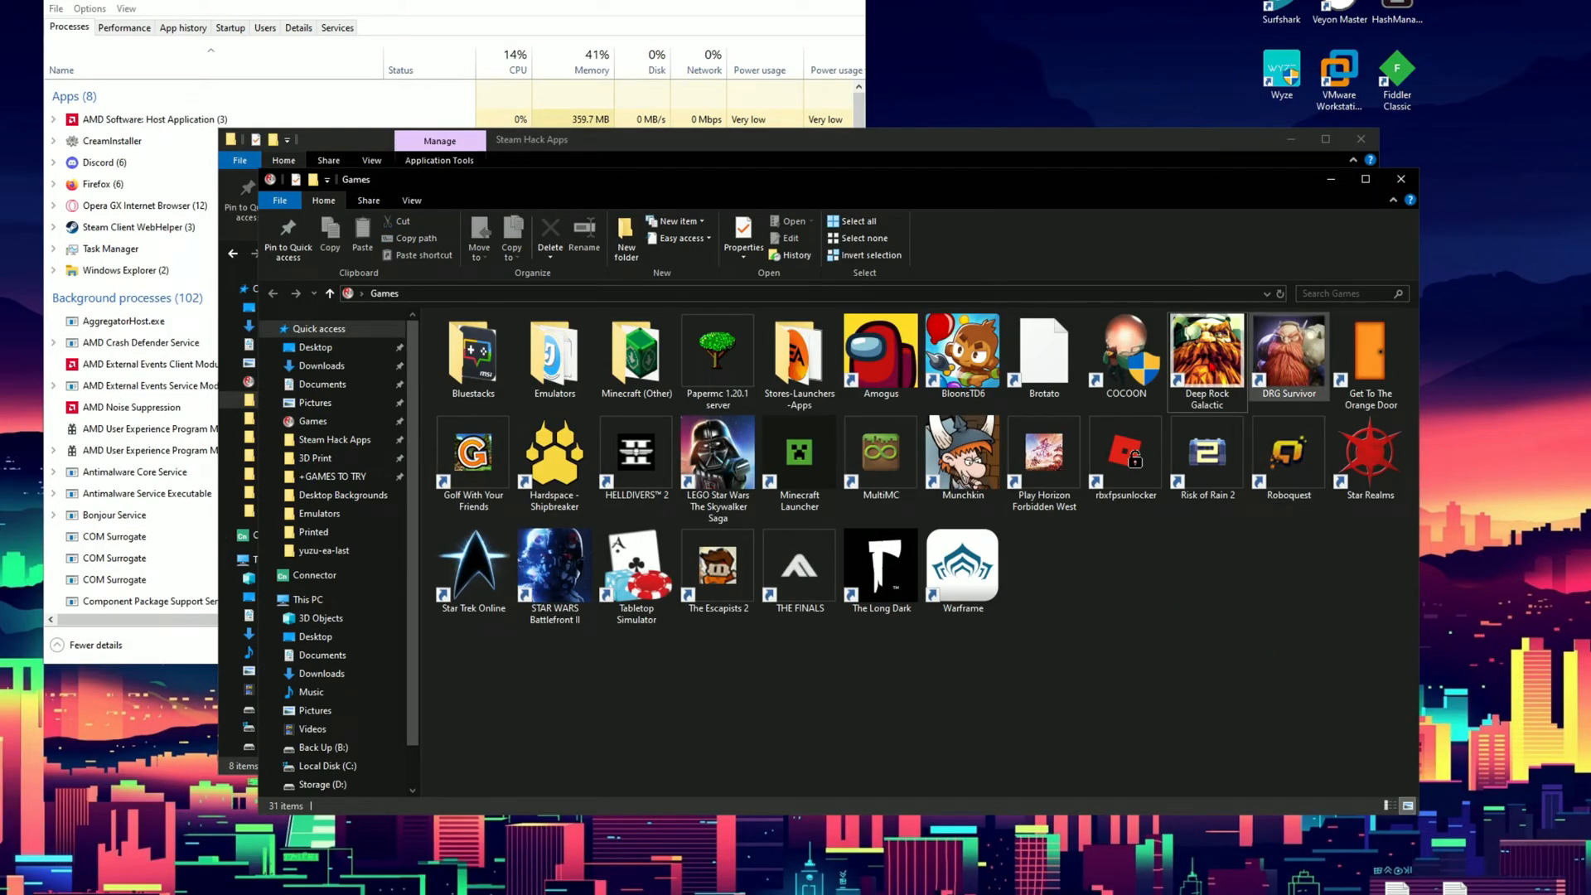
Launch Deep Rock Galactic from the Games folder shortcut.
double_click(1206, 349)
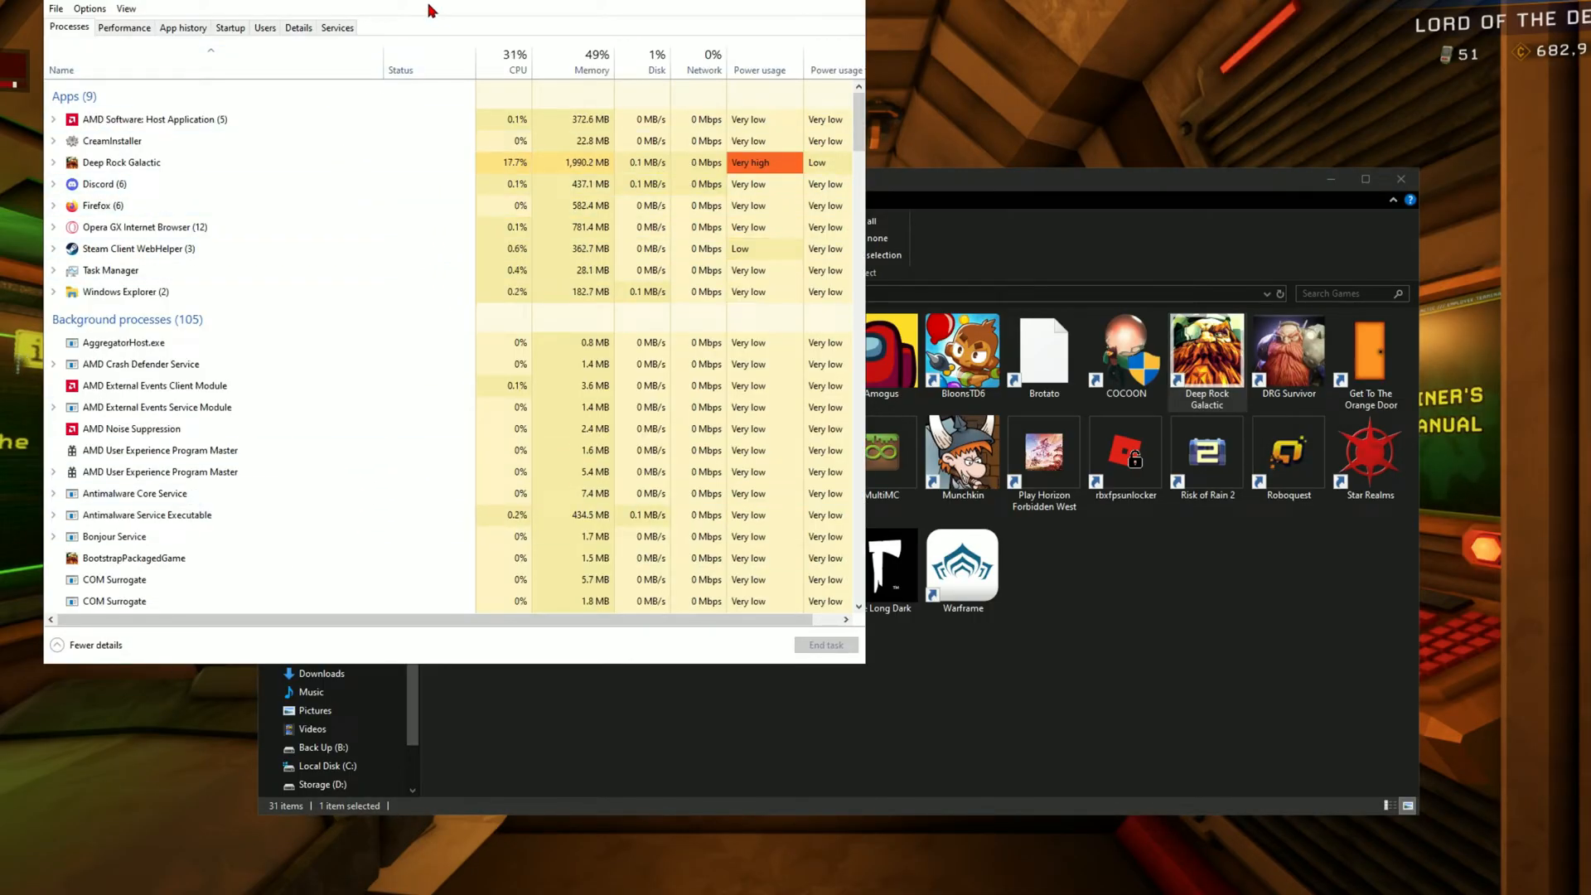
Look through Task Manager's Details list of running executables with the game running.
left_click(298, 29)
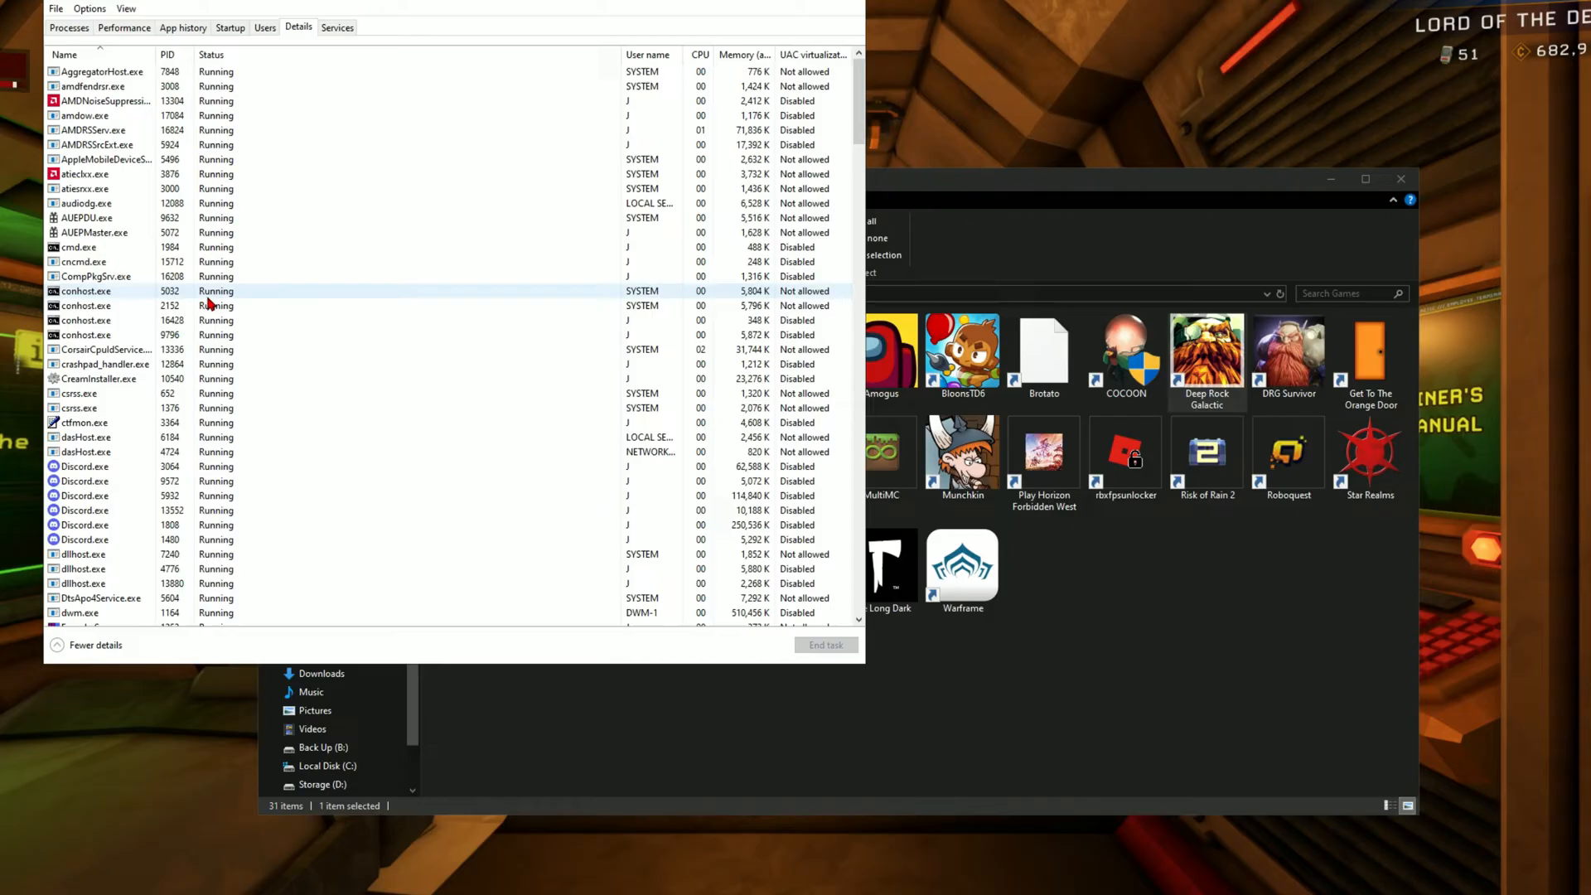
scroll("down", 3)
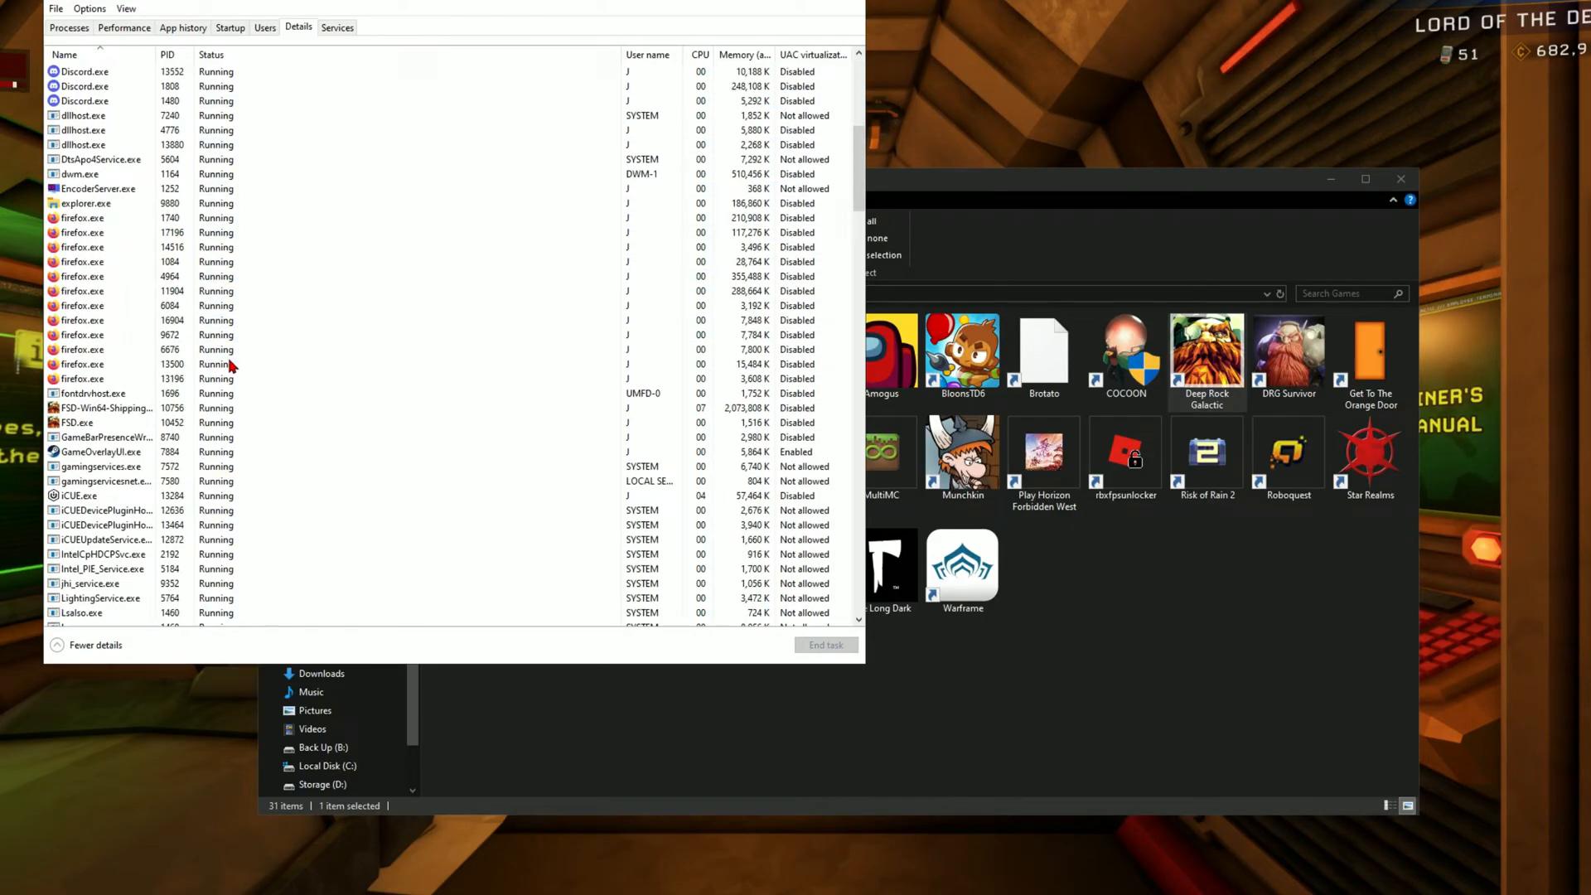
left_click(81, 378)
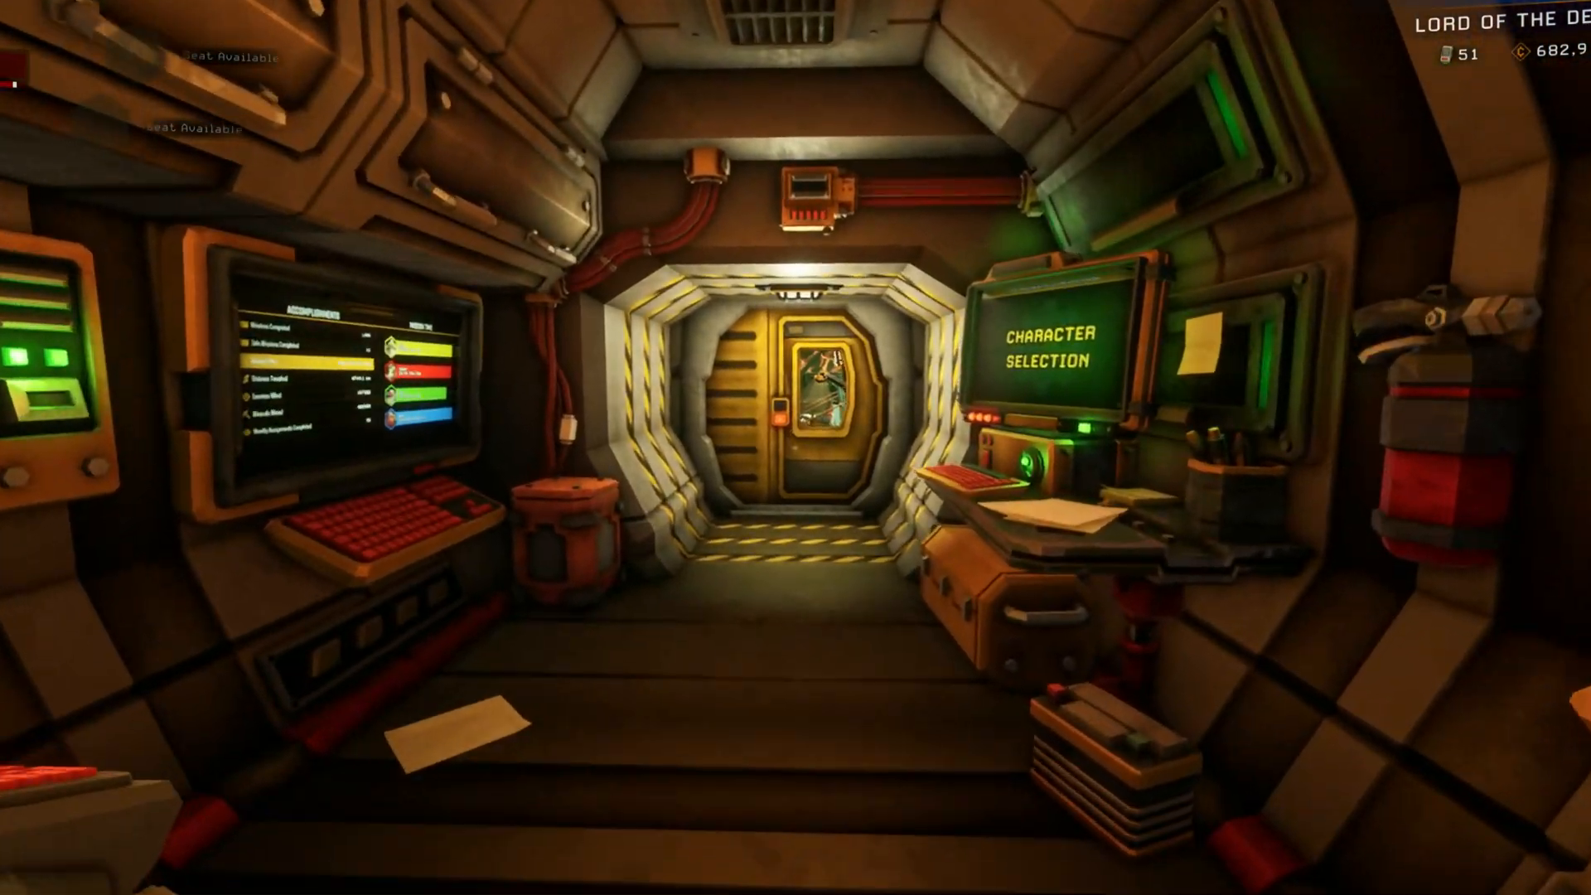
mouse_move(796, 448)
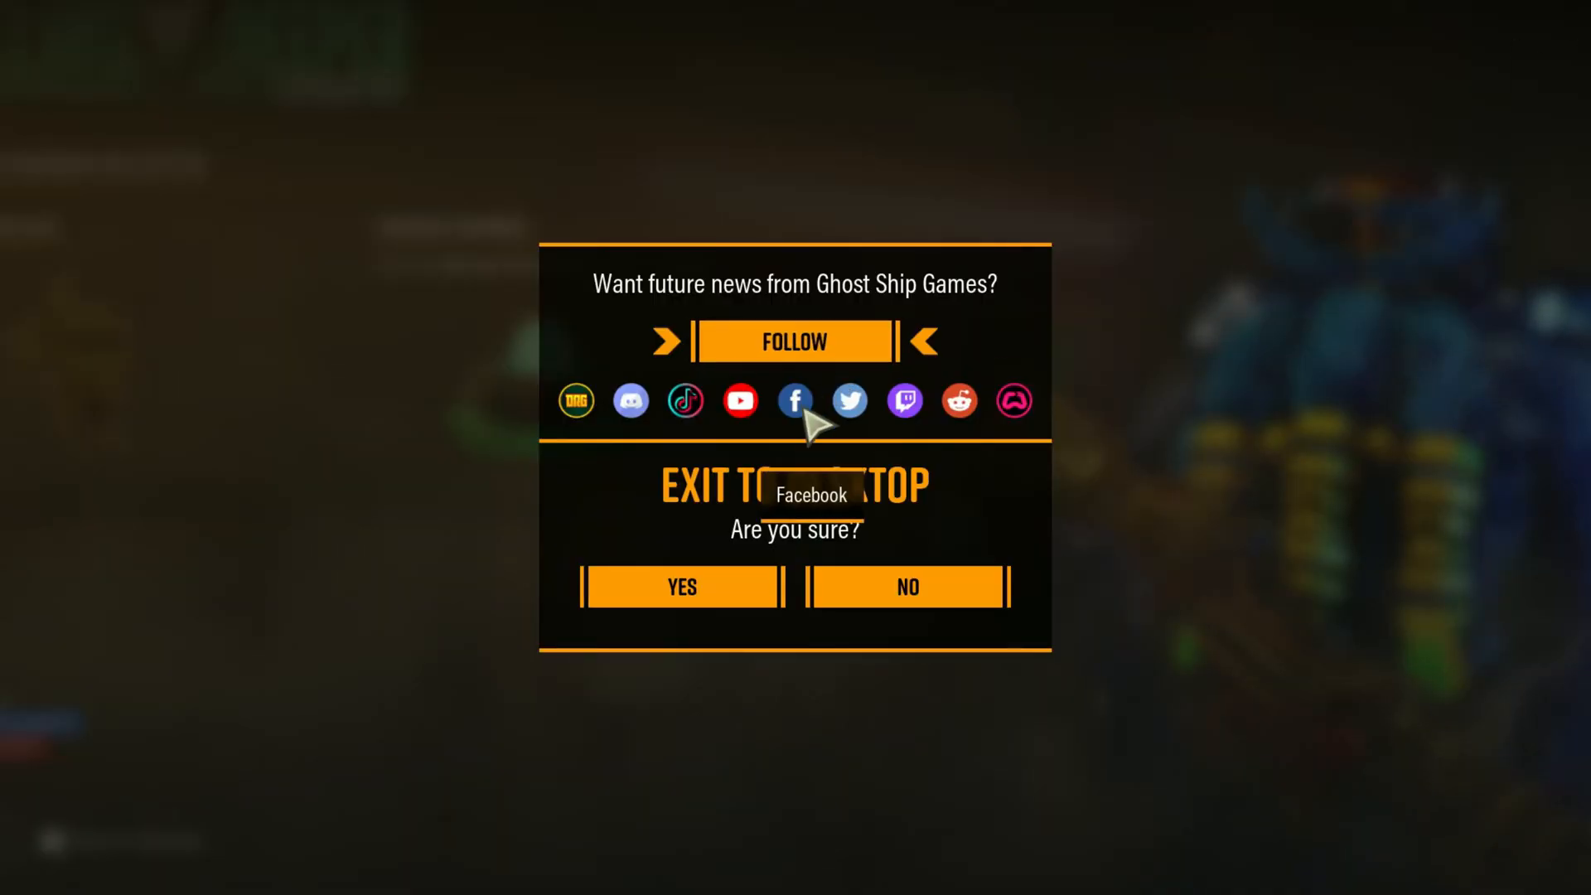
Confirm exiting Deep Rock Galactic to the desktop.
left_click(681, 587)
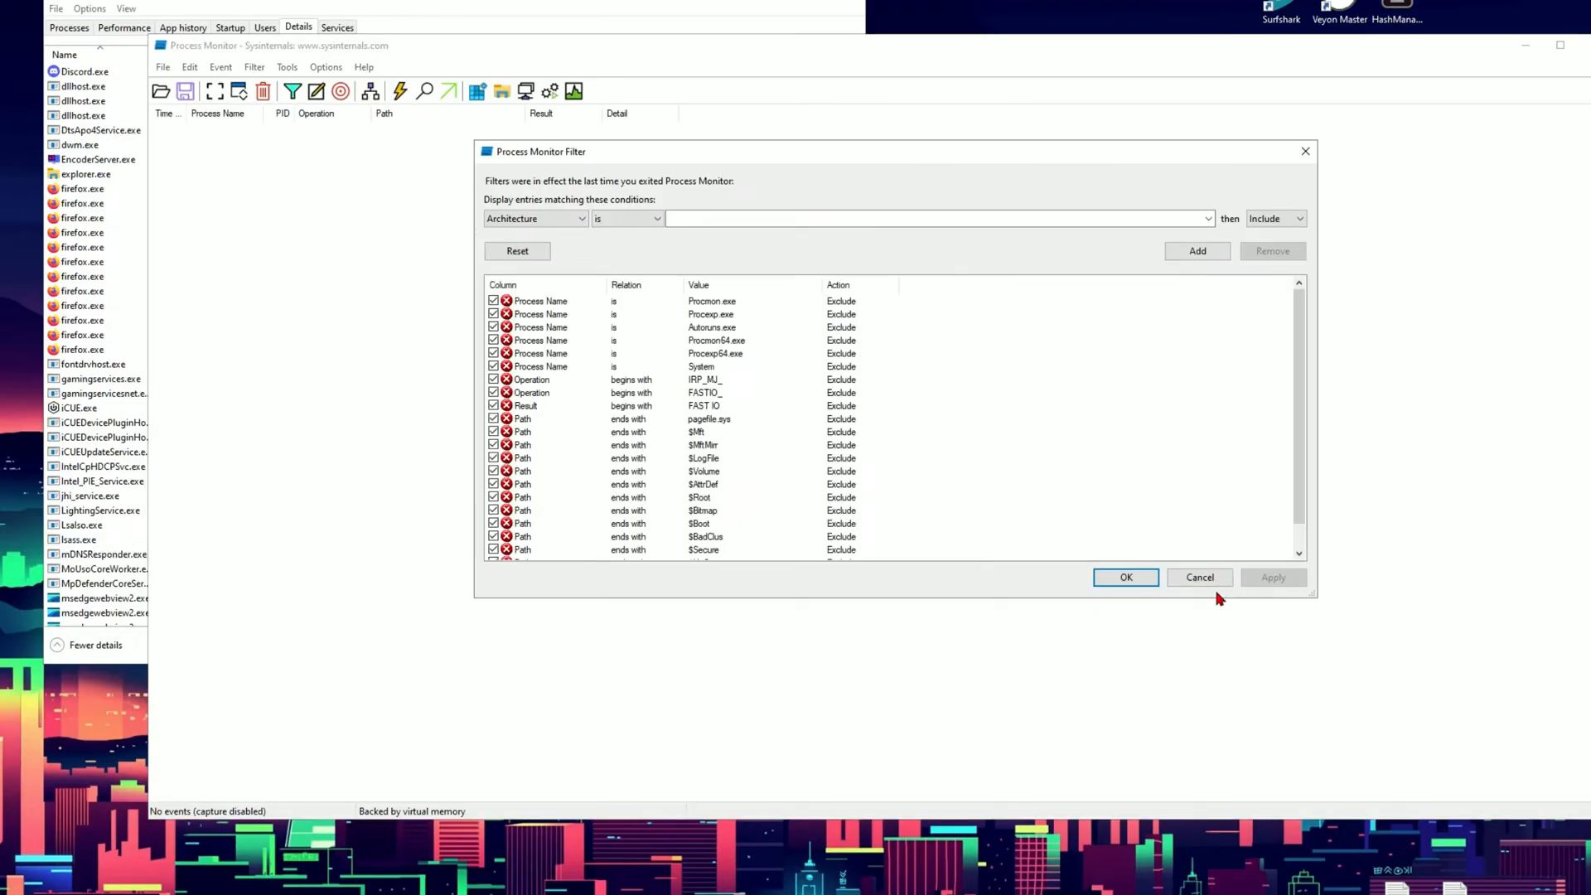
mouse_move(763, 269)
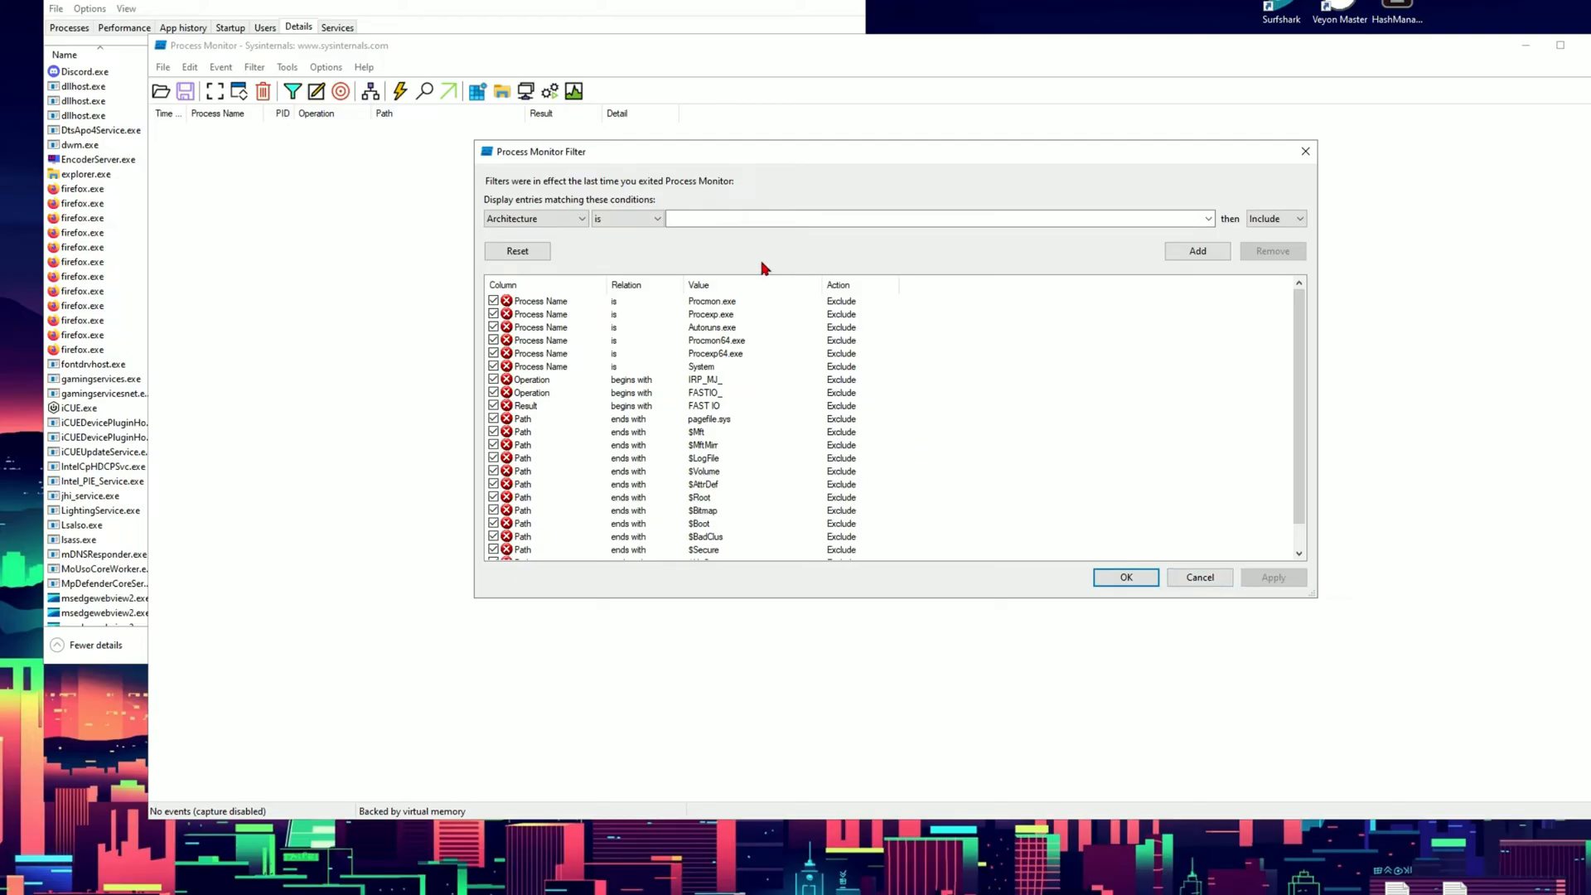
mouse_move(676, 406)
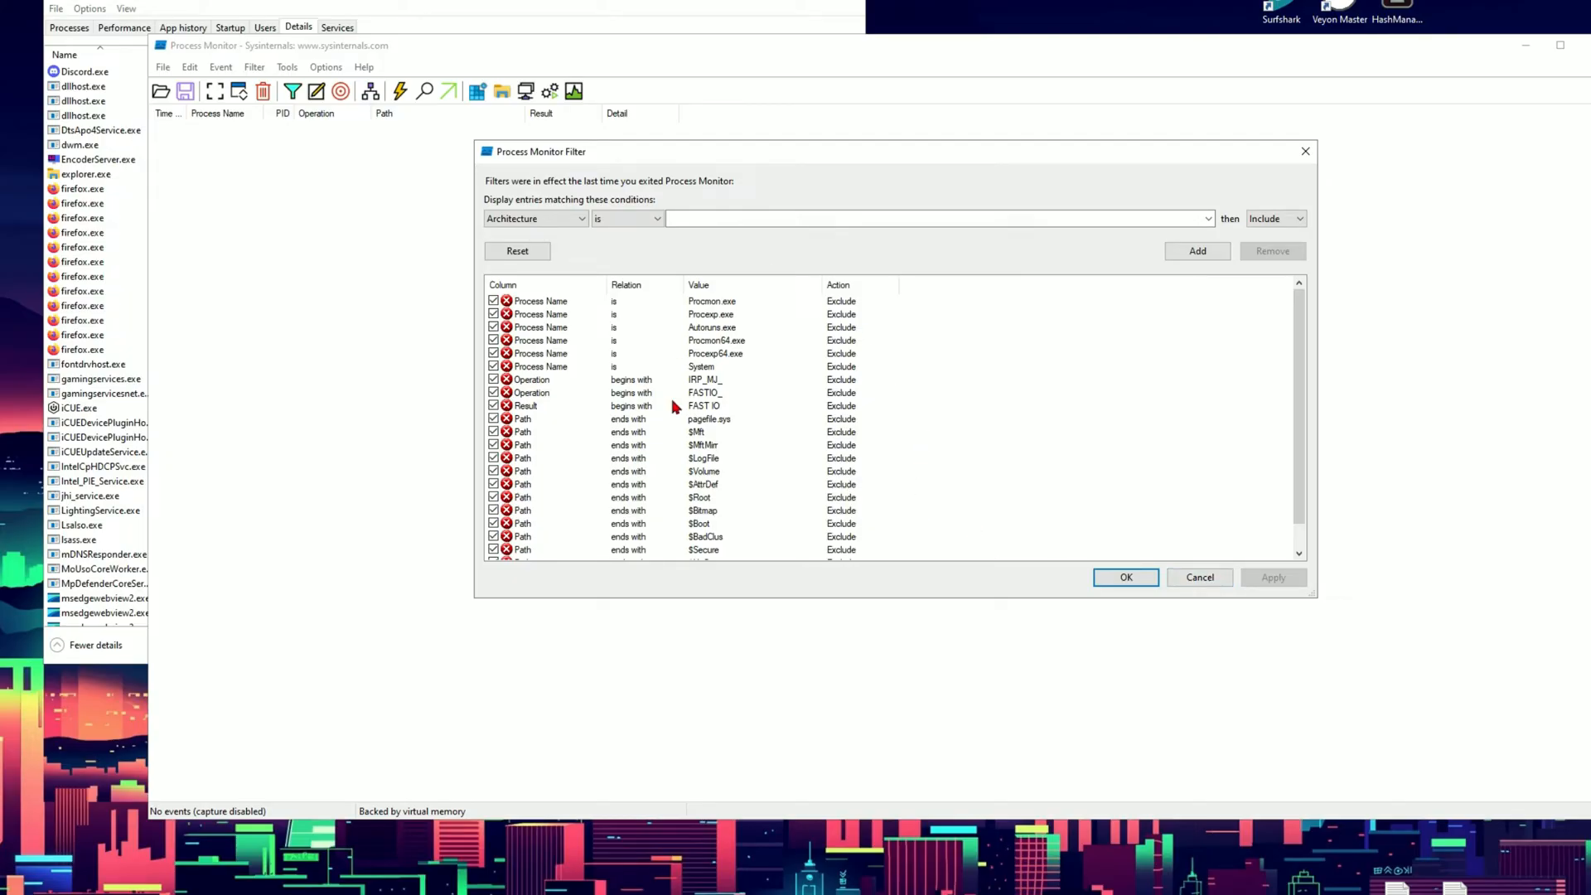
Accept Process Monitor's existing filters and begin capturing events.
left_click(1124, 577)
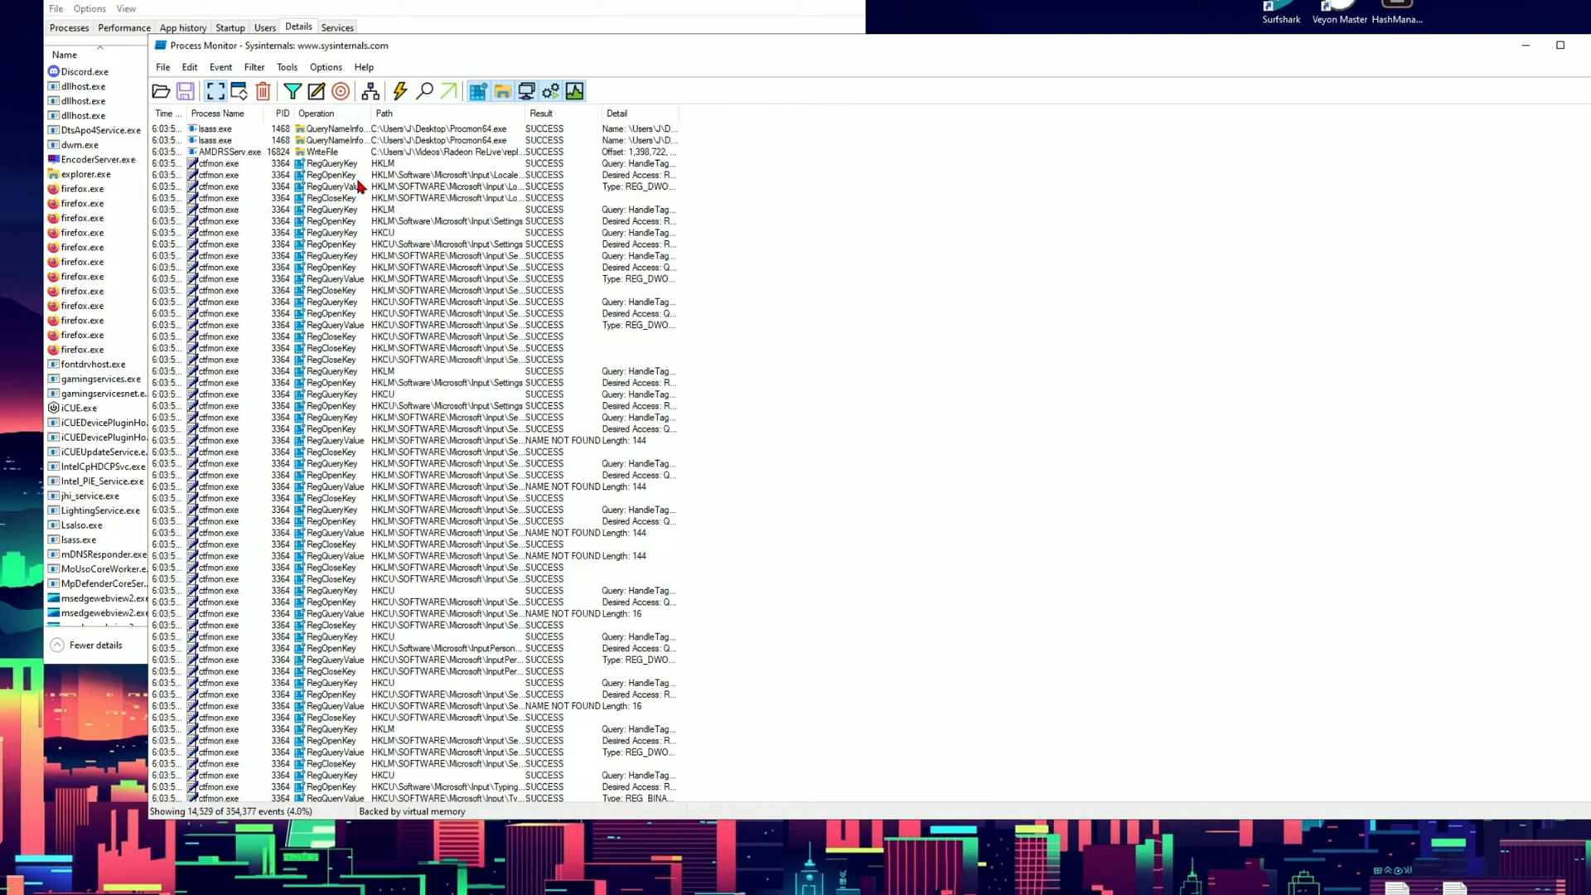
mouse_move(292, 90)
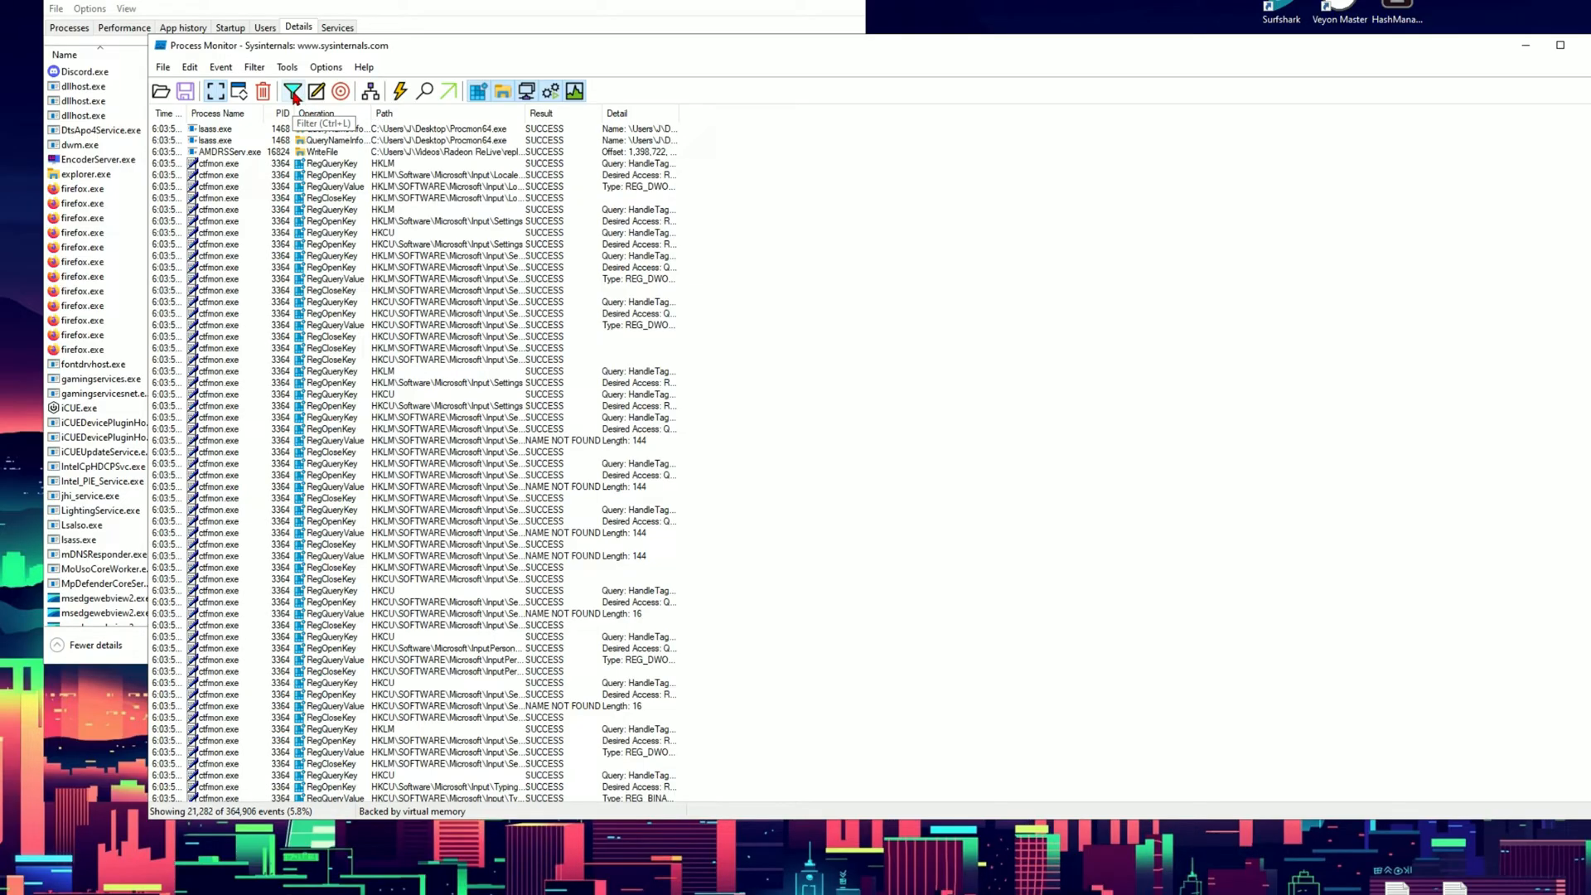
Add a filter rule for Process Name is fsd.exe.
left_click(291, 92)
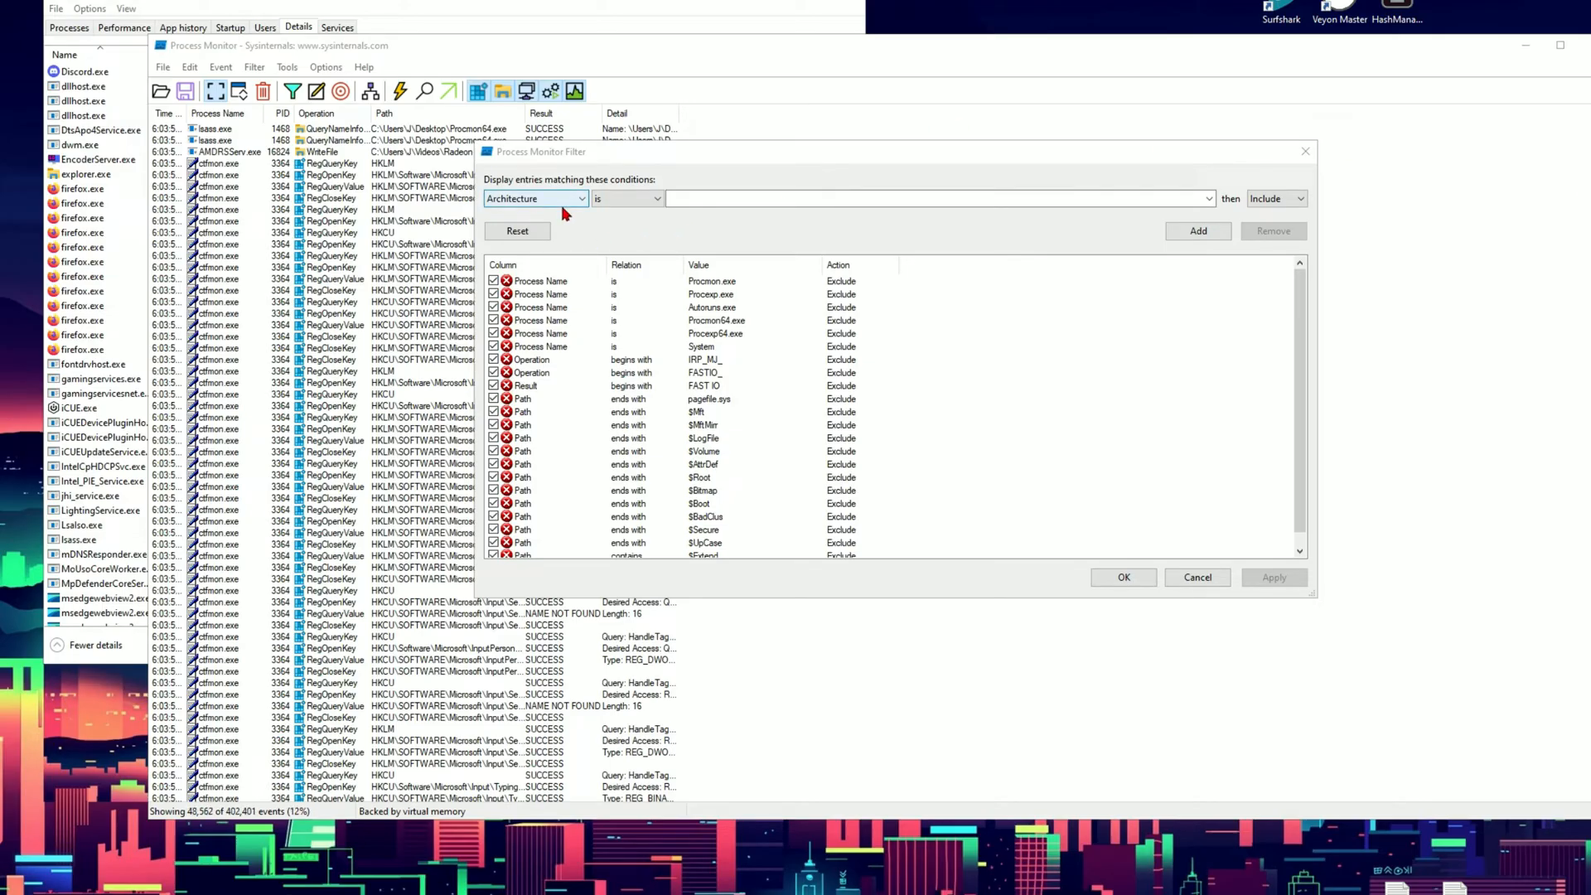
left_click(536, 197)
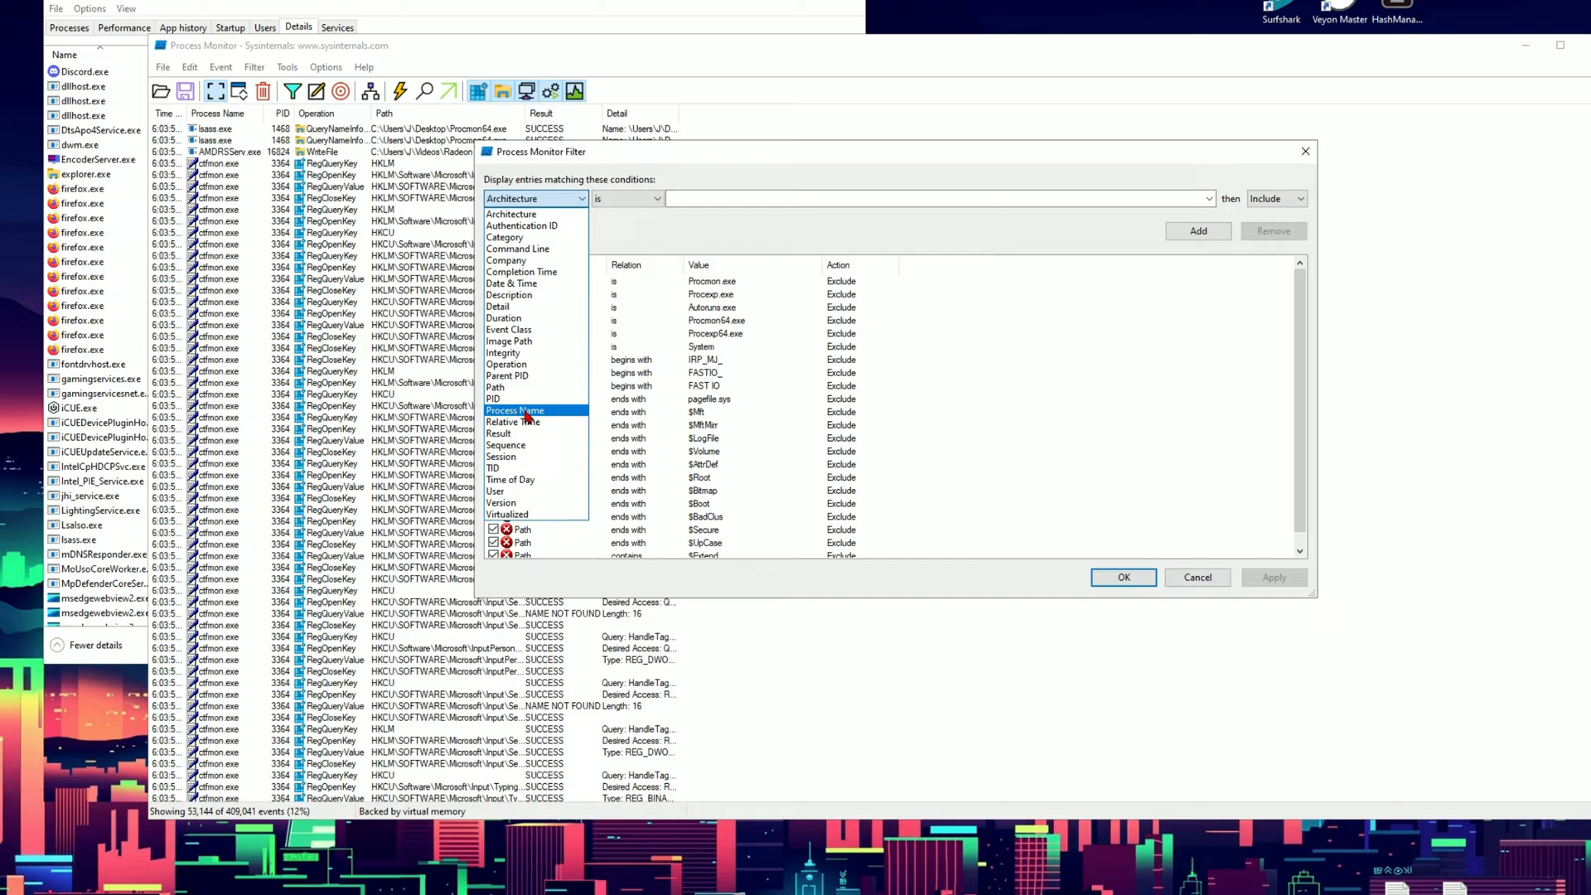
left_click(514, 410)
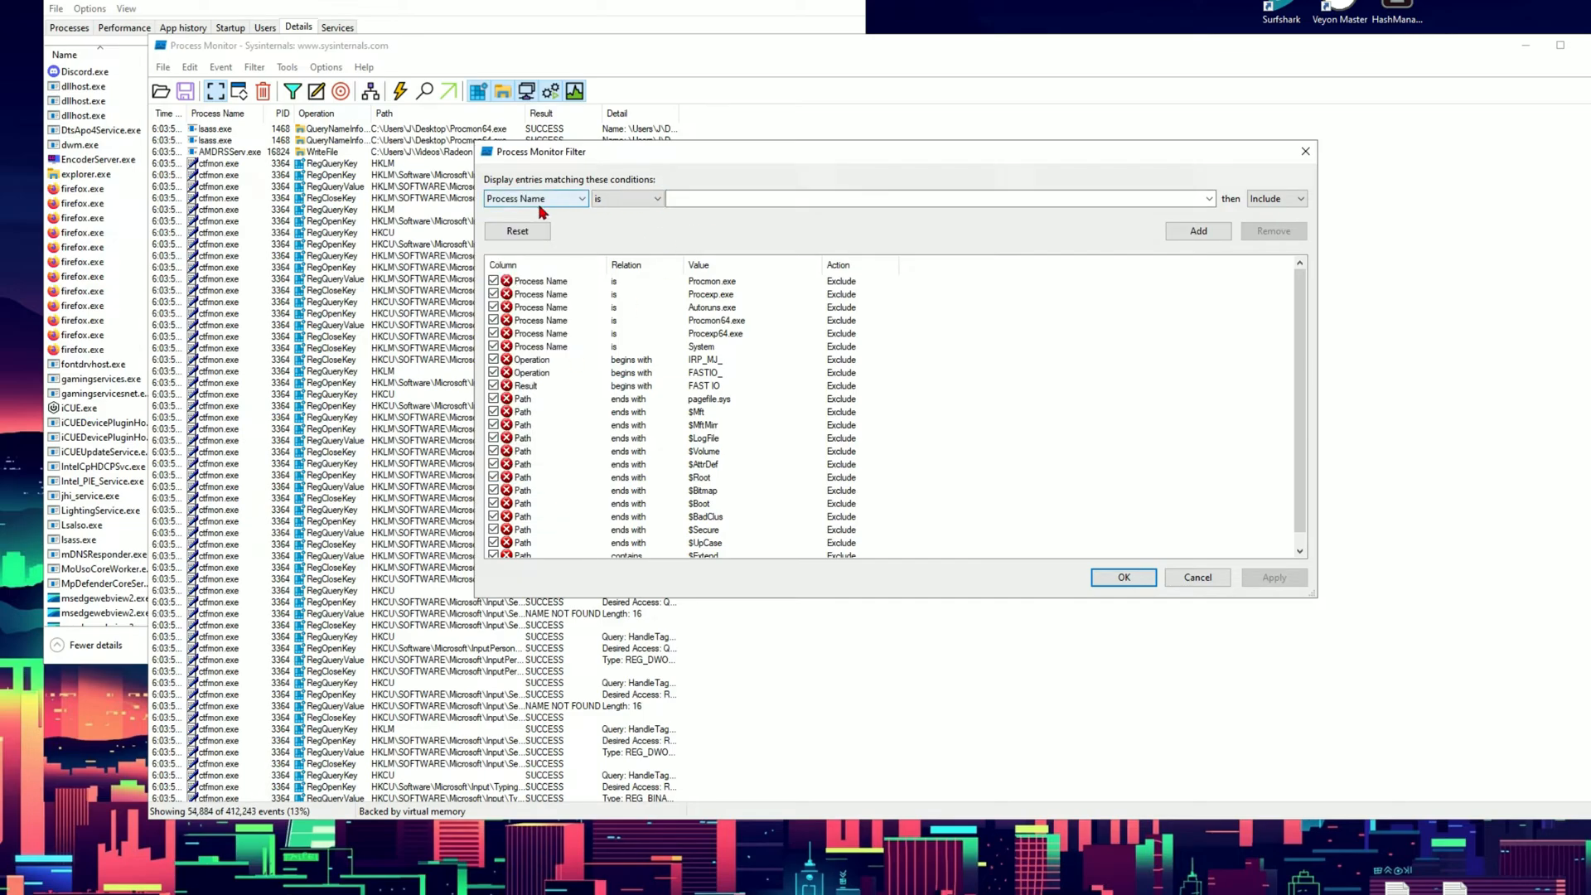
type("f")
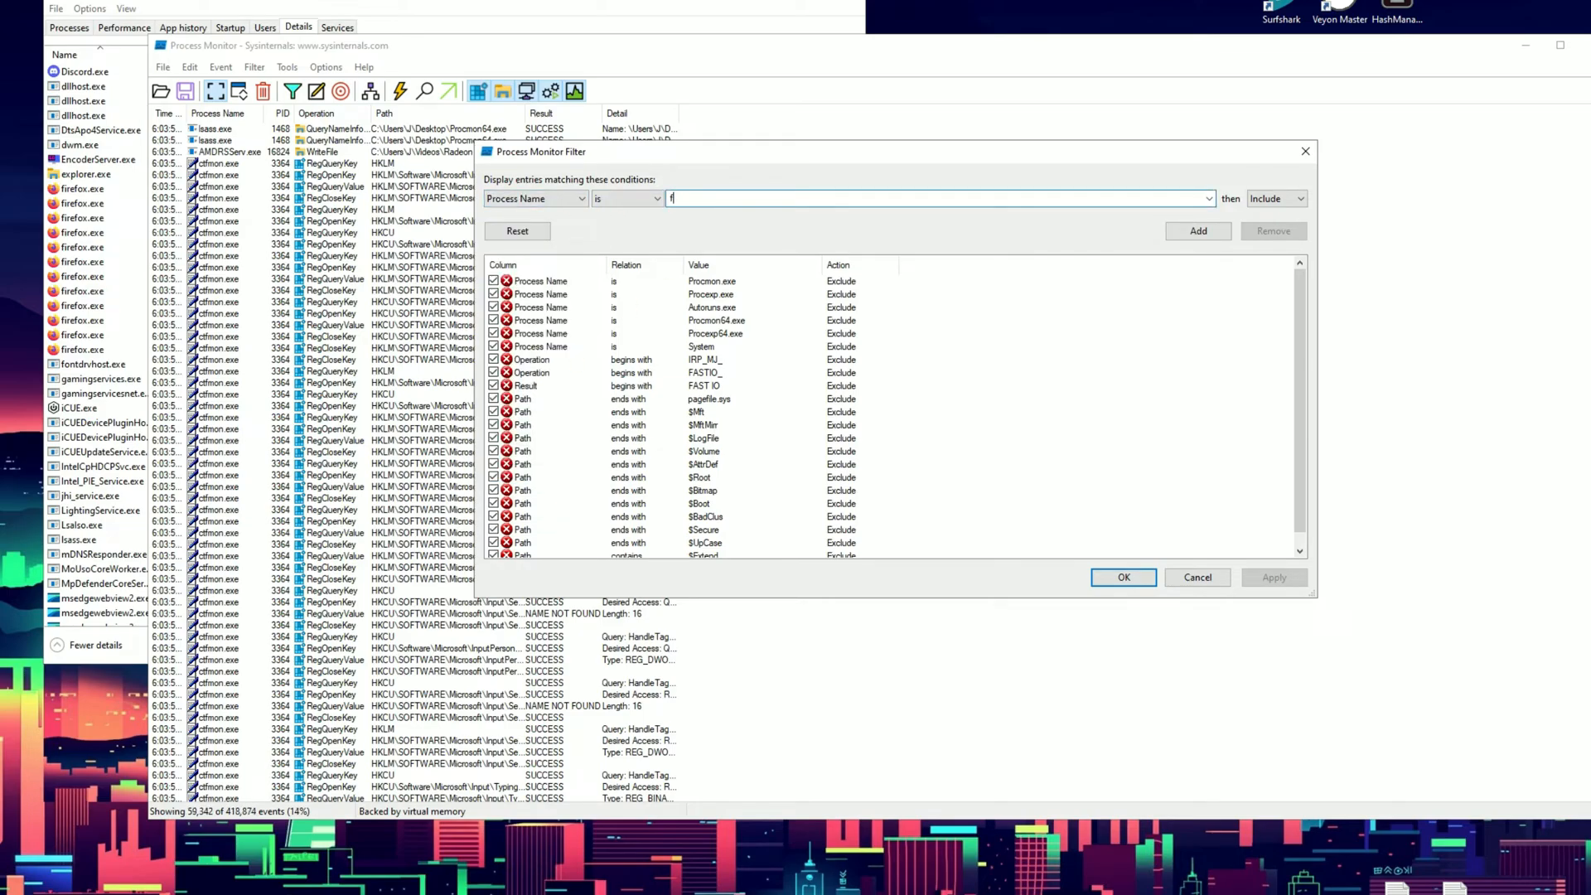
type("sd.exe")
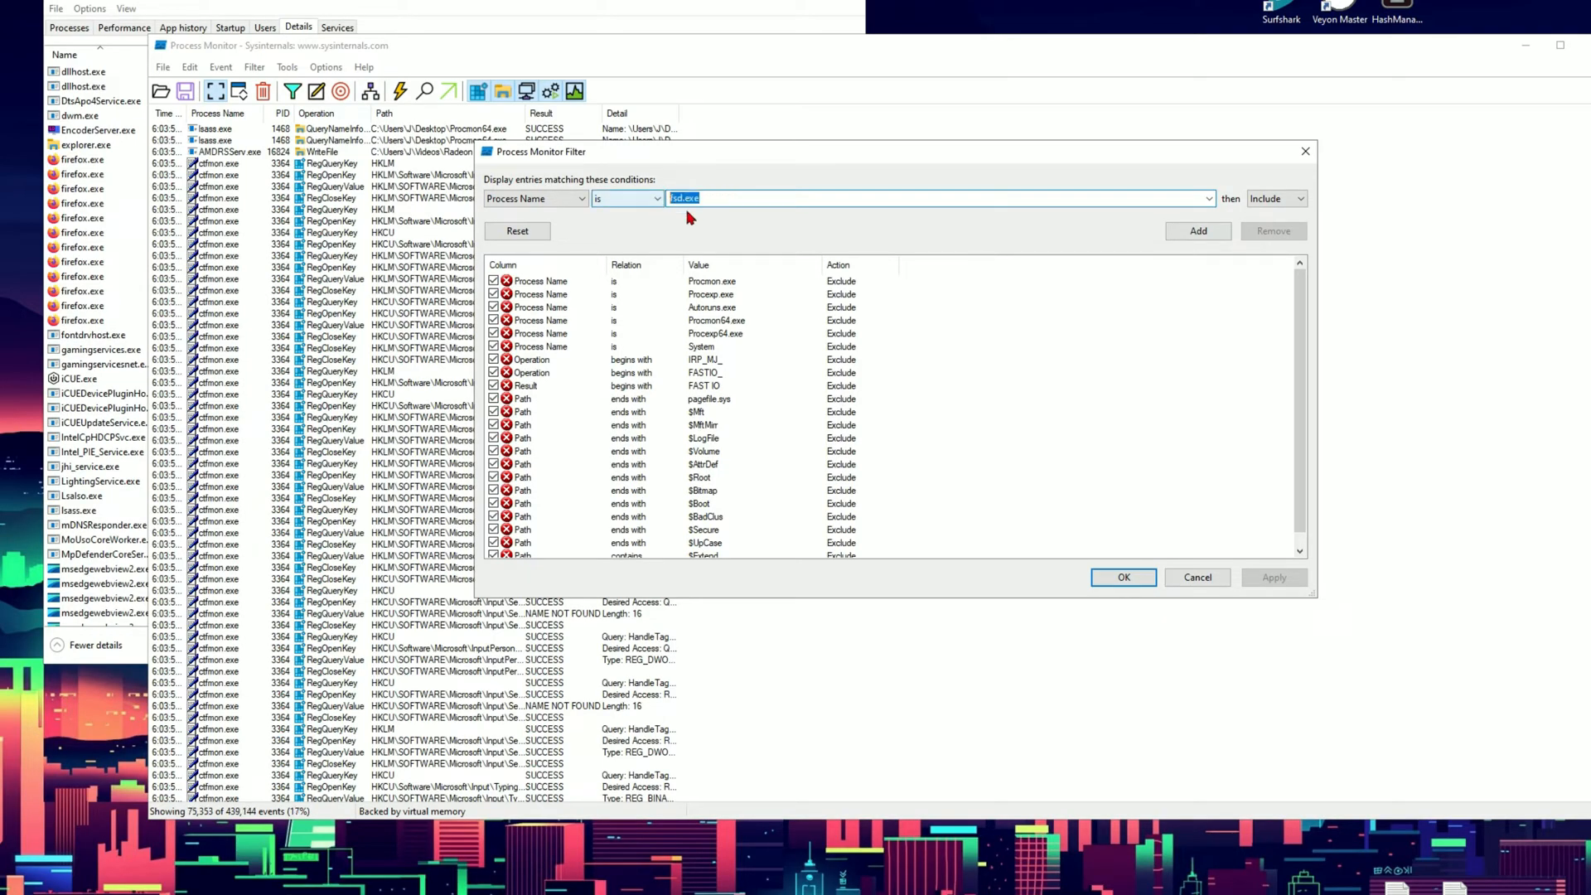
mouse_move(812, 225)
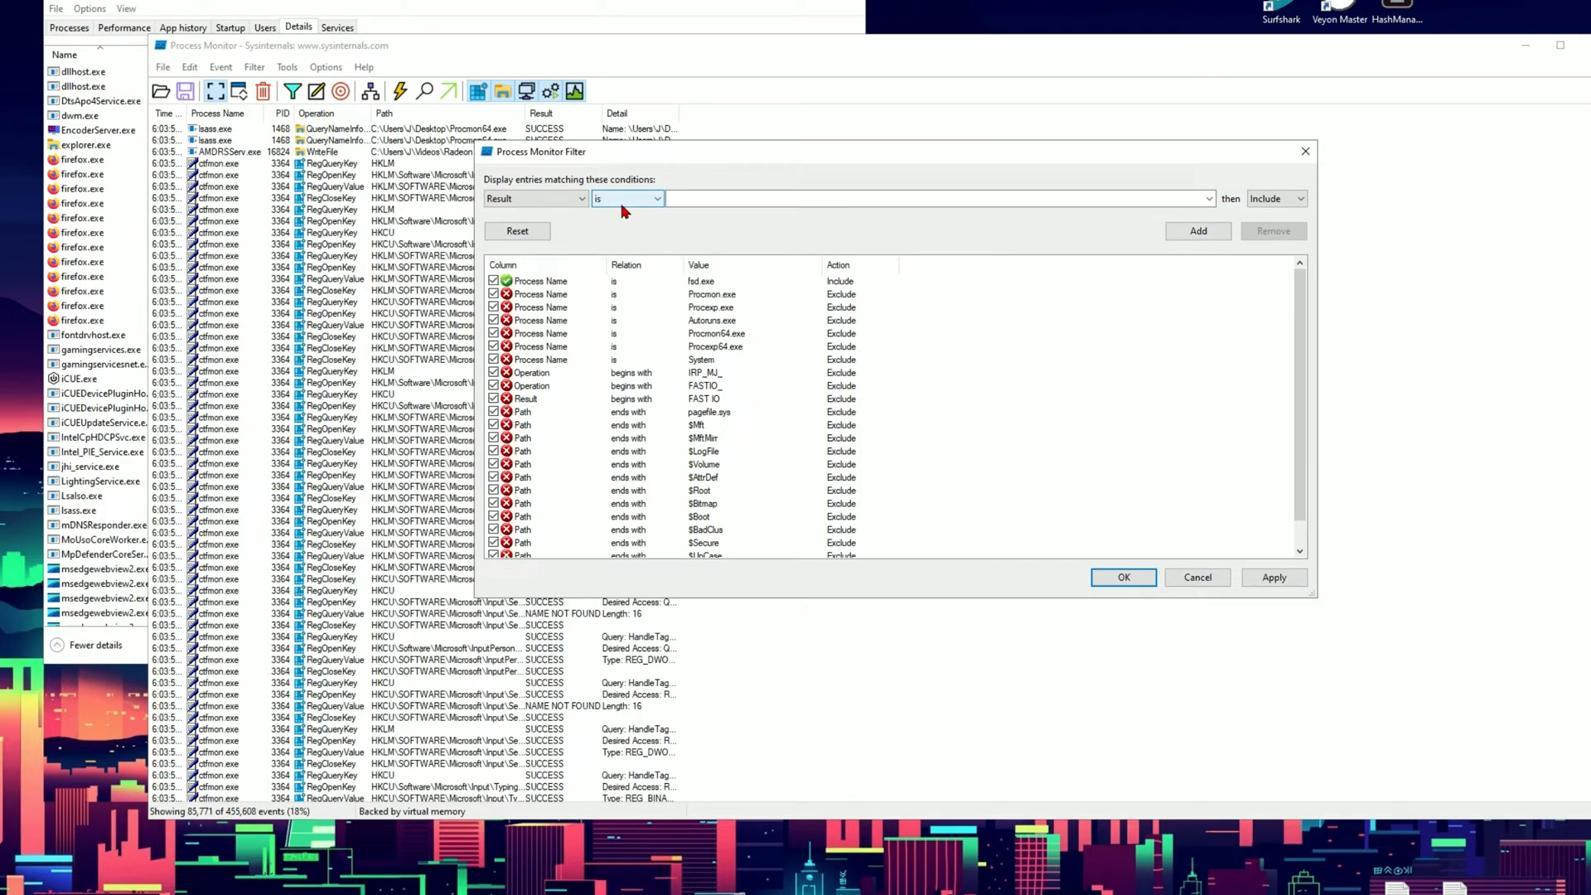
Add a filter rule for Result contains NAME NOT FOUND.
left_click(661, 197)
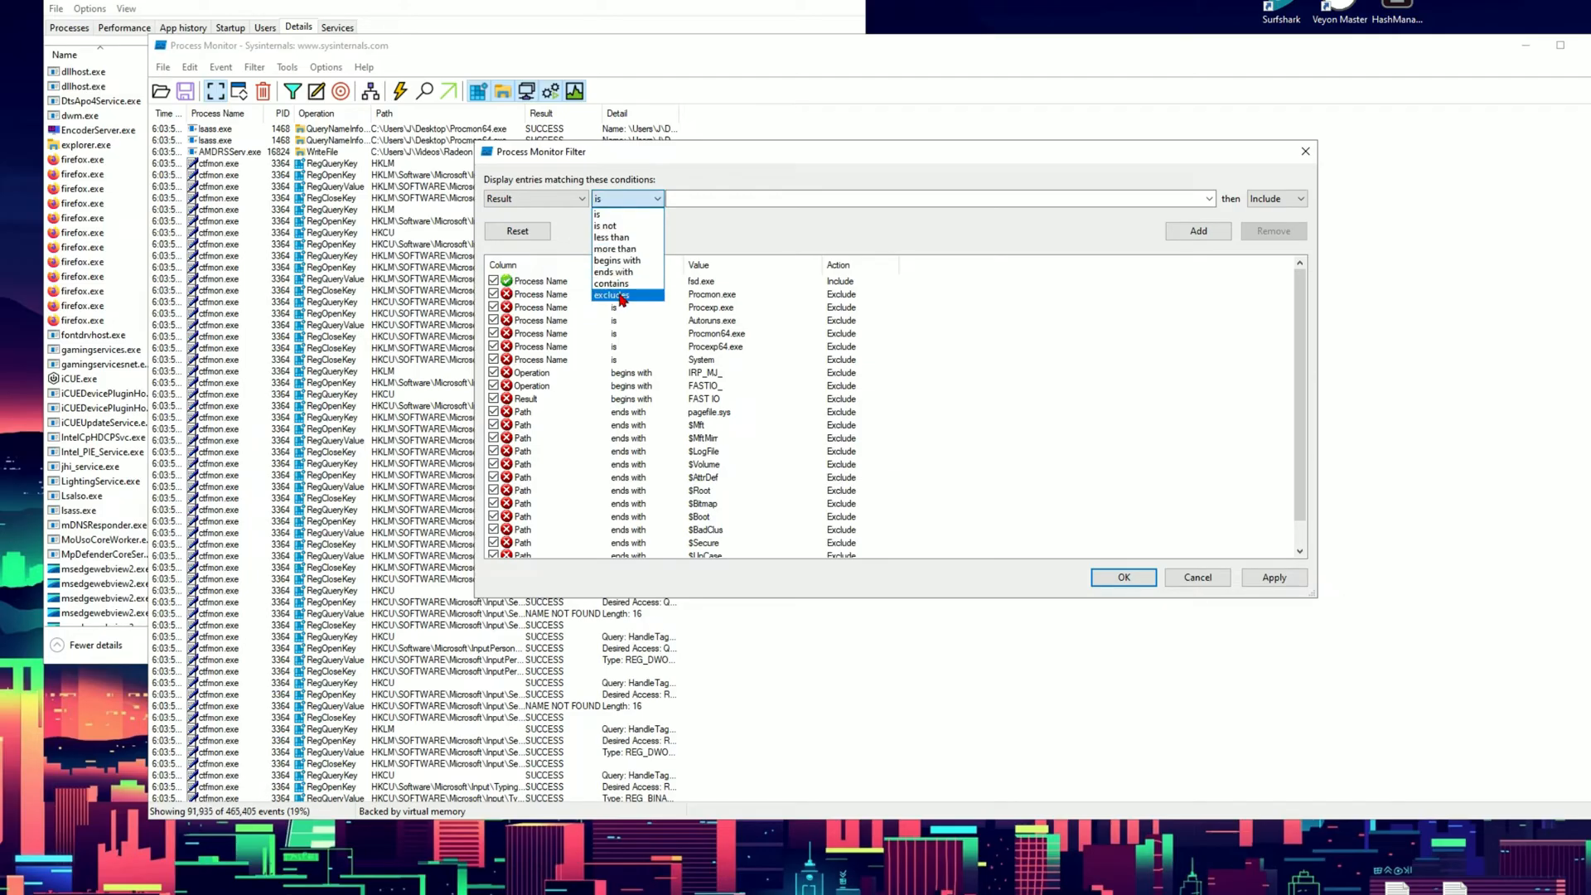
left_click(612, 283)
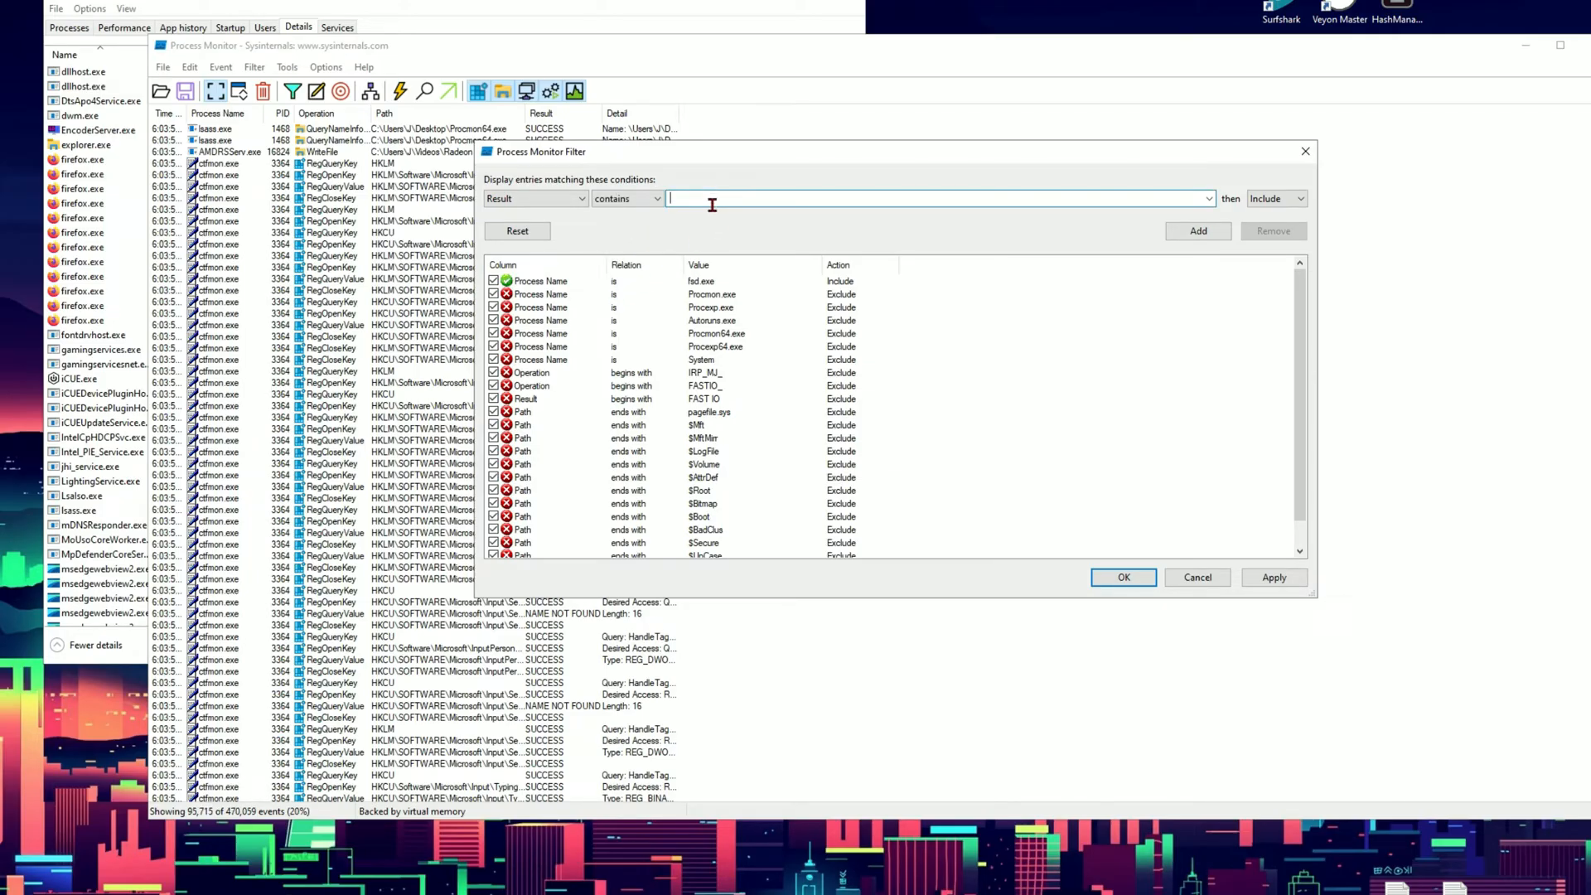
type("NAME NOT FOUN")
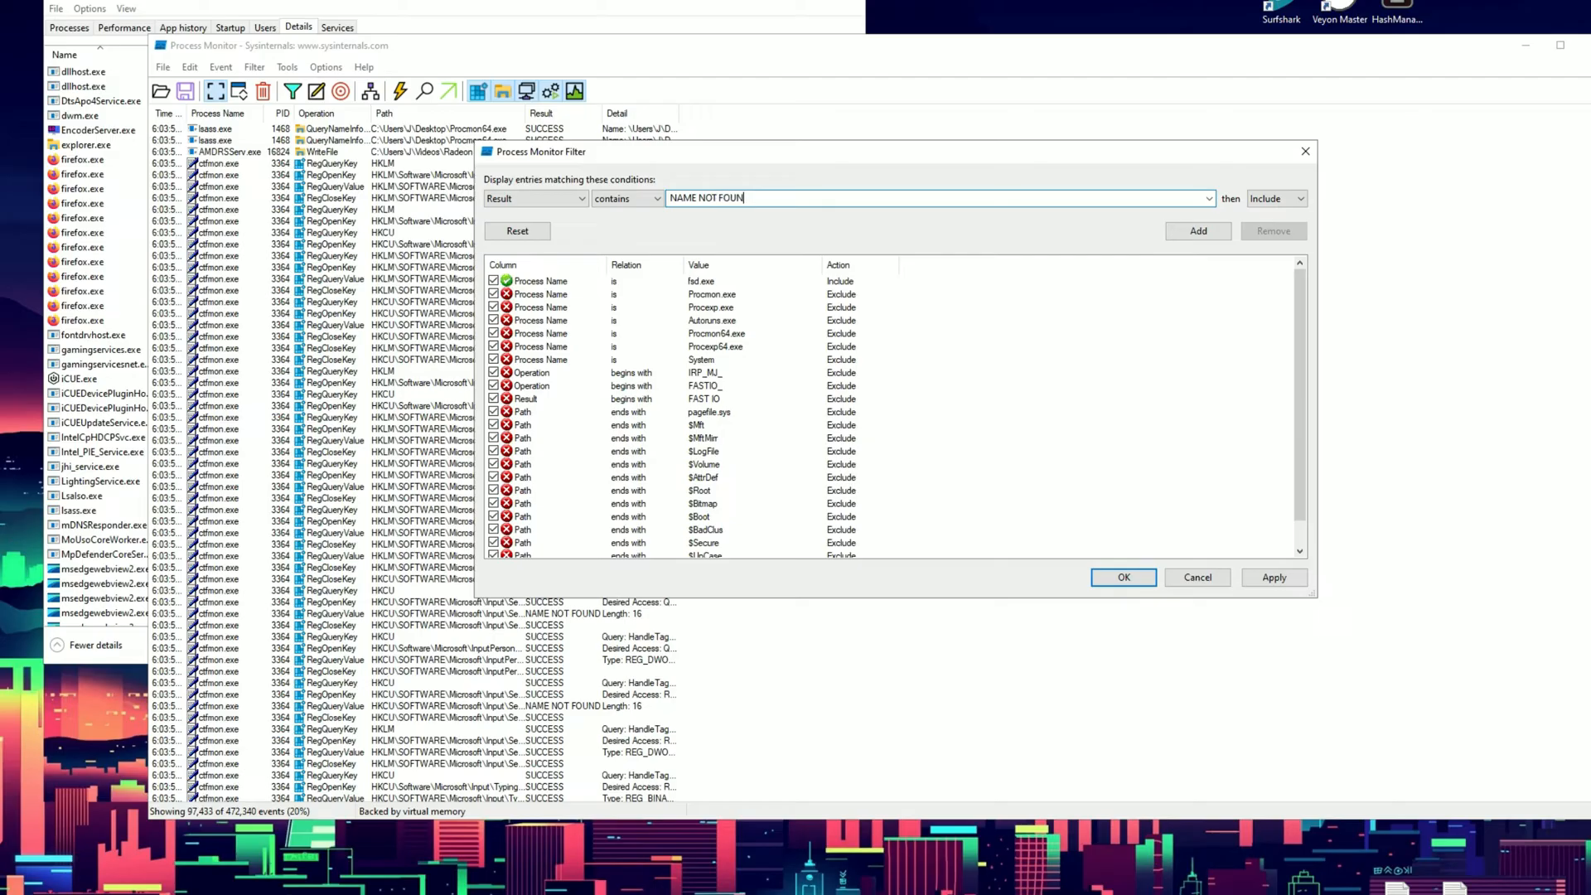
left_click(1196, 231)
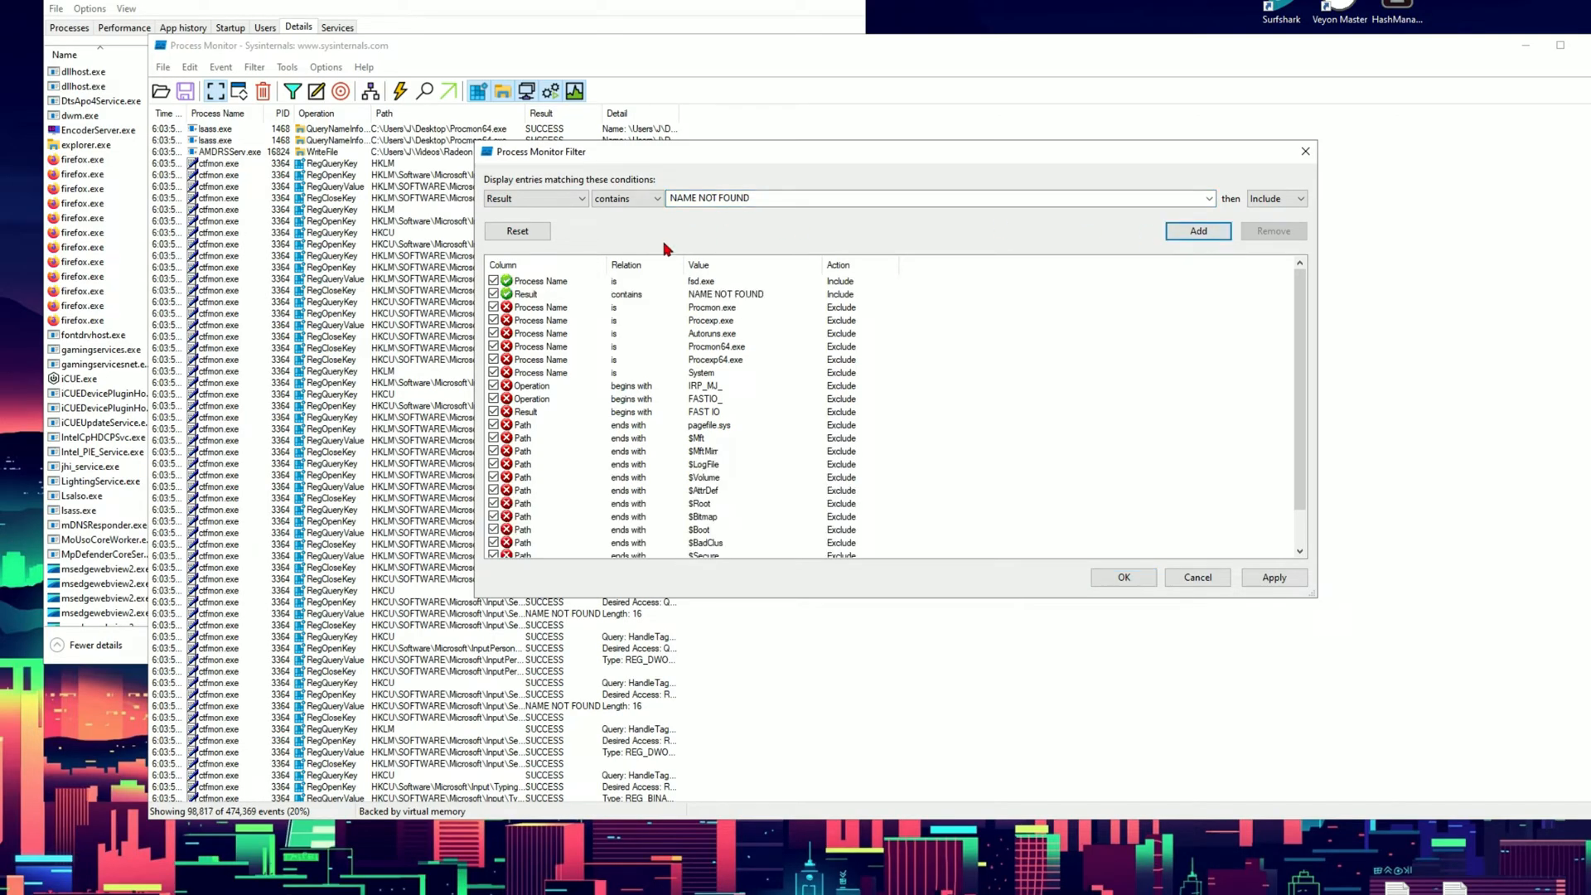
Add a filter rule for Path ends with dll and apply the filter.
left_click(536, 197)
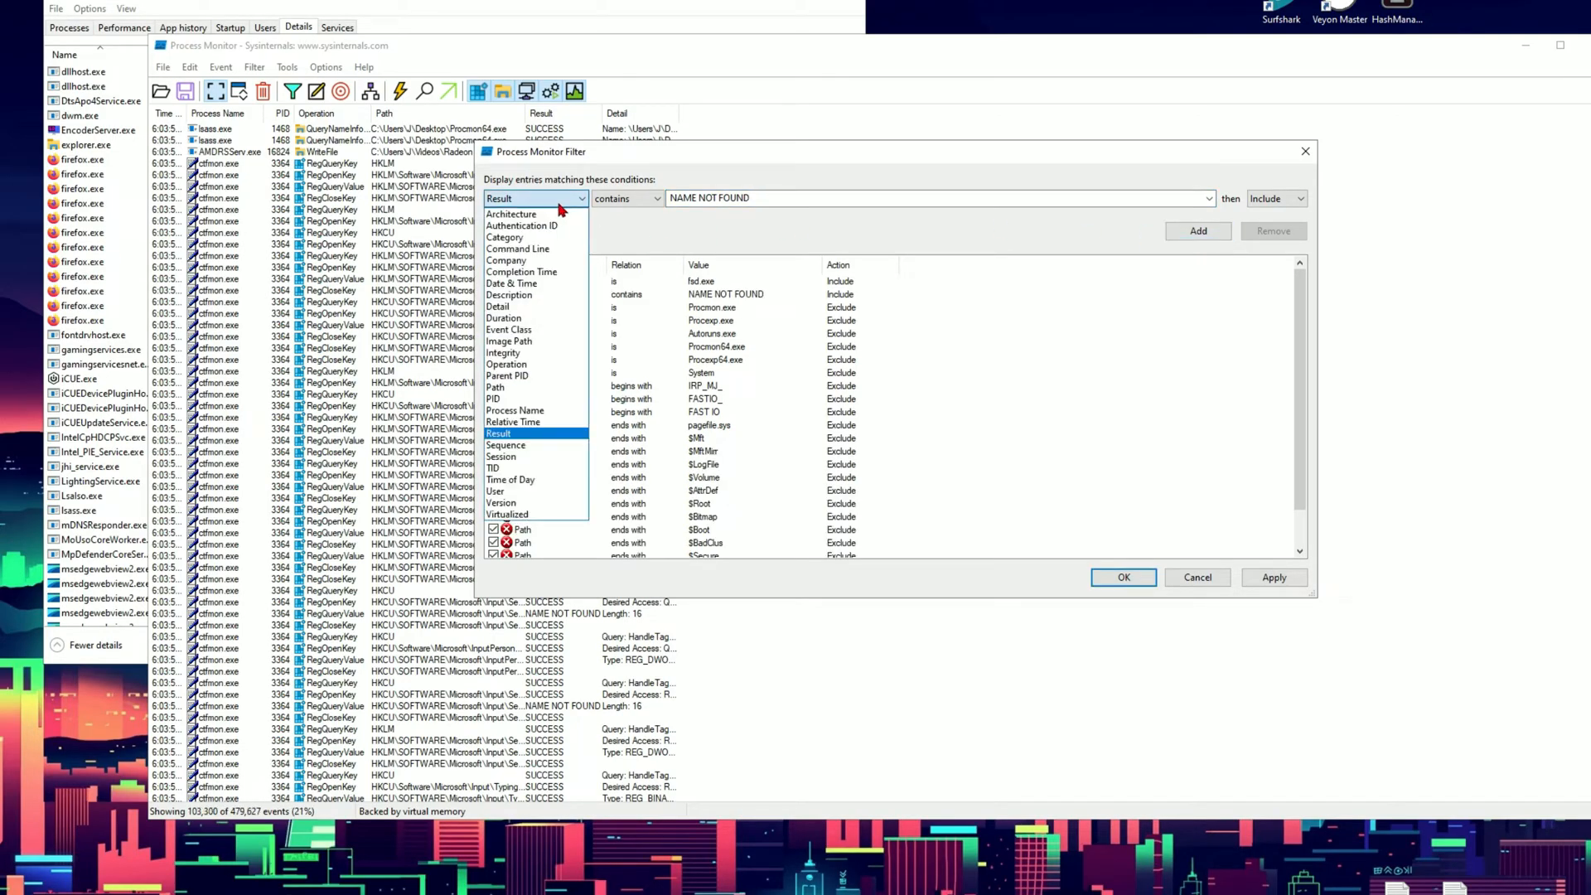
left_click(512, 386)
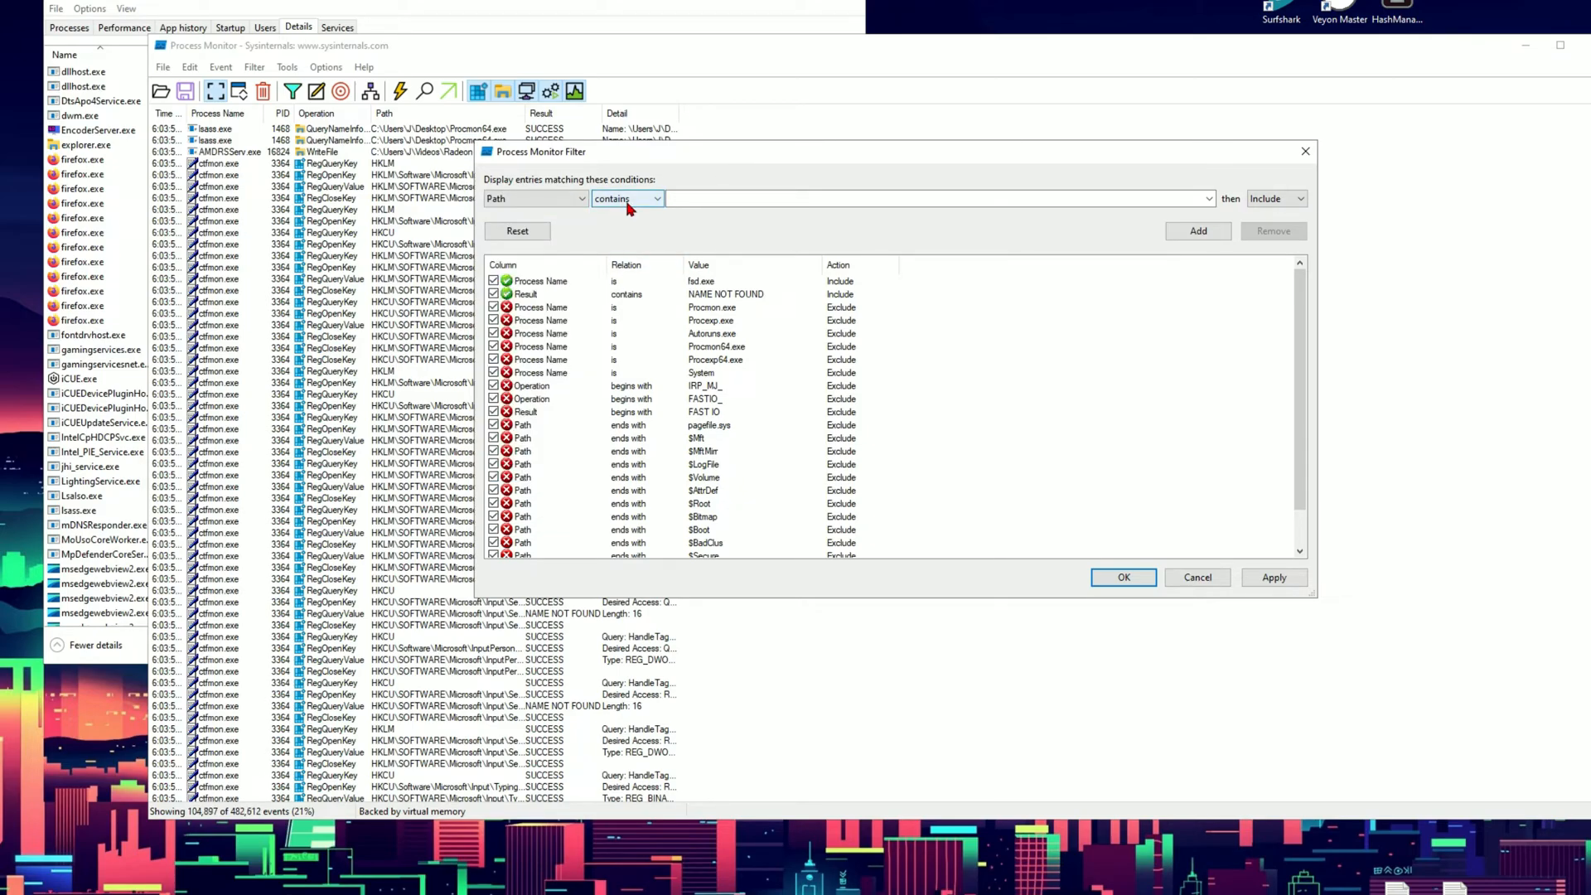
left_click(656, 197)
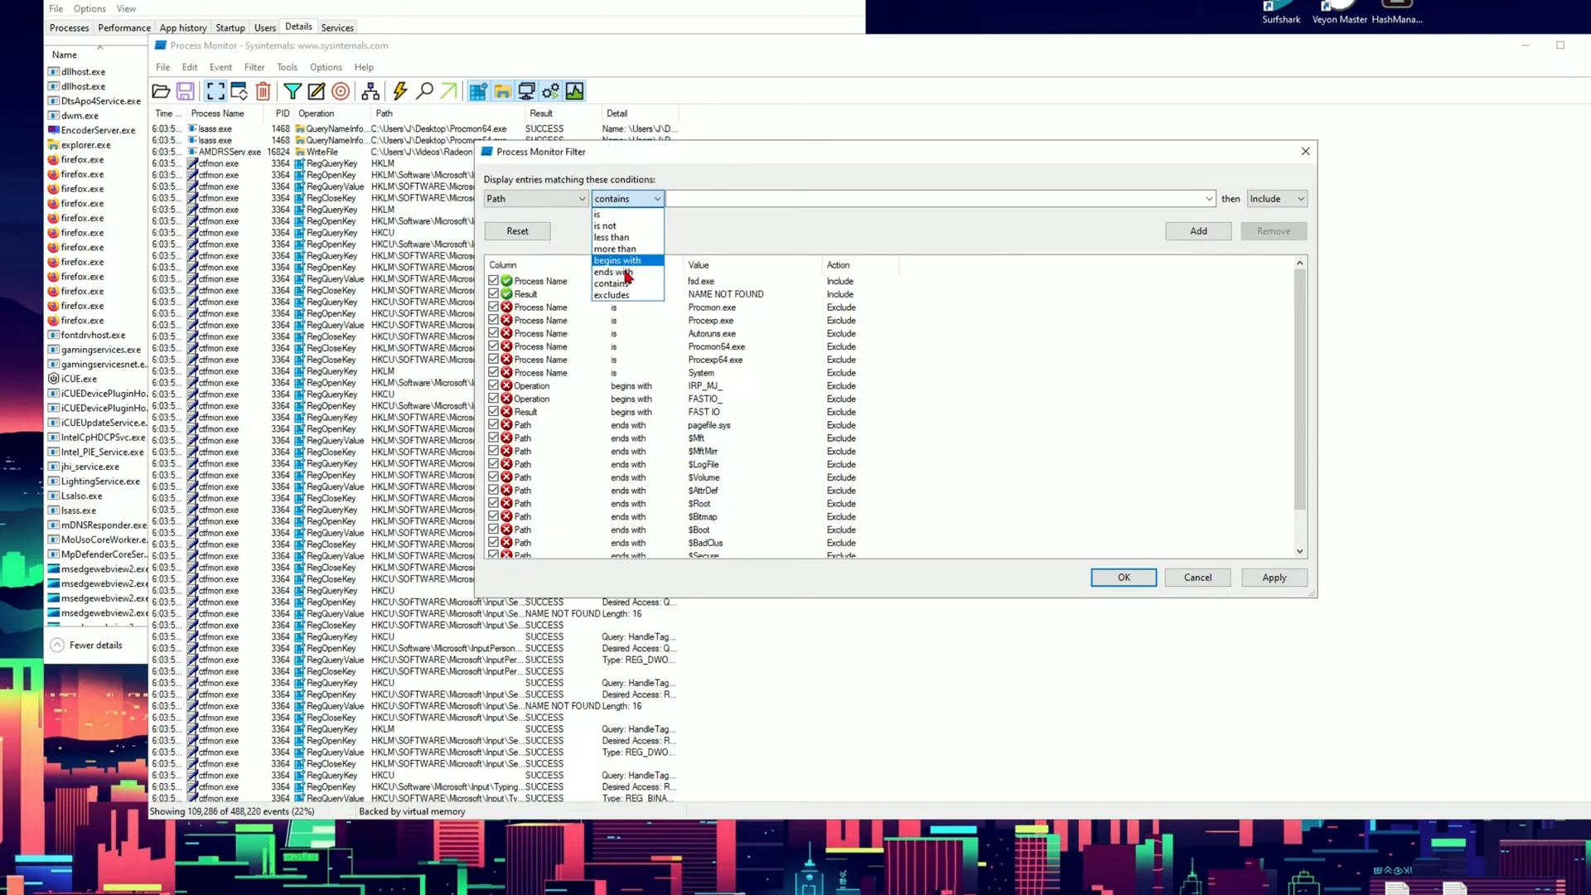
left_click(616, 270)
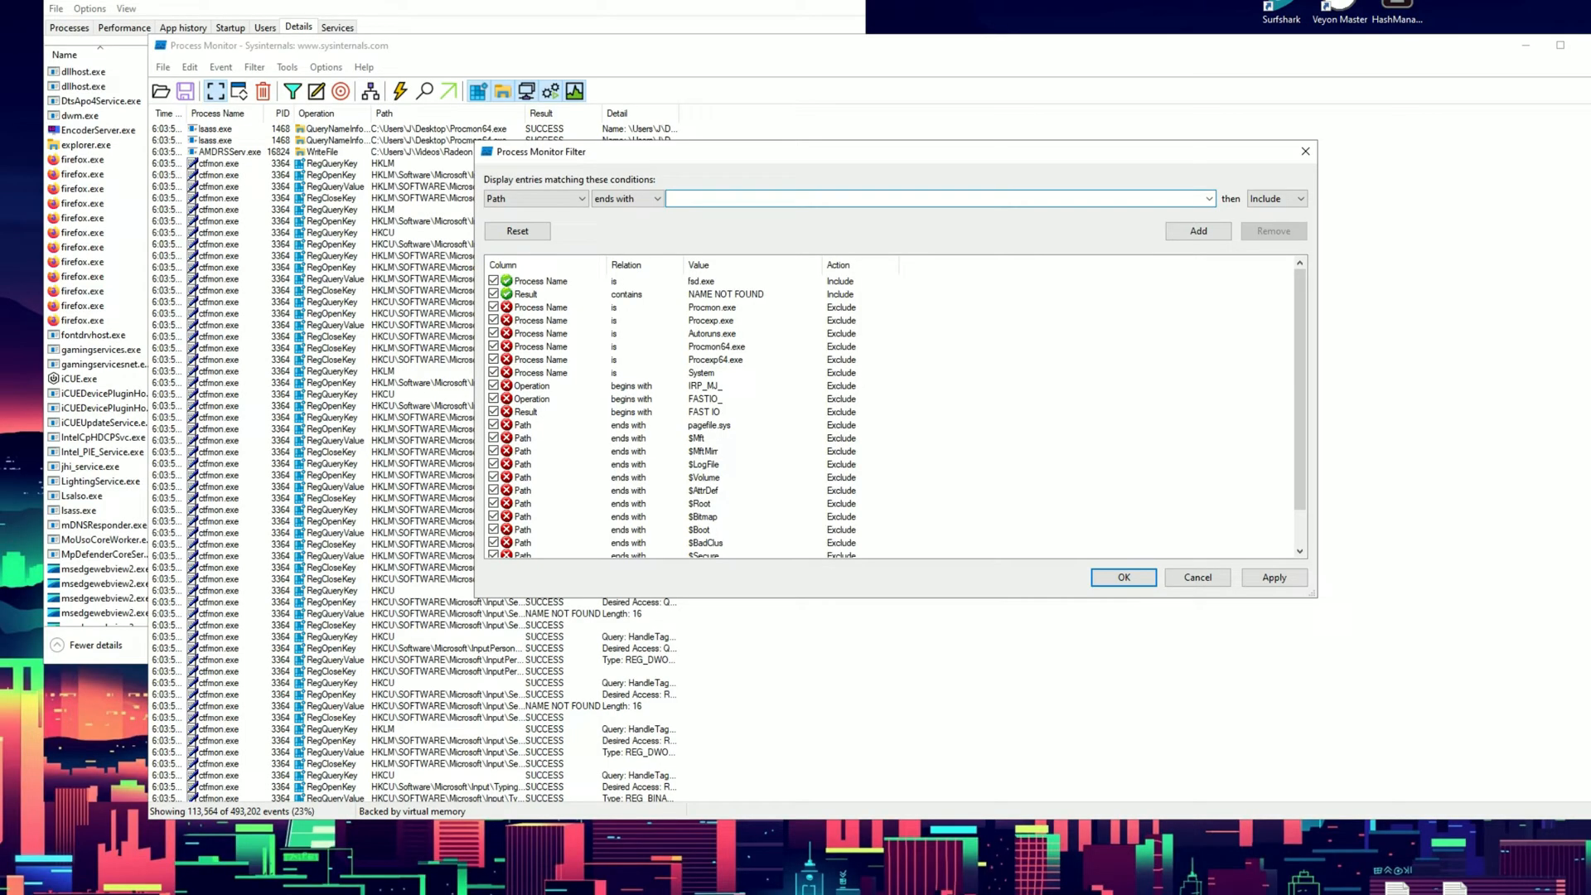
type("d")
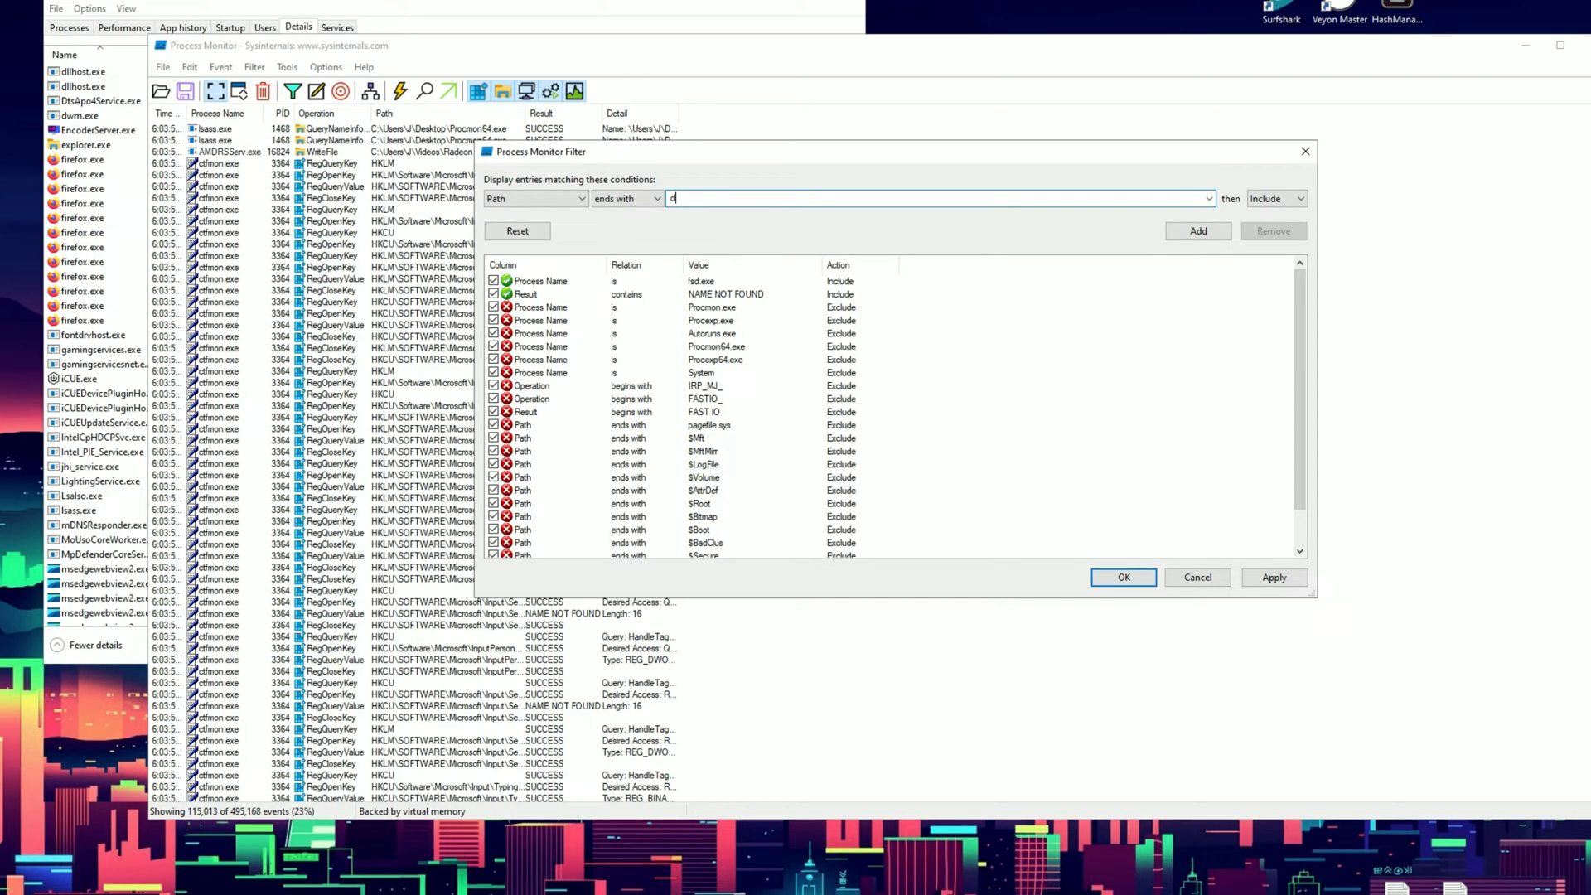
type("ll")
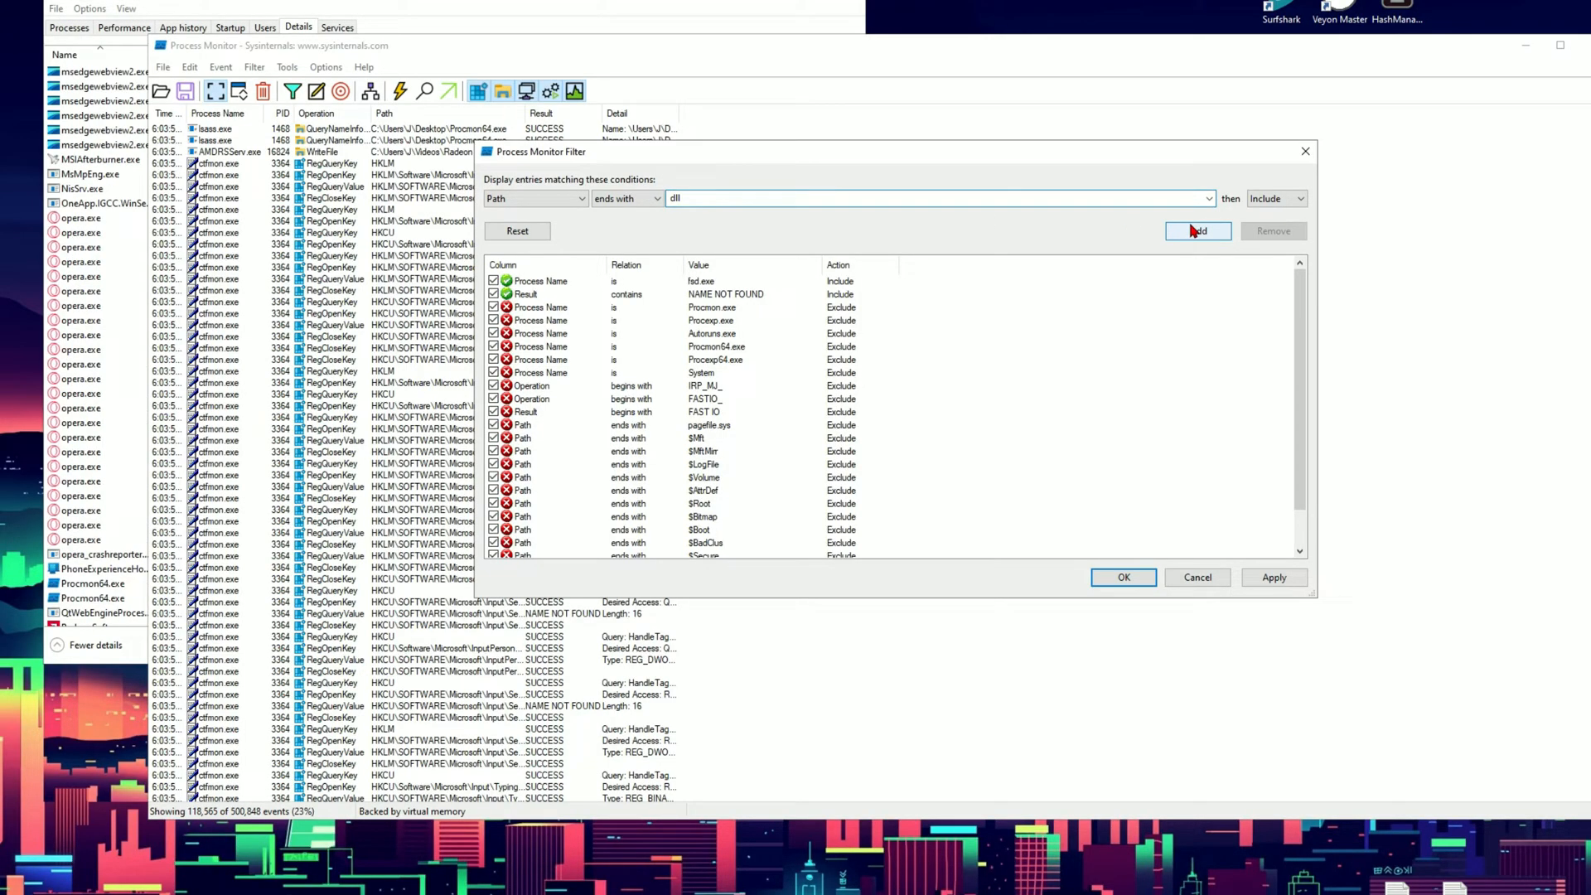
left_click(1196, 230)
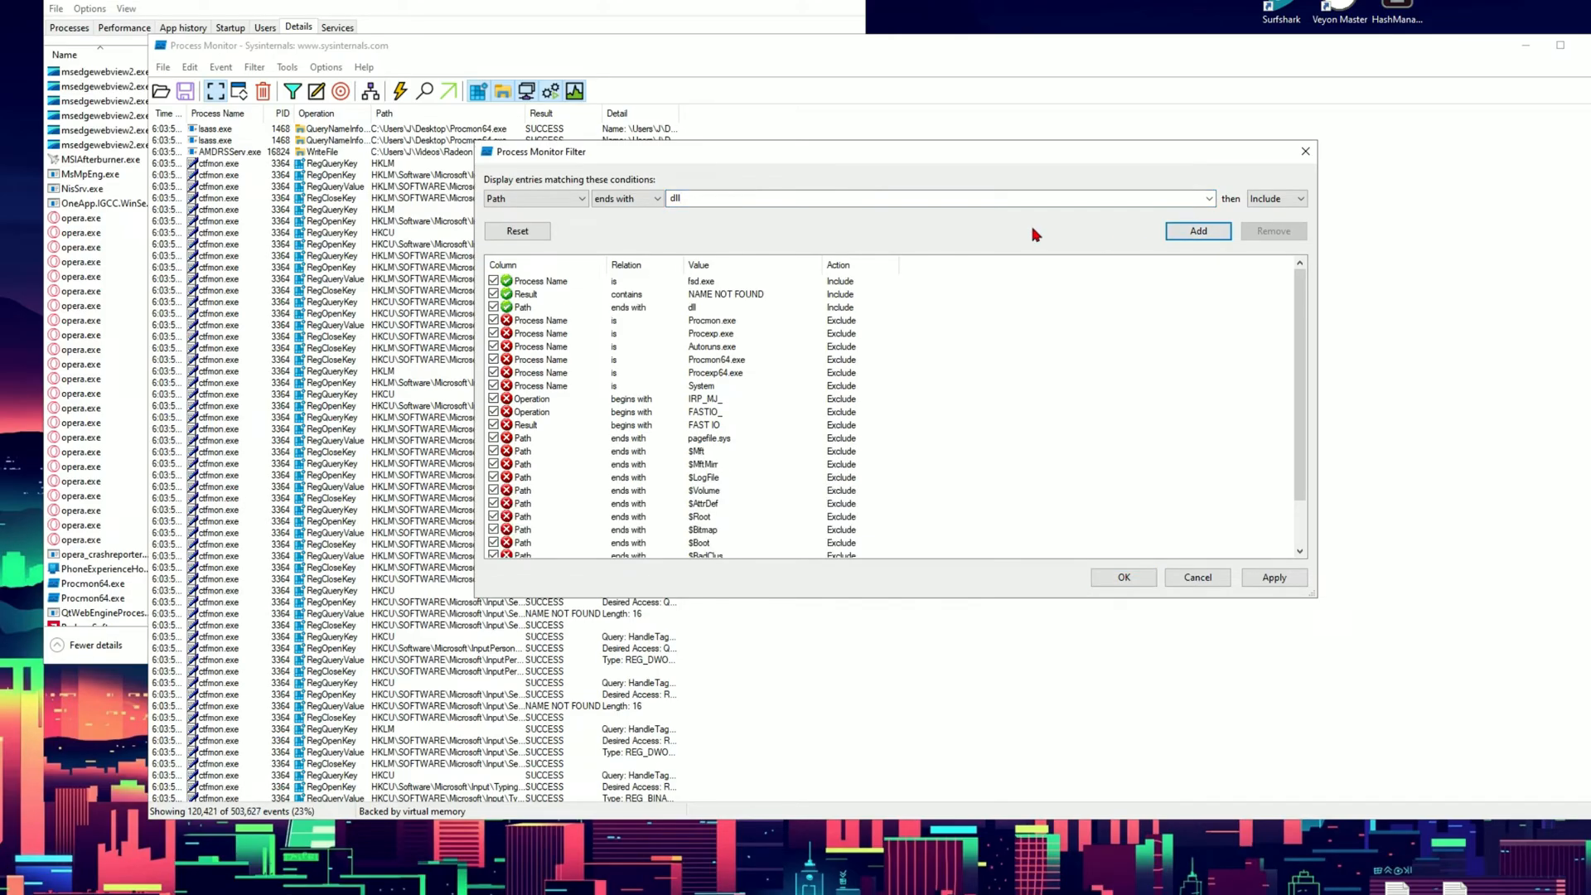
left_click(1273, 577)
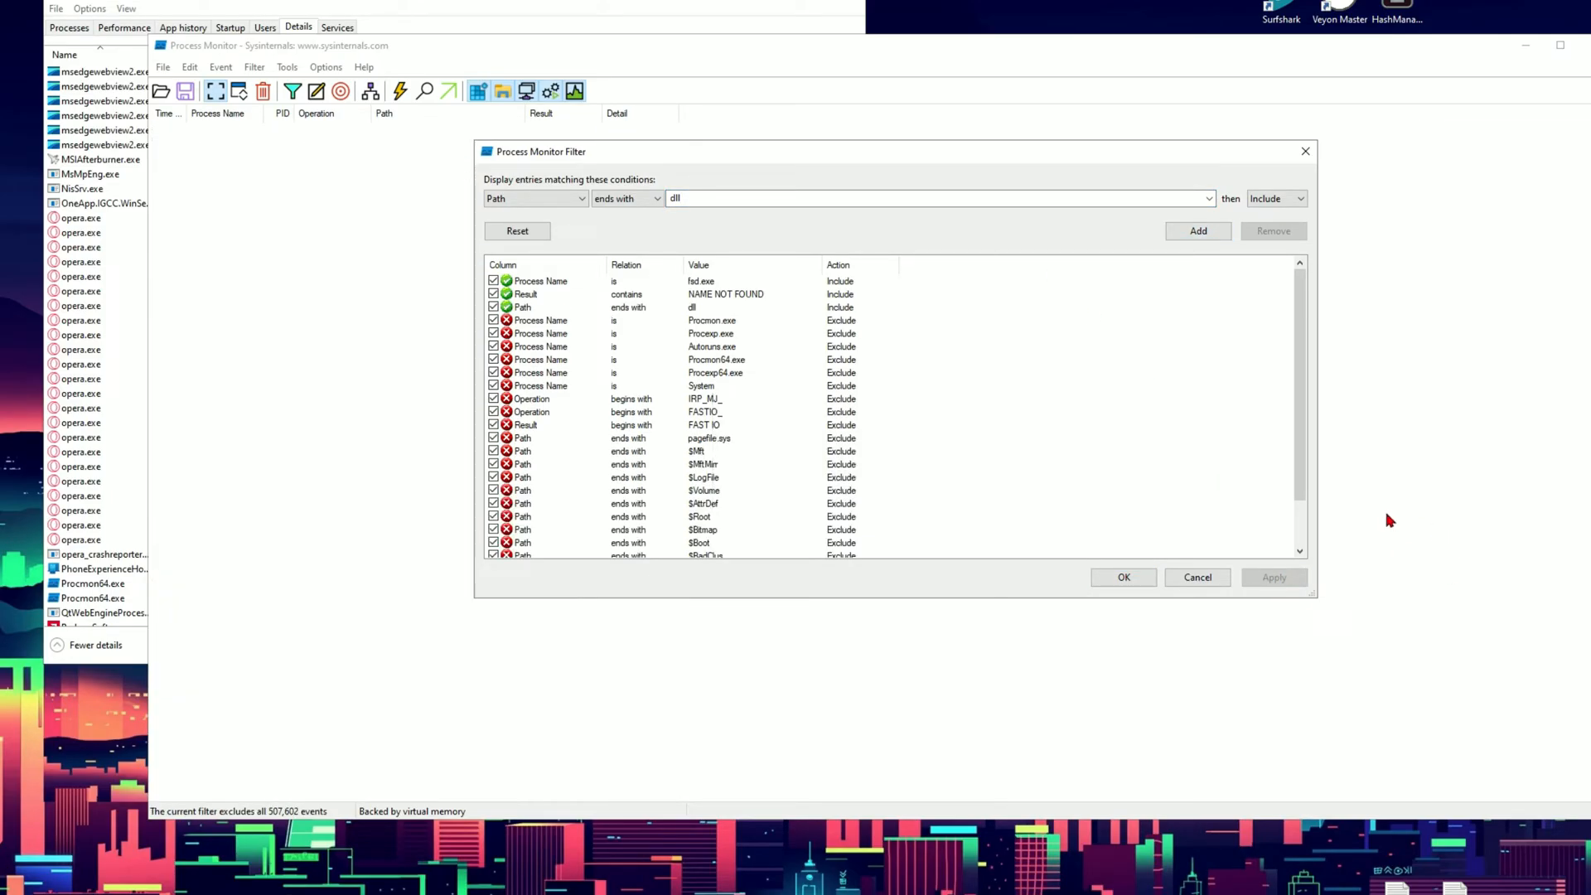
Relaunch Deep Rock Galactic so Process Monitor lists FSD.exe's failed d3d DLL lookups.
left_click(1122, 577)
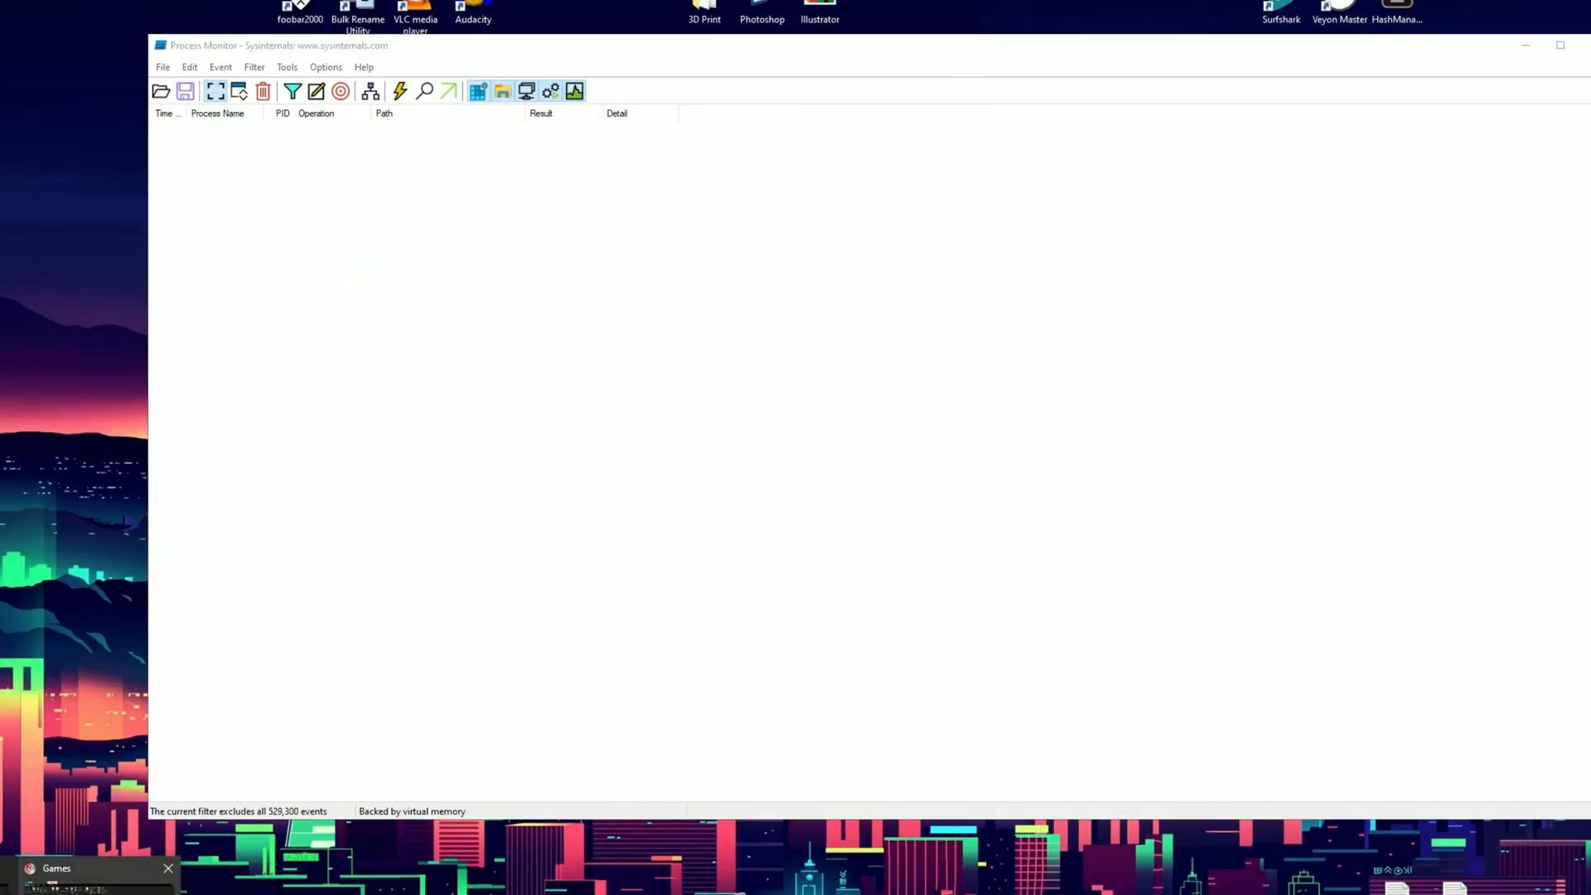
left_click(56, 867)
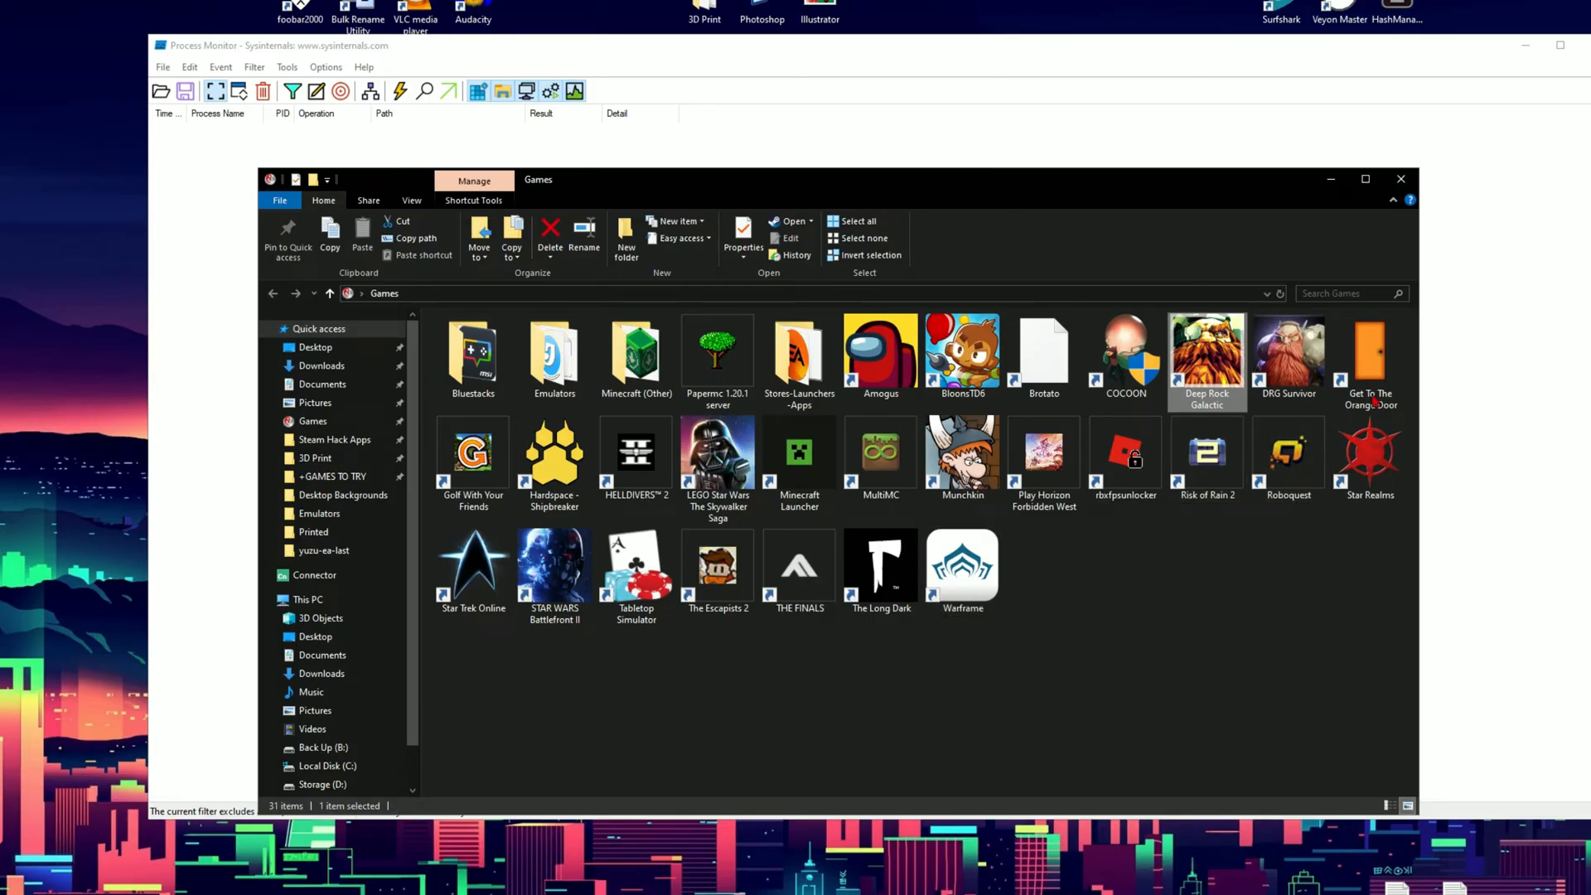
double_click(1206, 349)
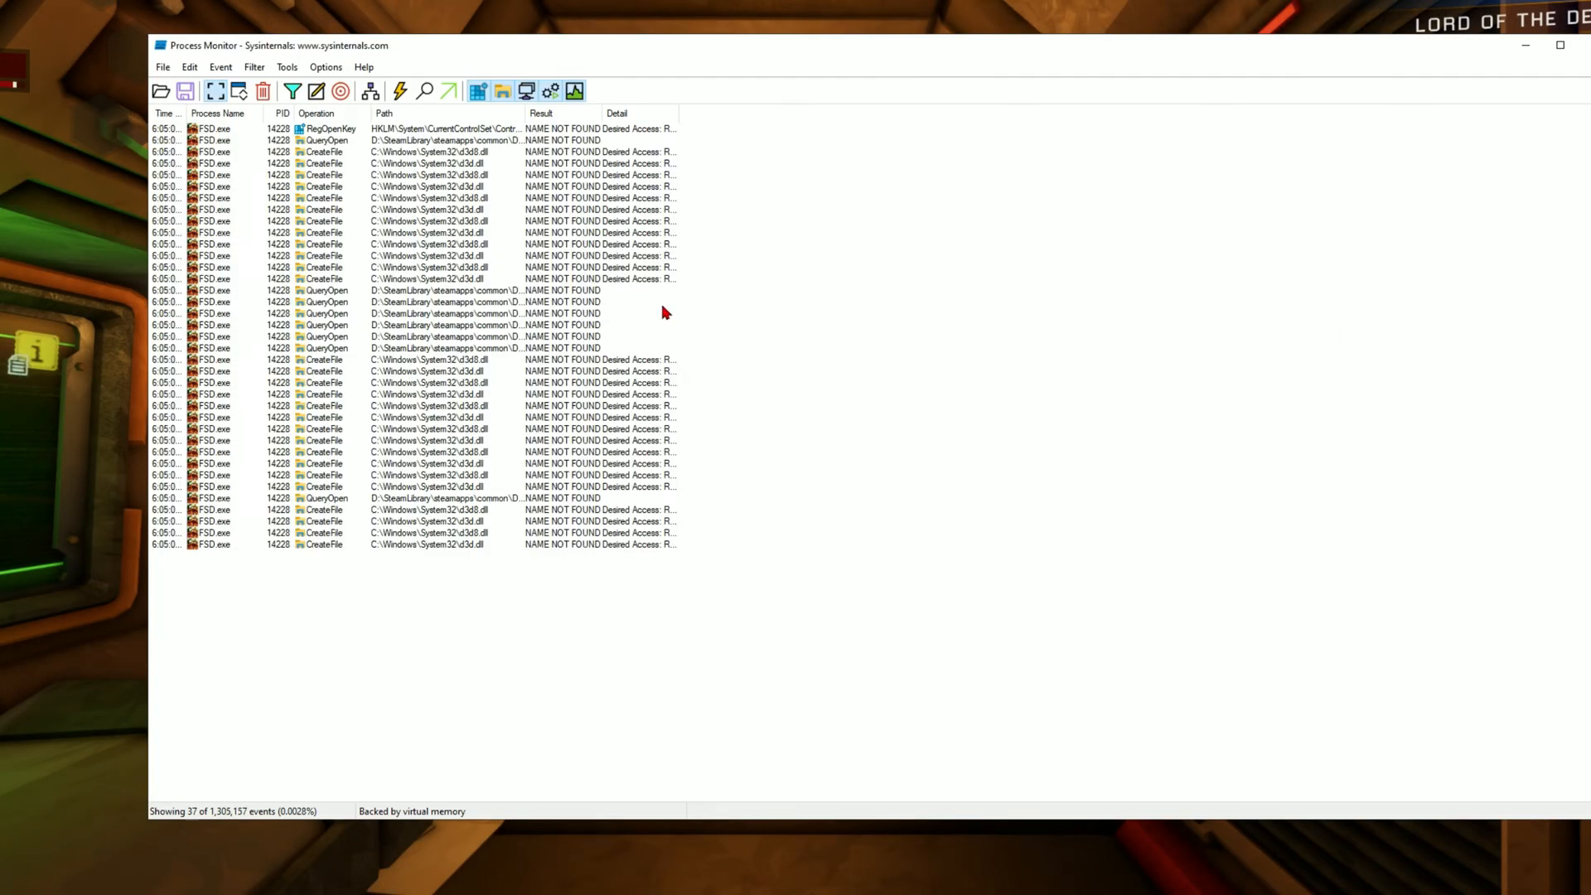
Widen the Path column and inspect the NAME NOT FOUND Direct3D DLL rows.
left_click(406, 151)
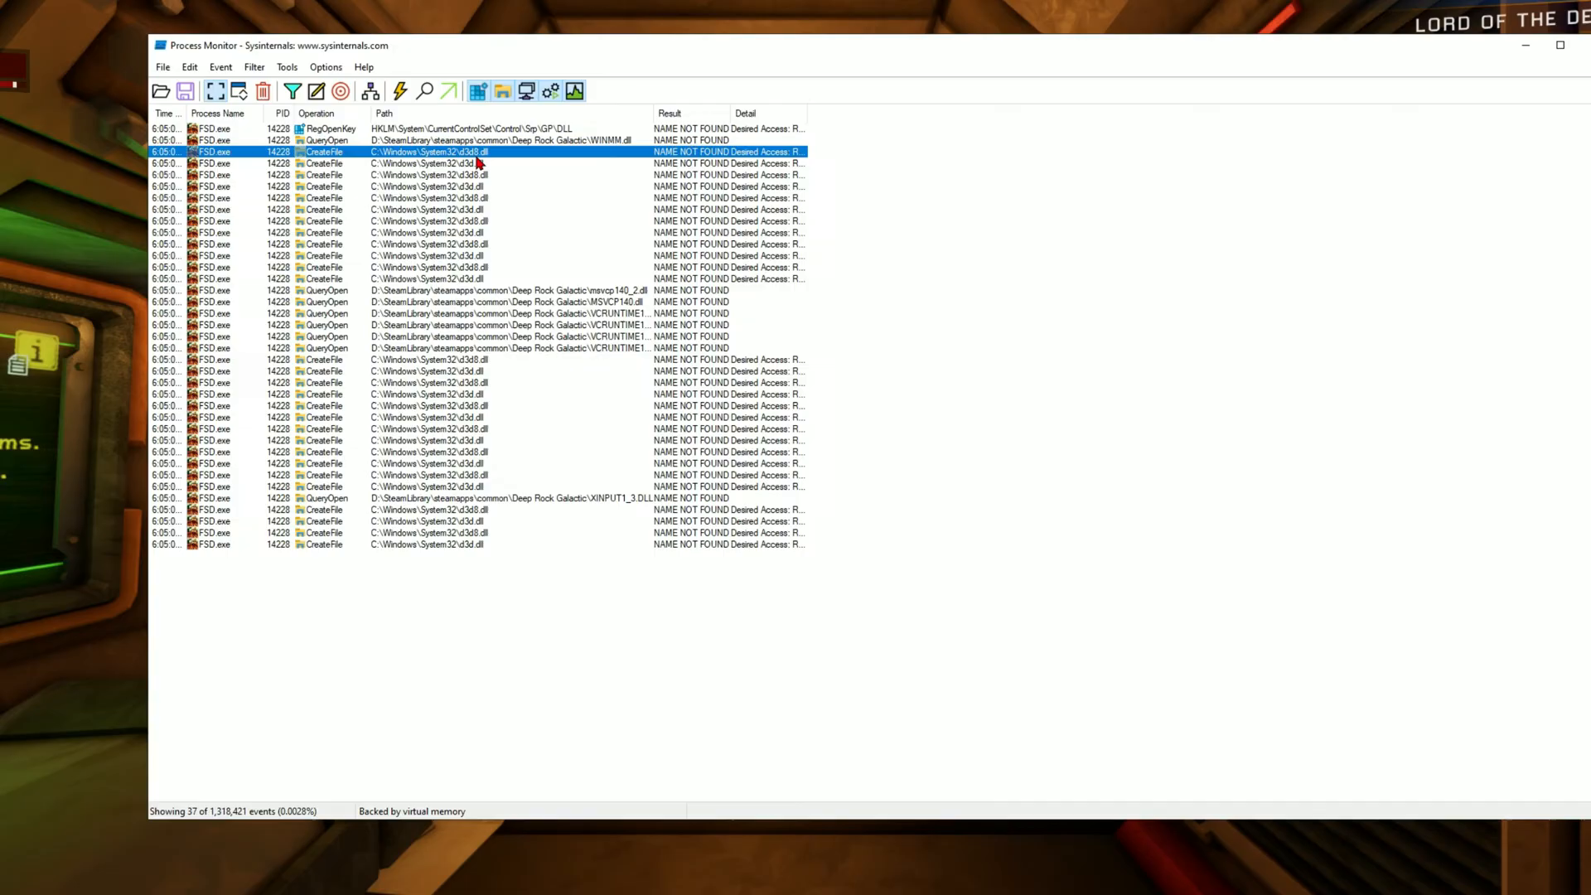
left_click(426, 164)
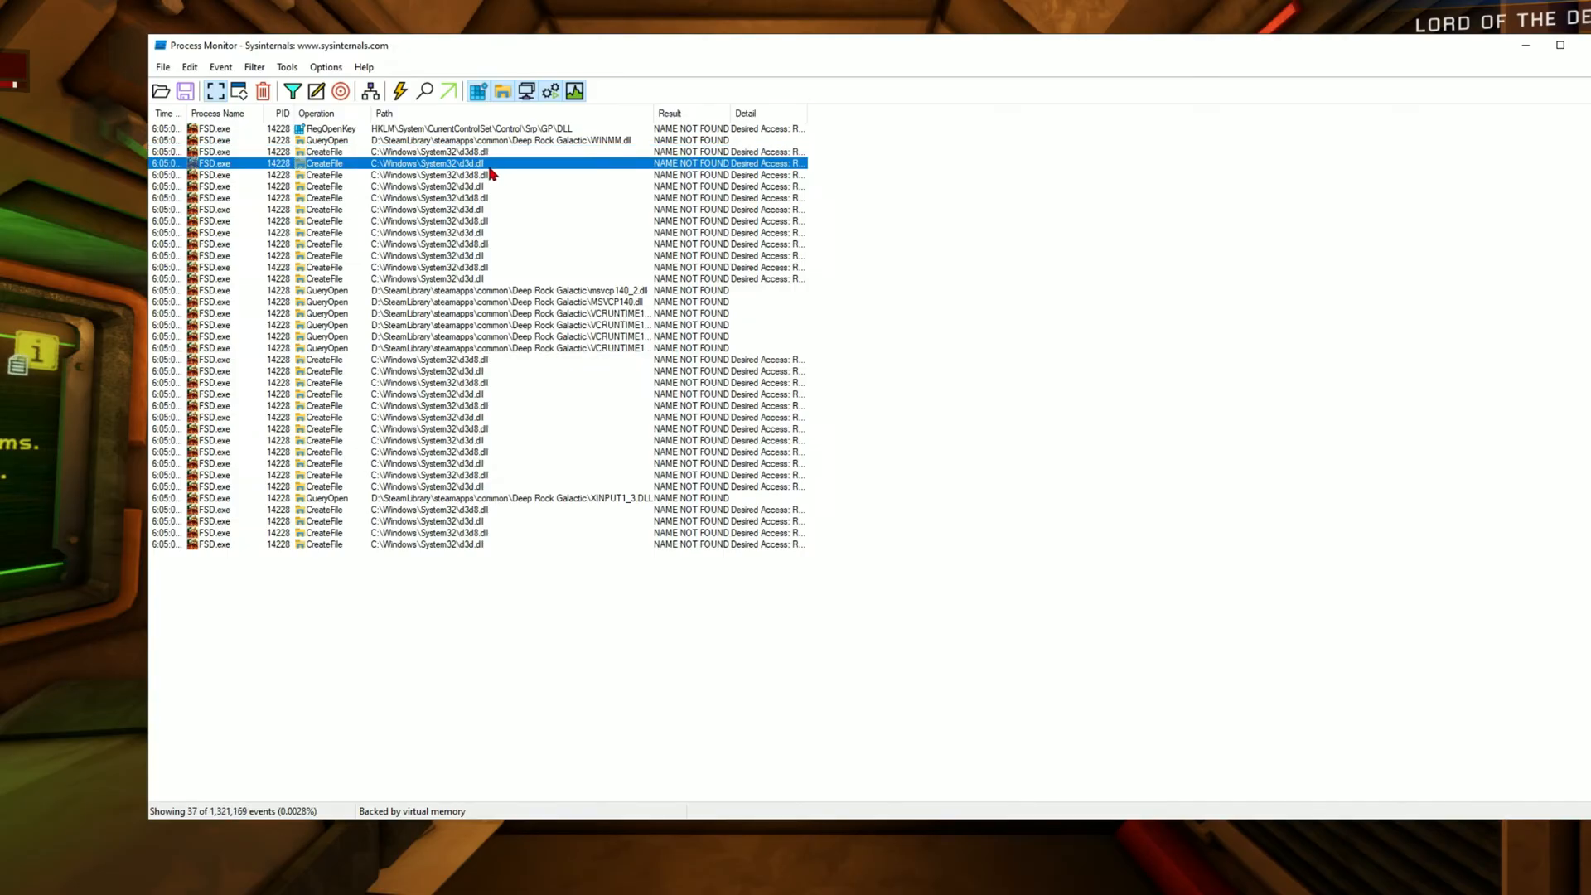
left_click(458, 174)
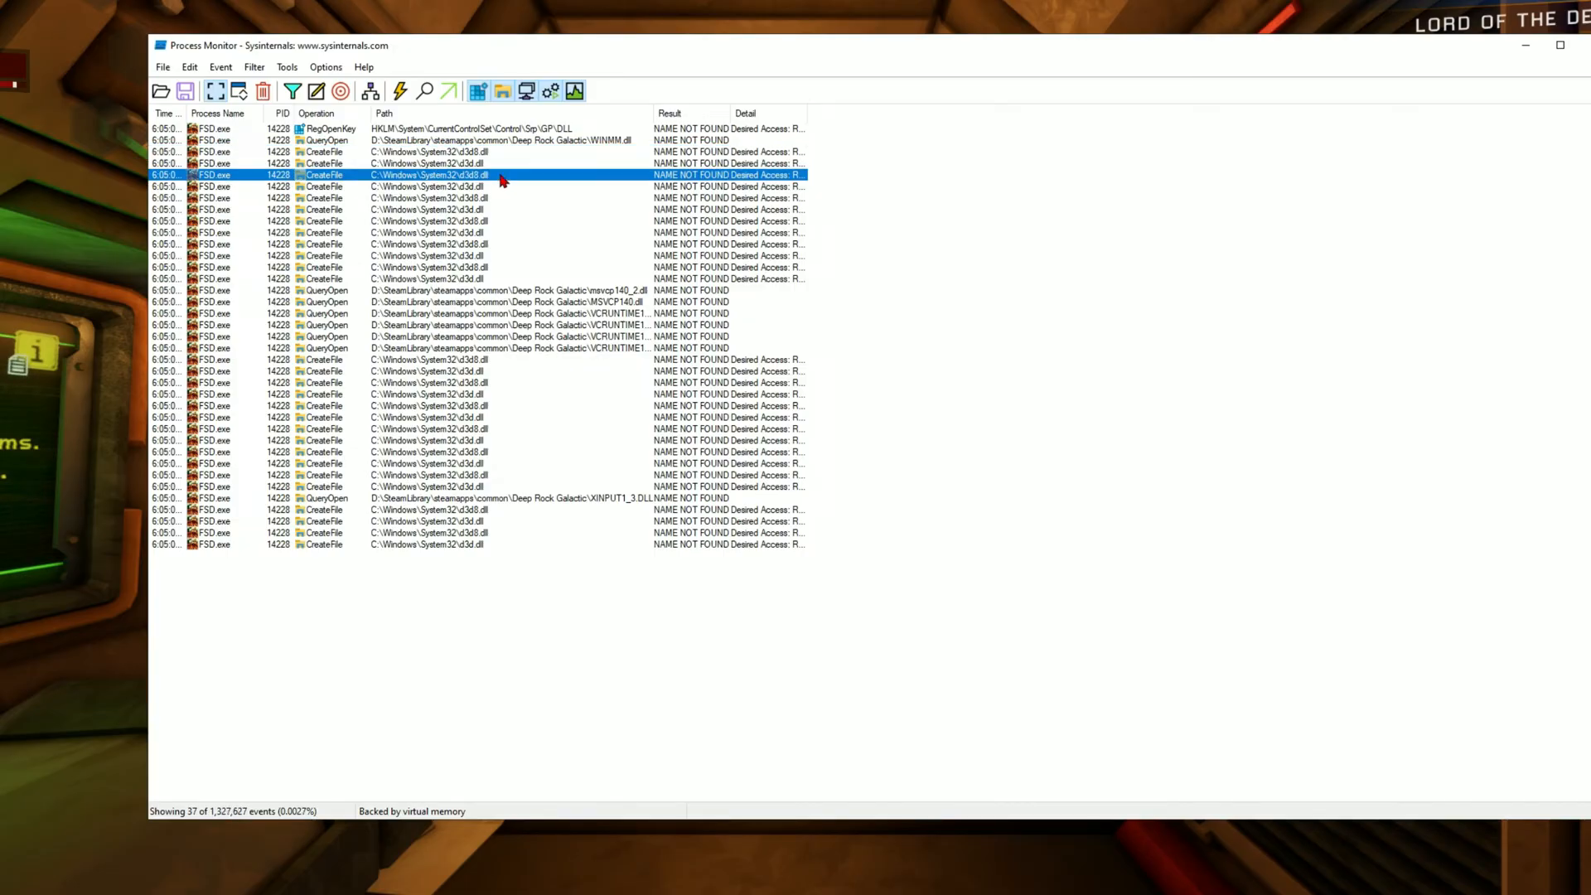
left_click(457, 267)
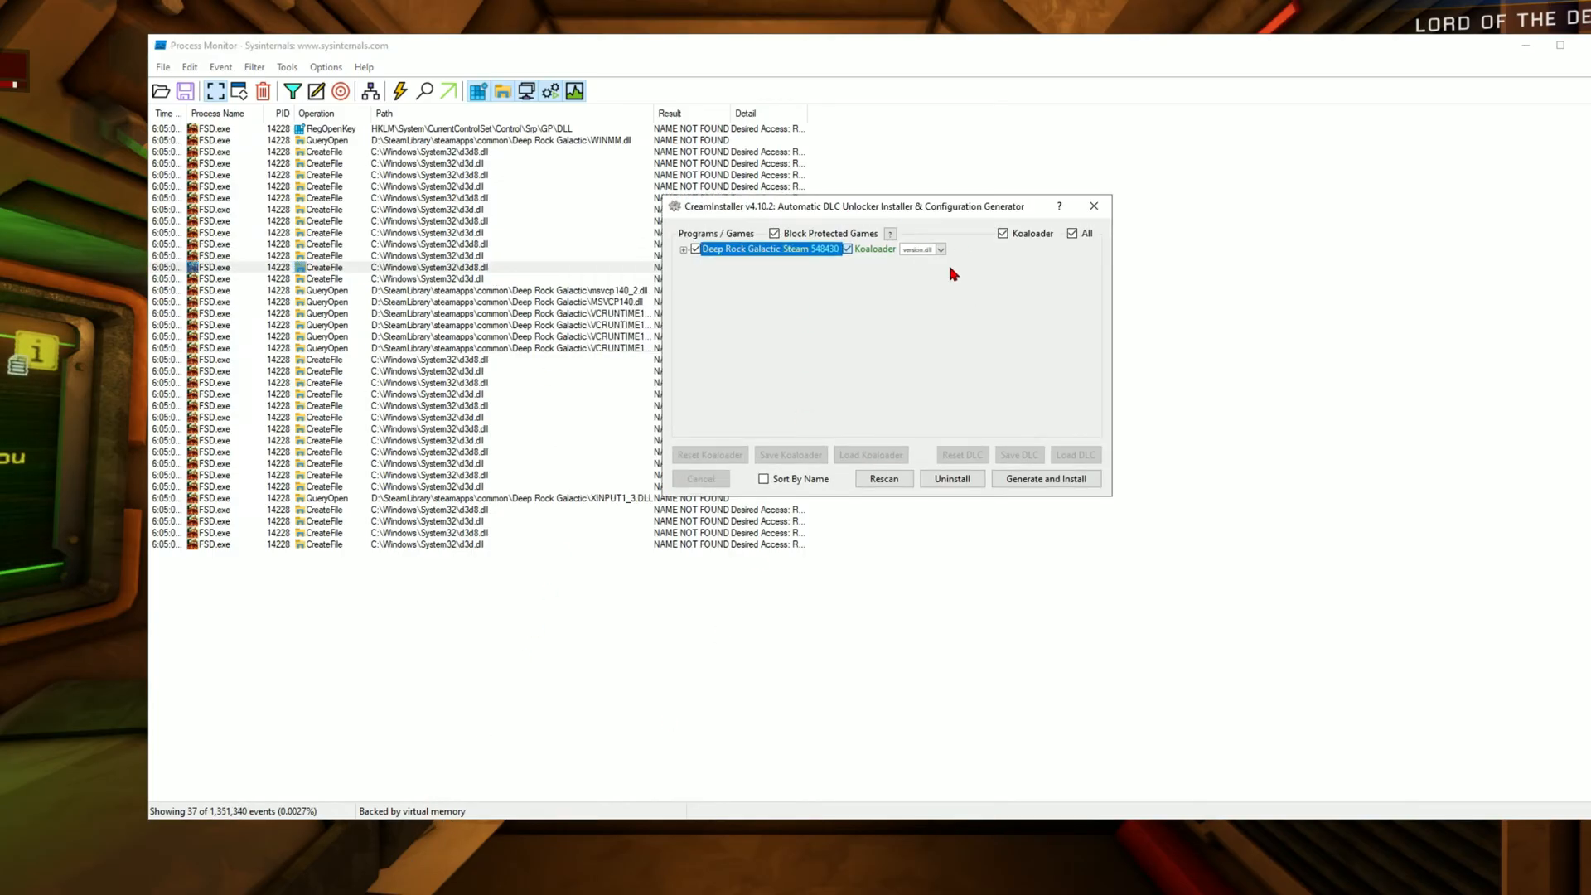
Install Koaloader for Deep Rock Galactic with the d3d10.dll proxy and dismiss the success report.
left_click(938, 250)
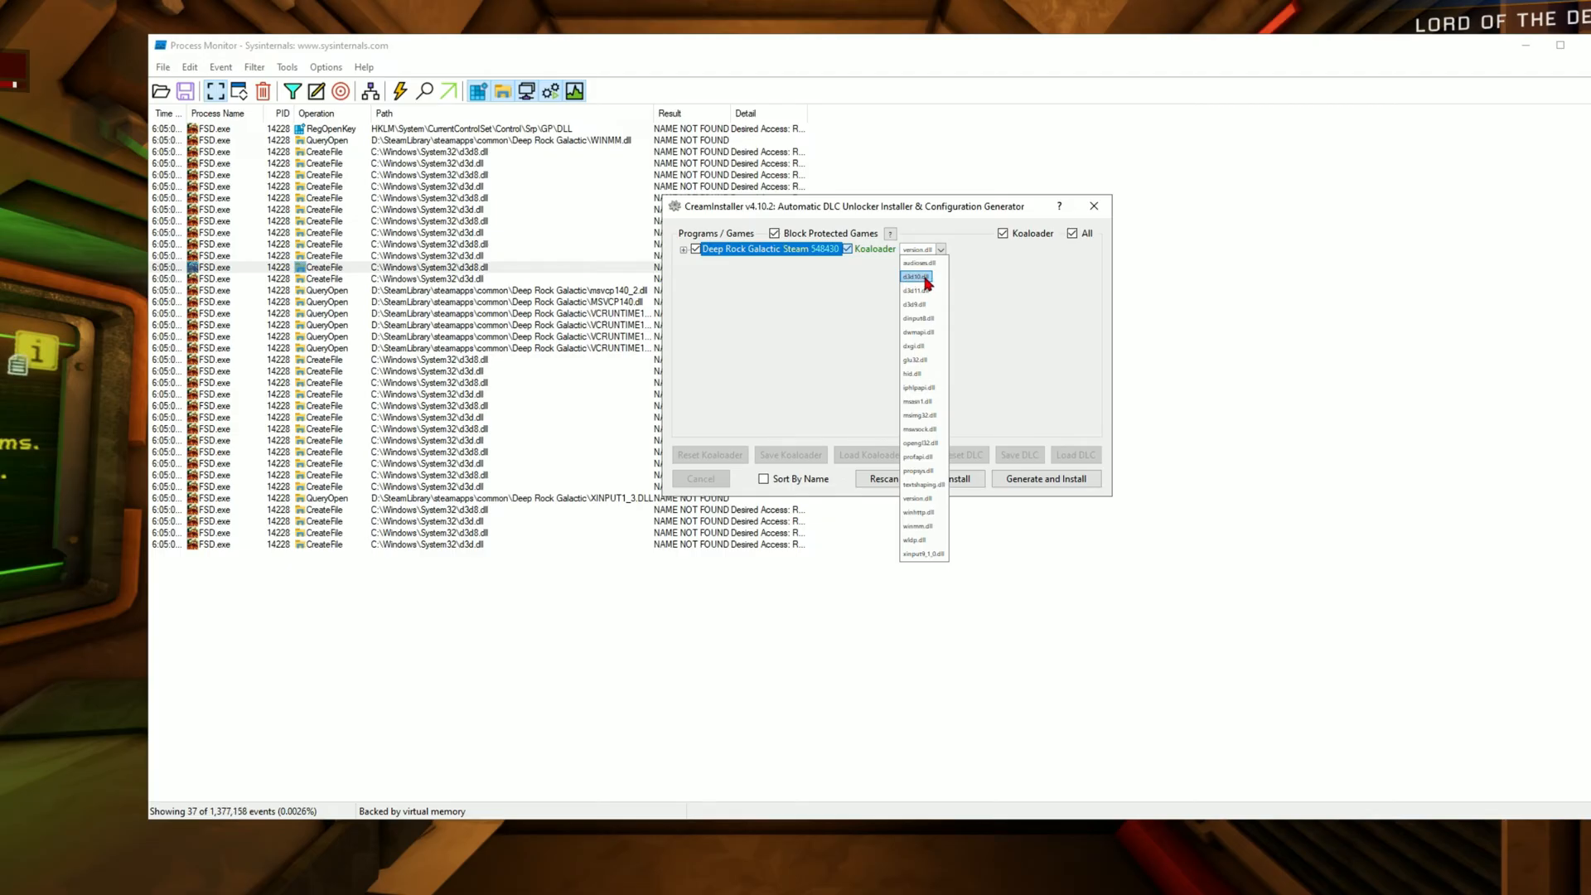
left_click(916, 277)
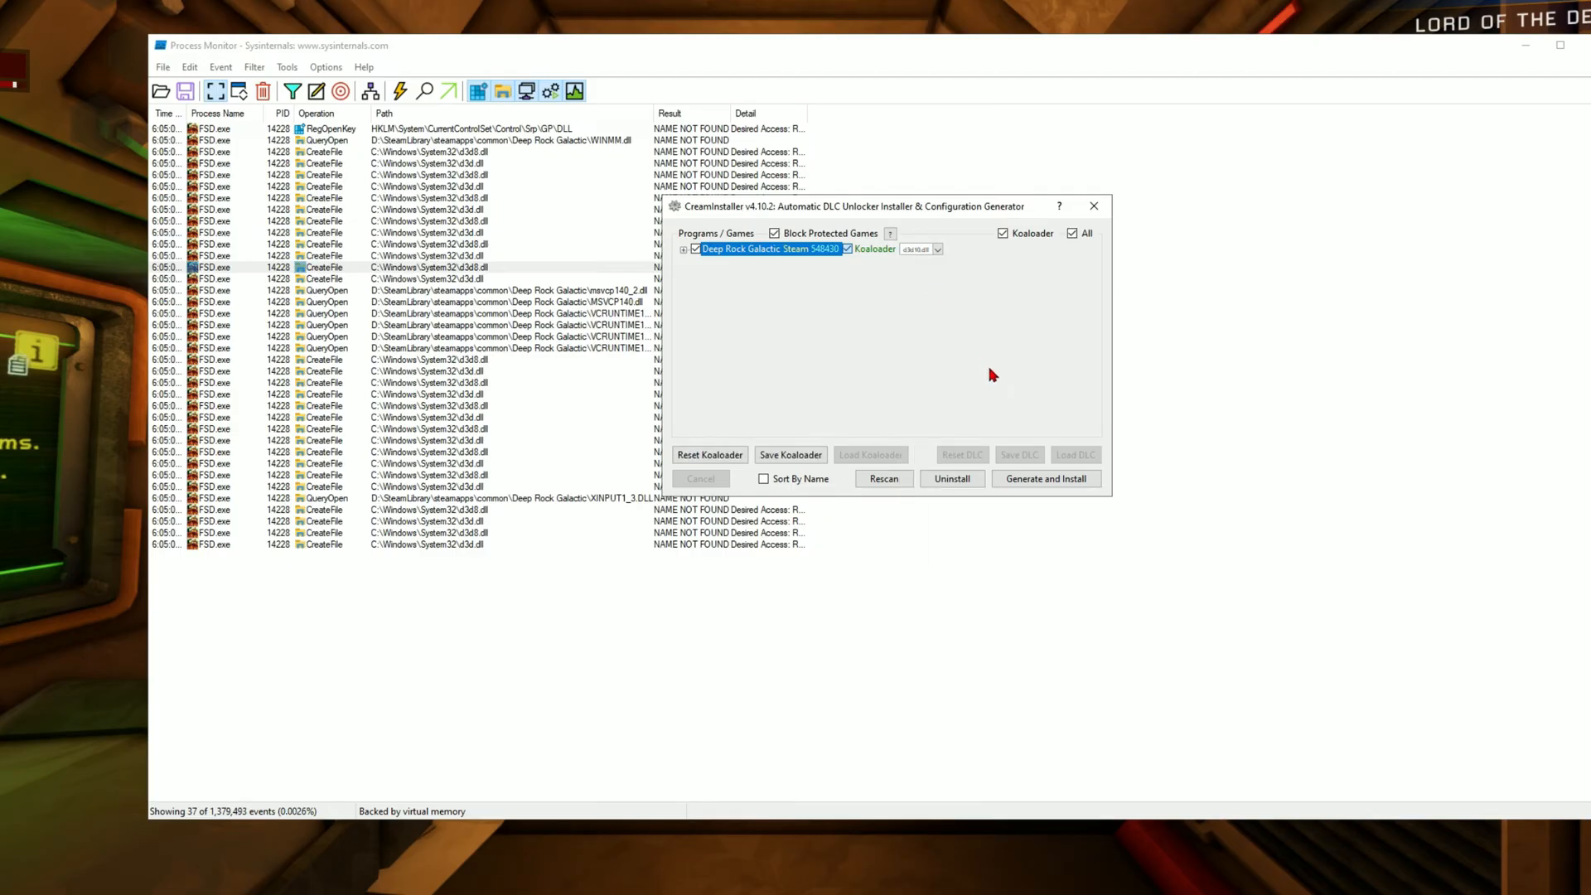
left_click(1046, 477)
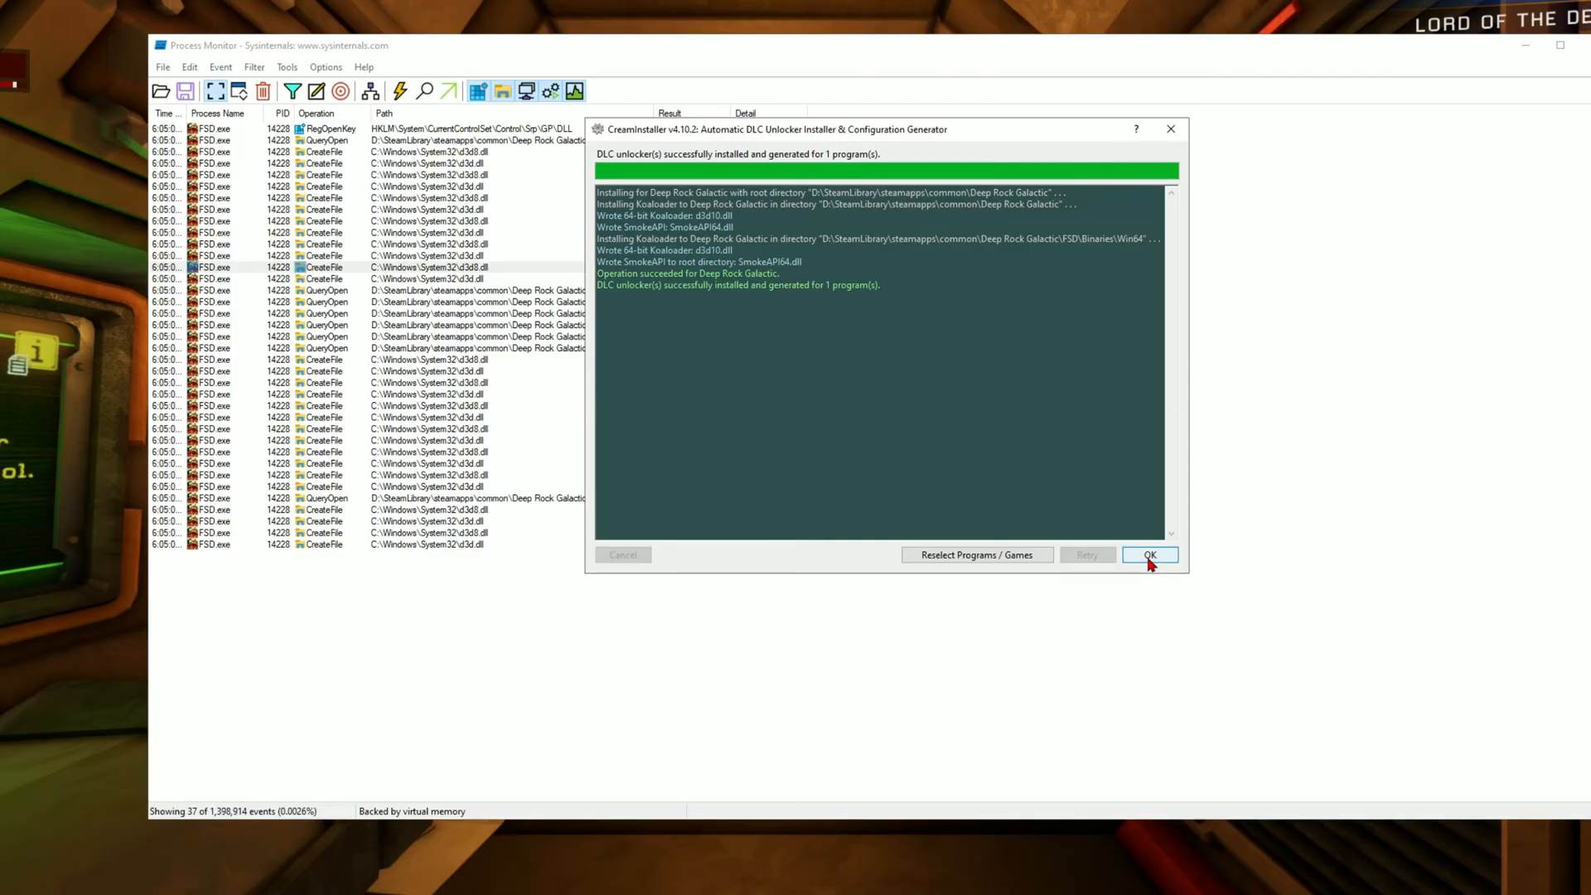
left_click(1150, 553)
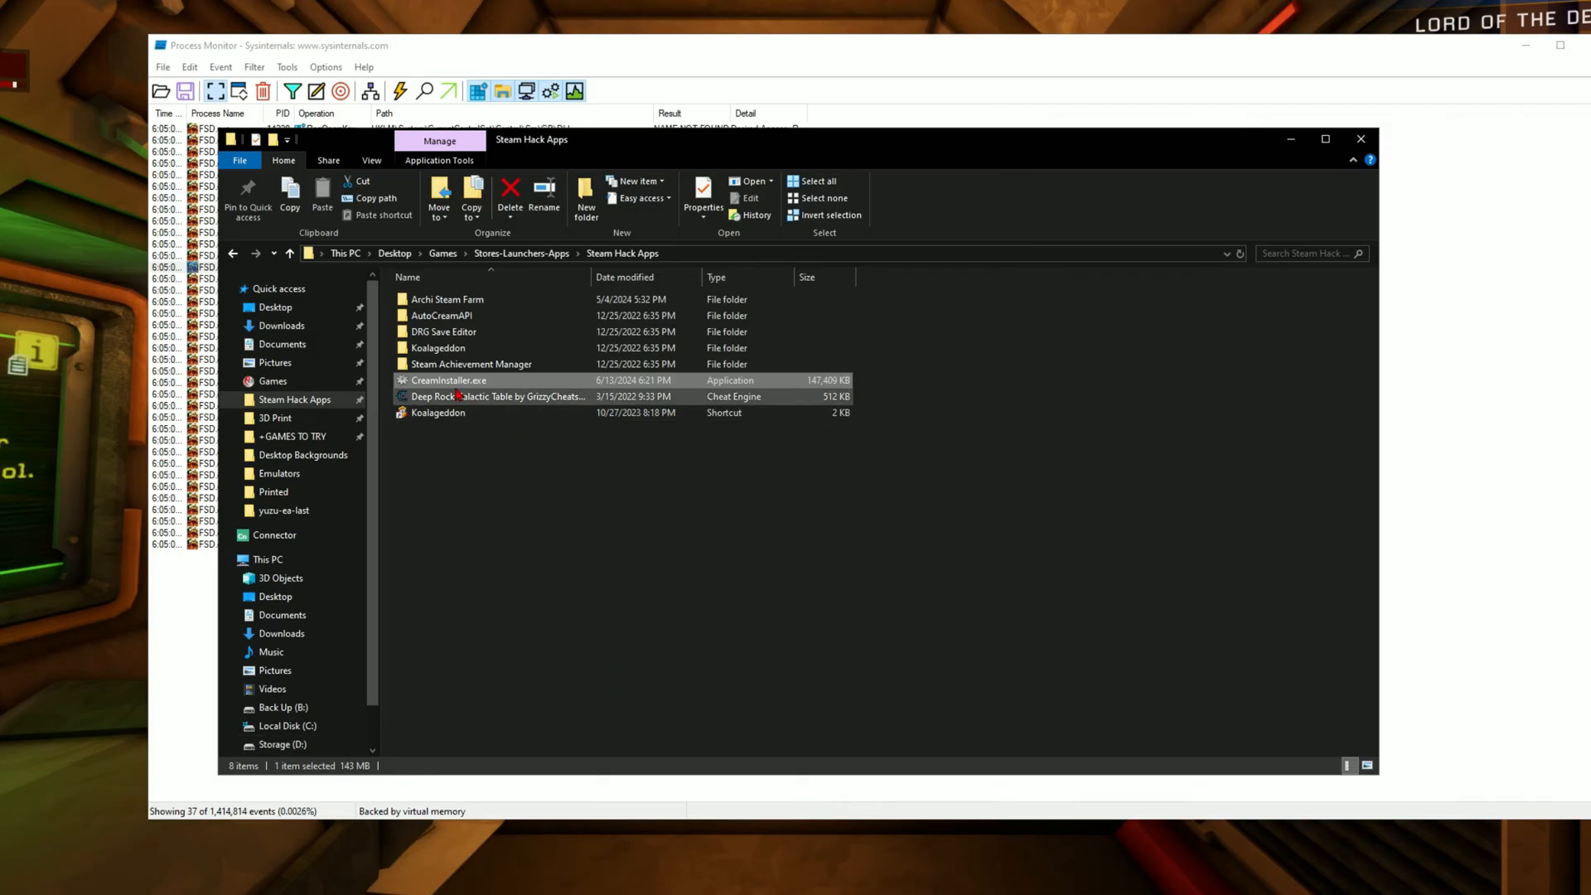
Relaunch CreamInstaller, select Deep Rock Galactic and install Koaloader with the d3d11.dll proxy.
double_click(449, 379)
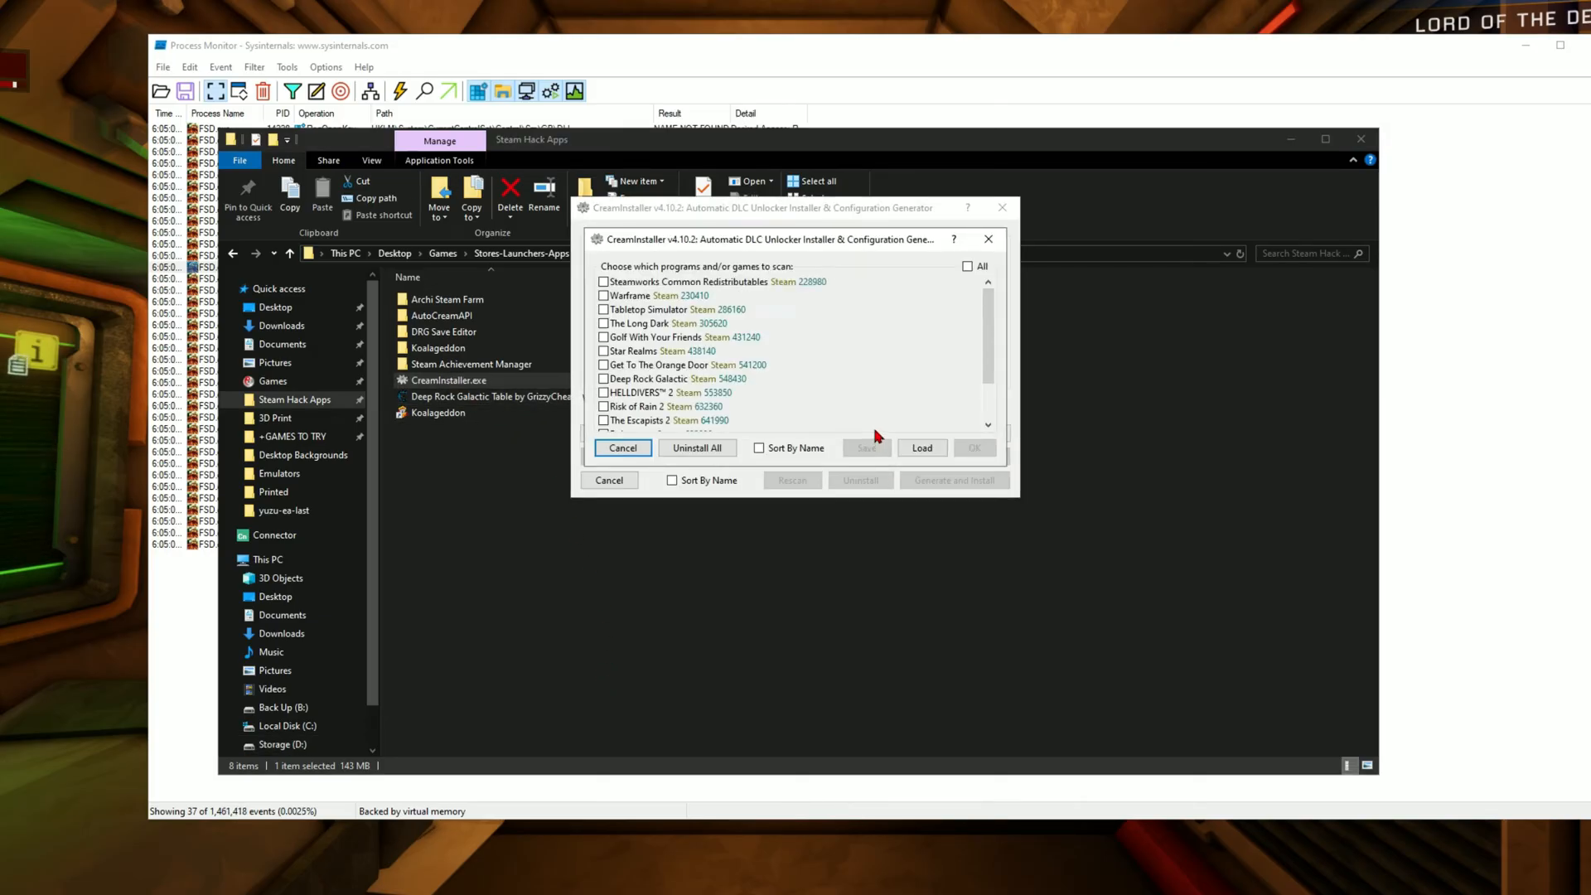
left_click(605, 378)
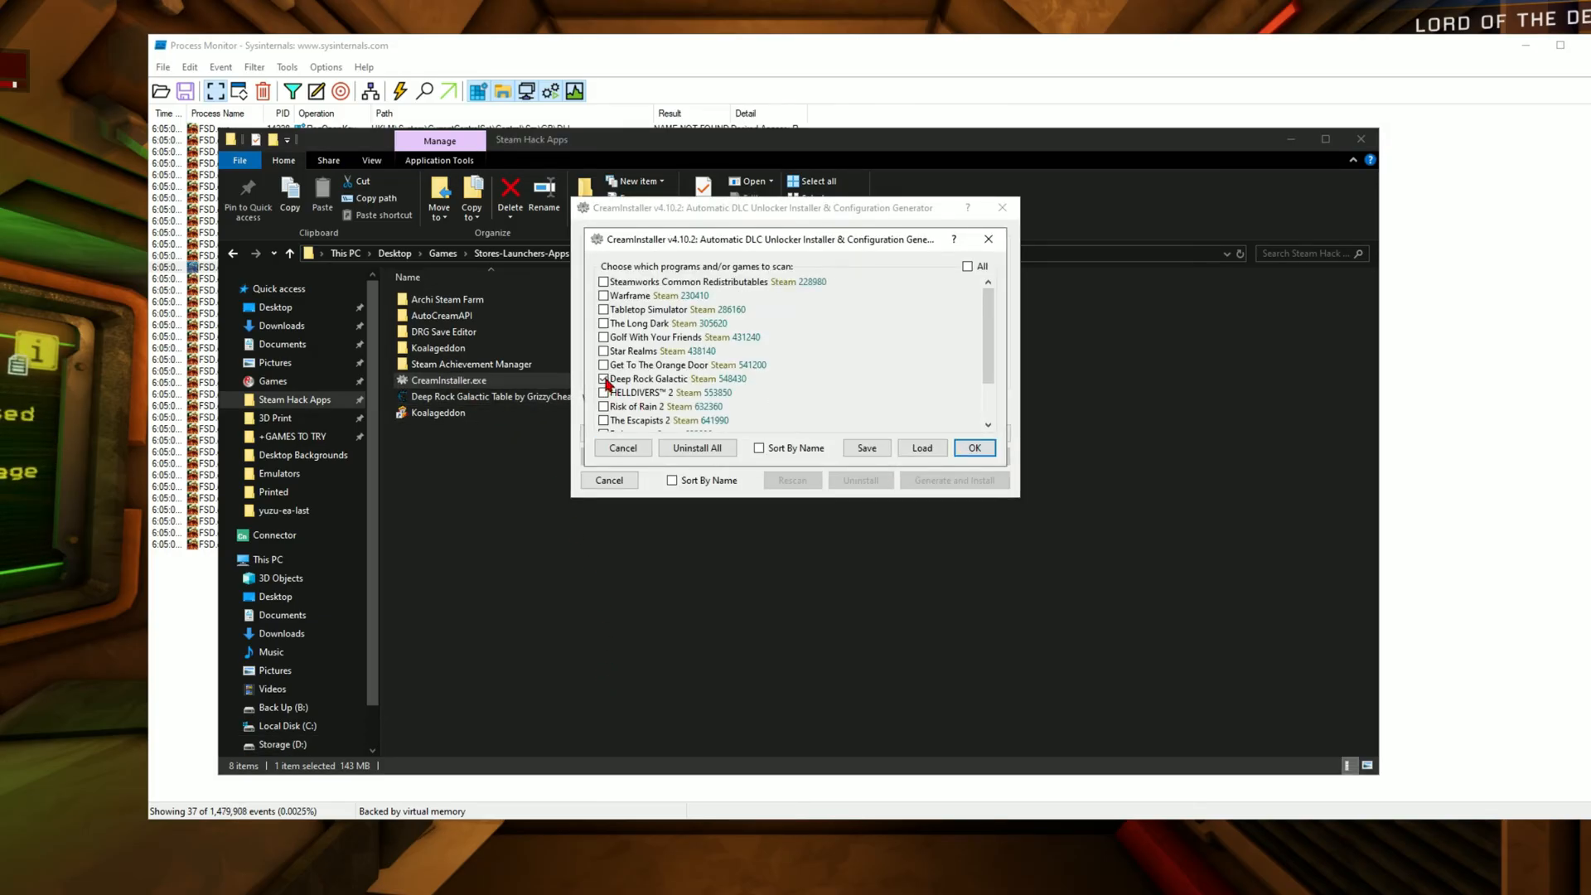
left_click(973, 448)
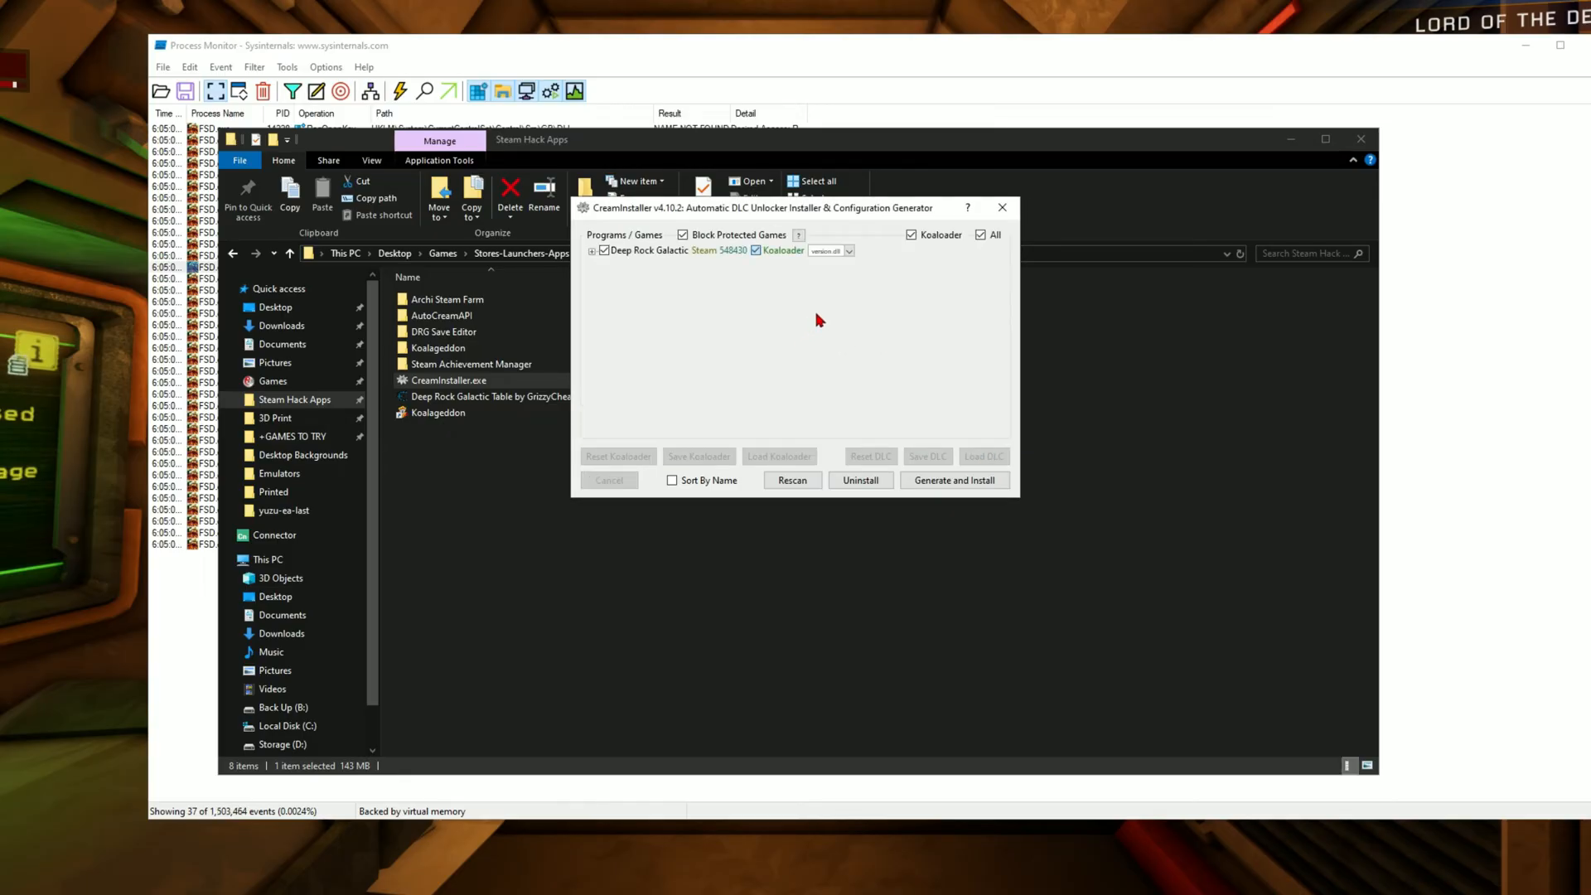
left_click(847, 250)
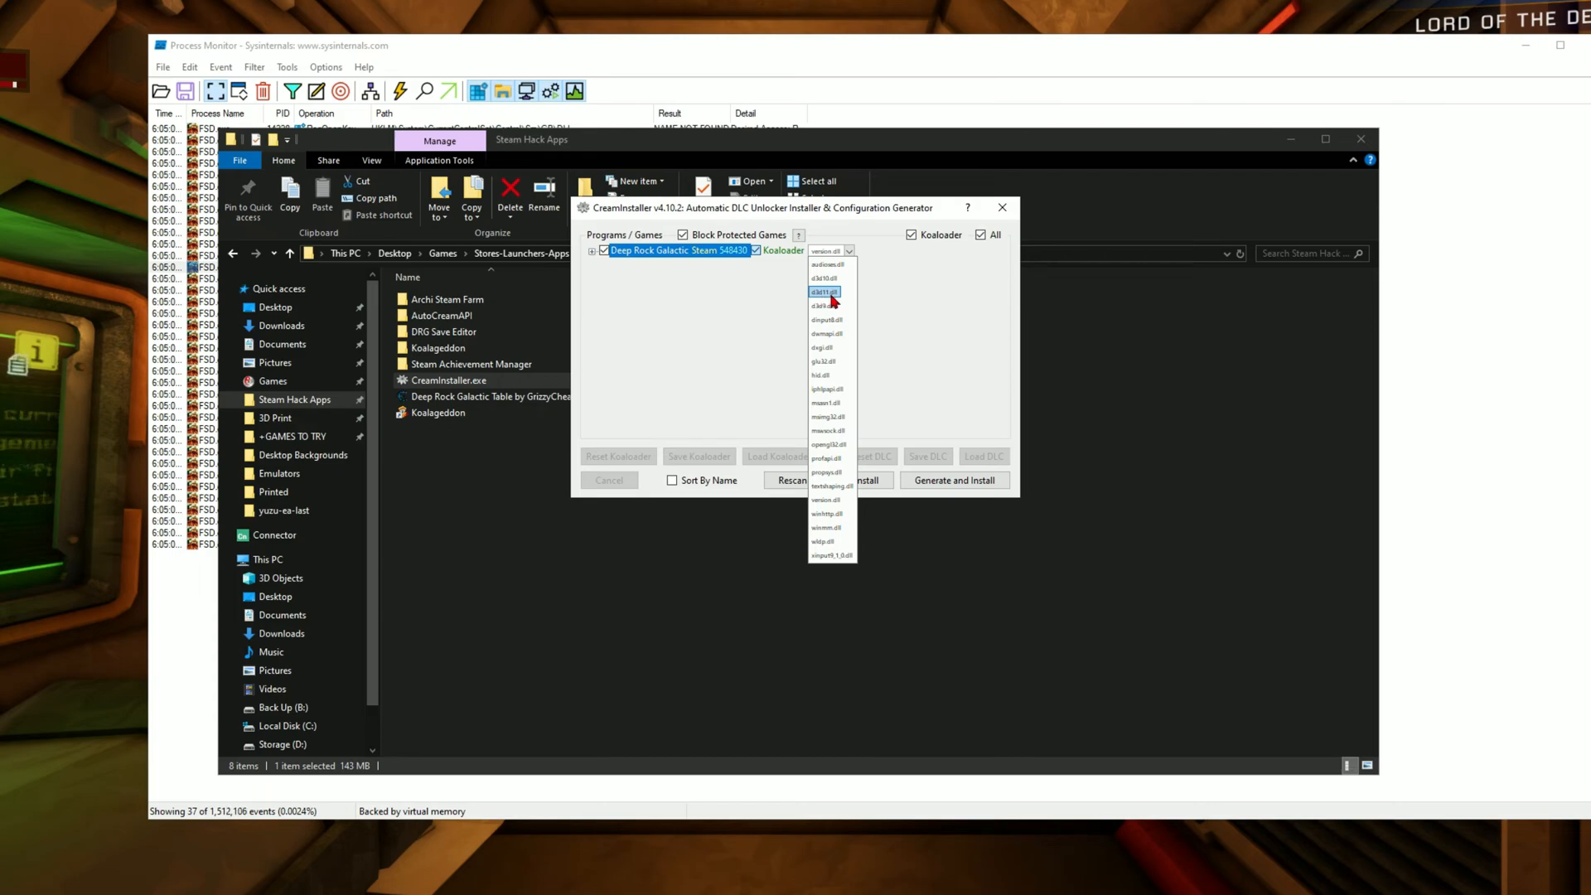
left_click(826, 292)
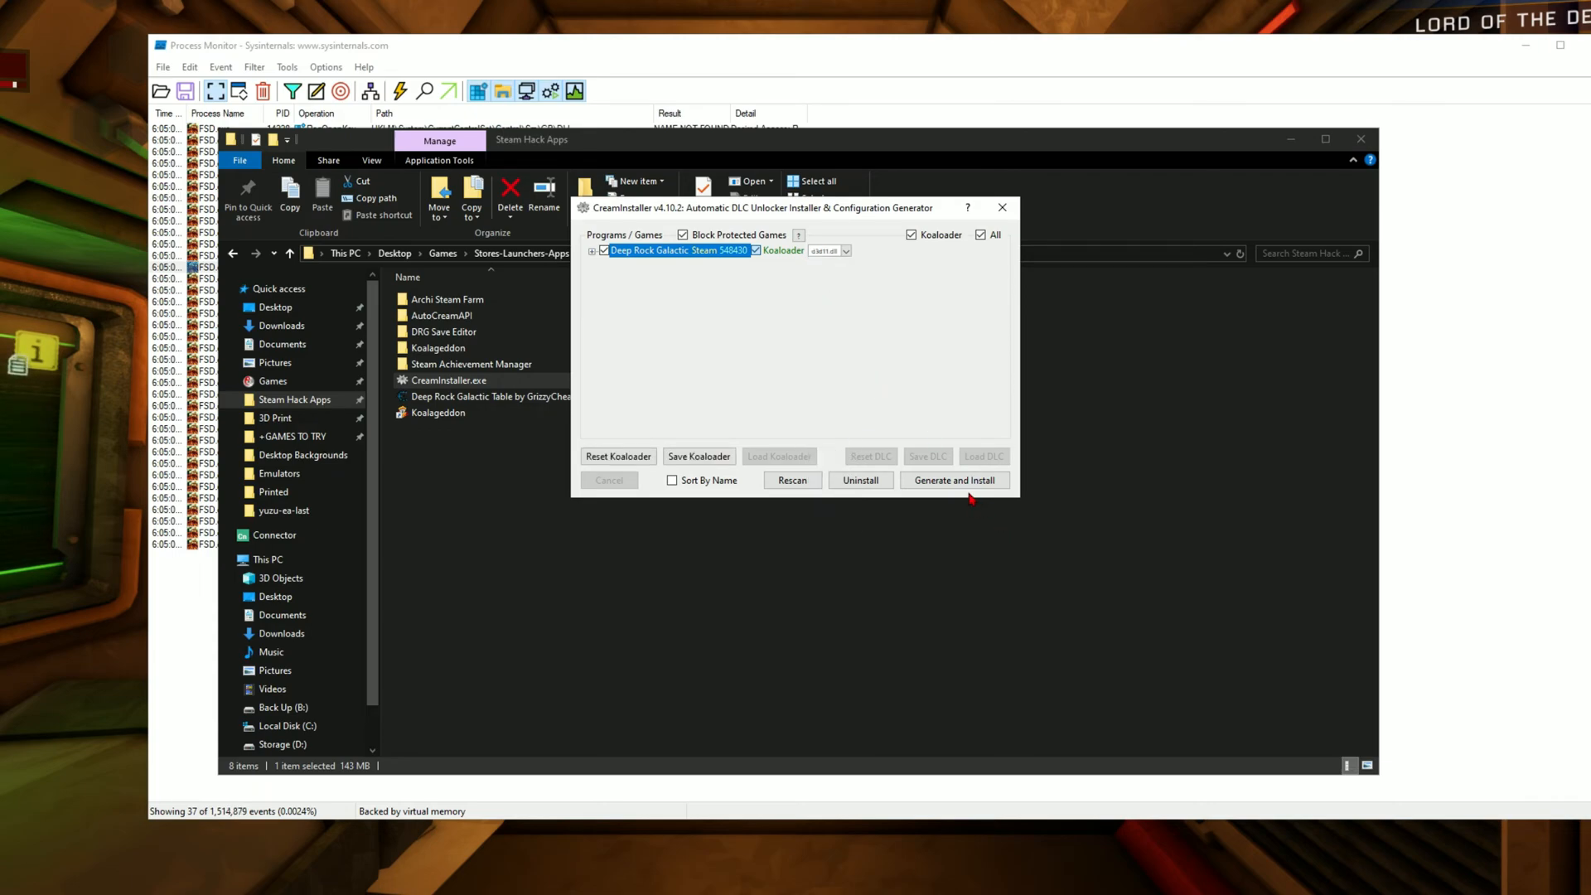
left_click(1001, 209)
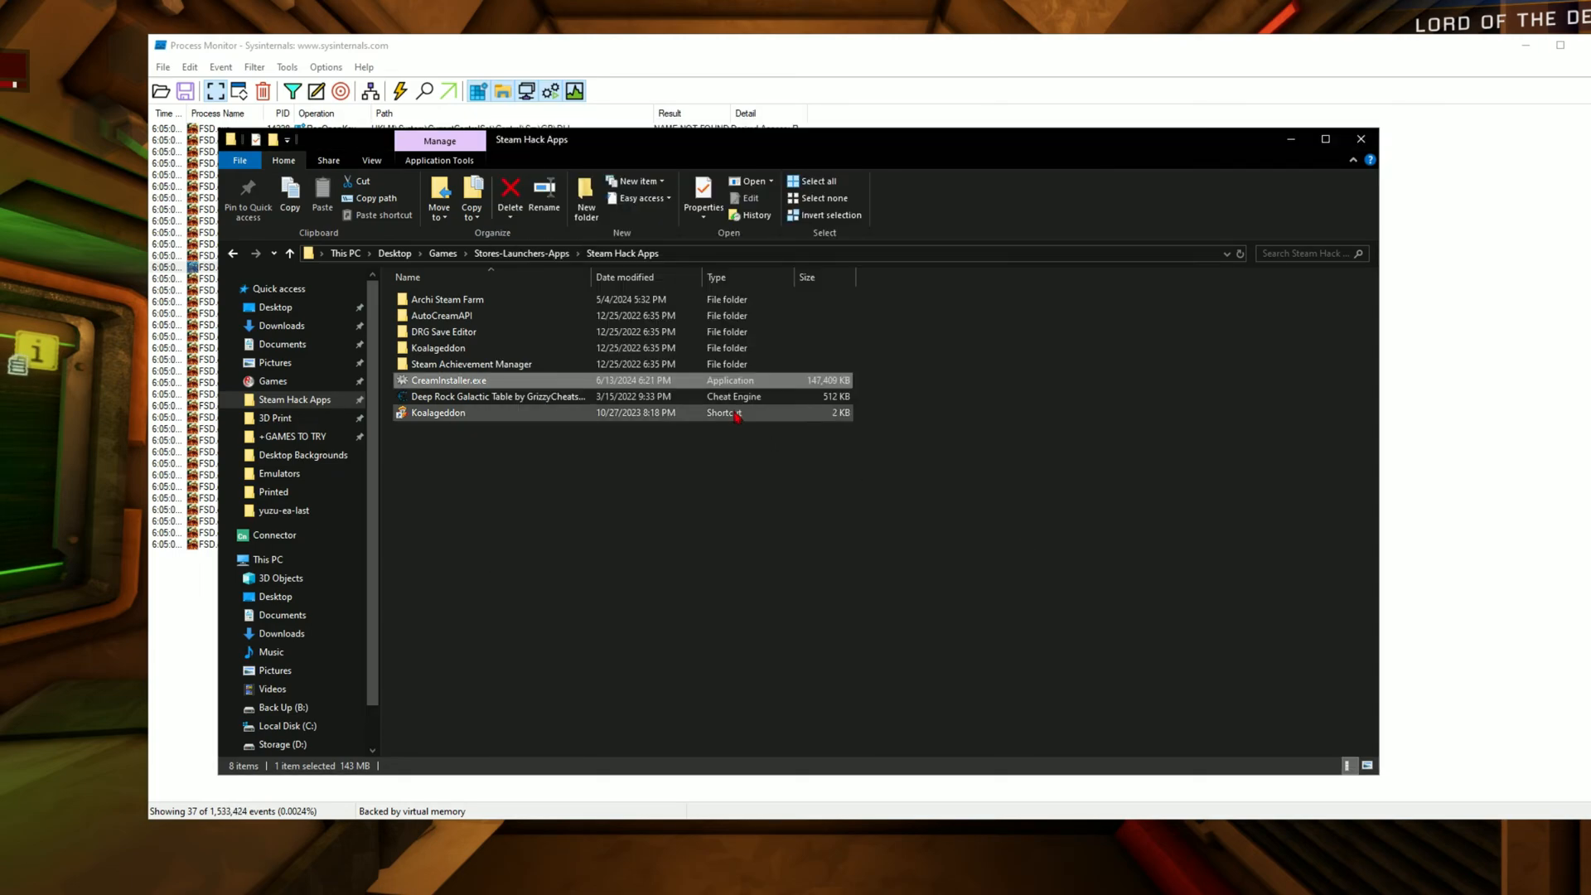
Relaunch CreamInstaller again and reinstall Koaloader with the d3d9.dll proxy, dismissing the report.
double_click(449, 379)
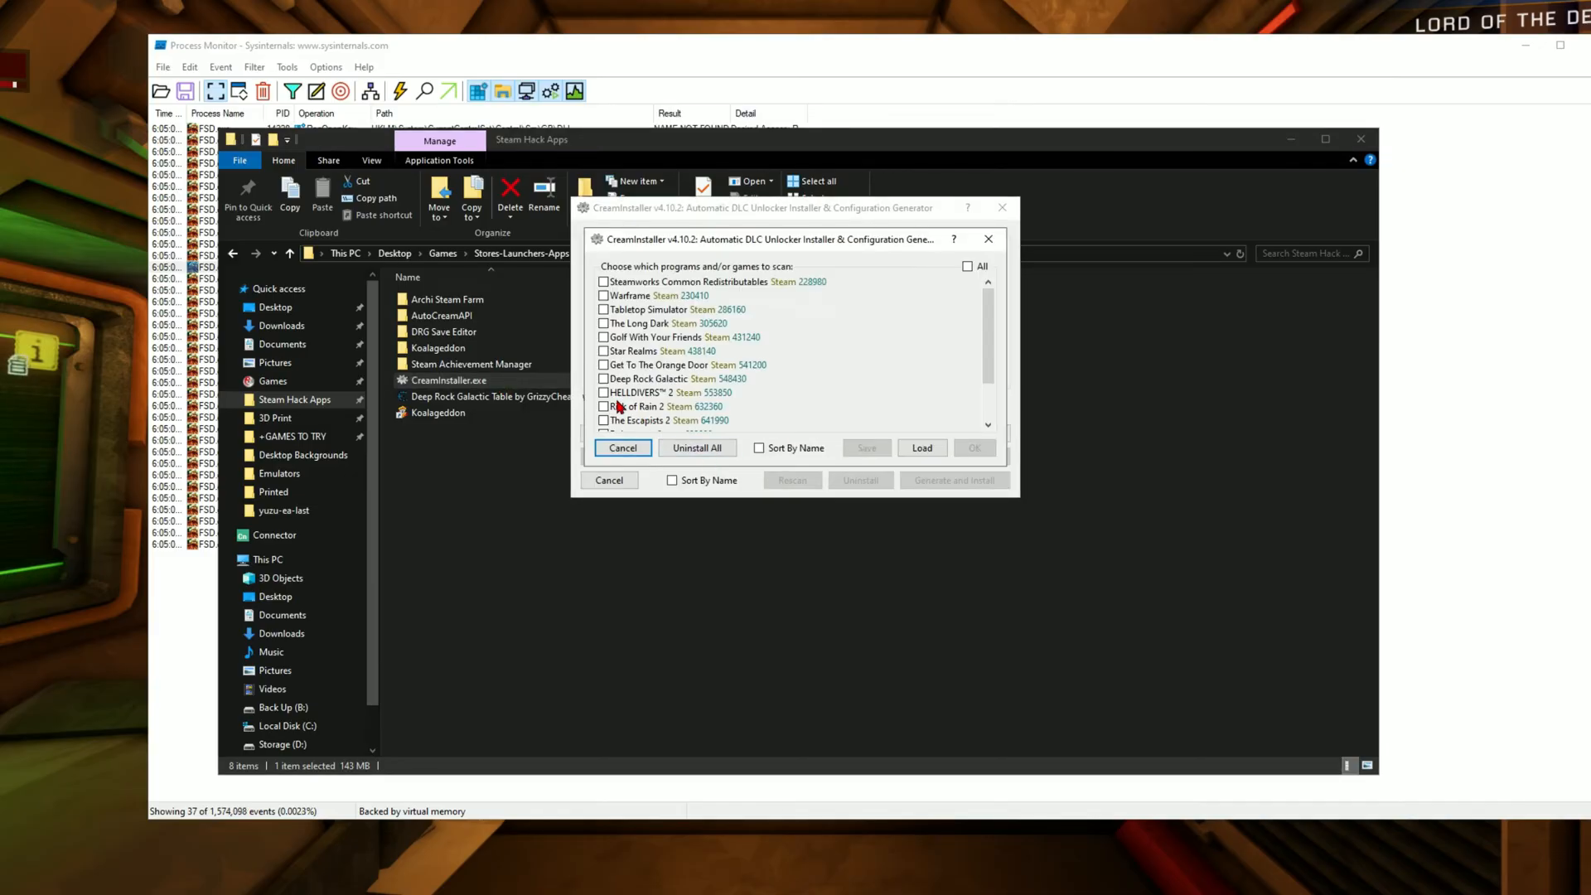
left_click(972, 448)
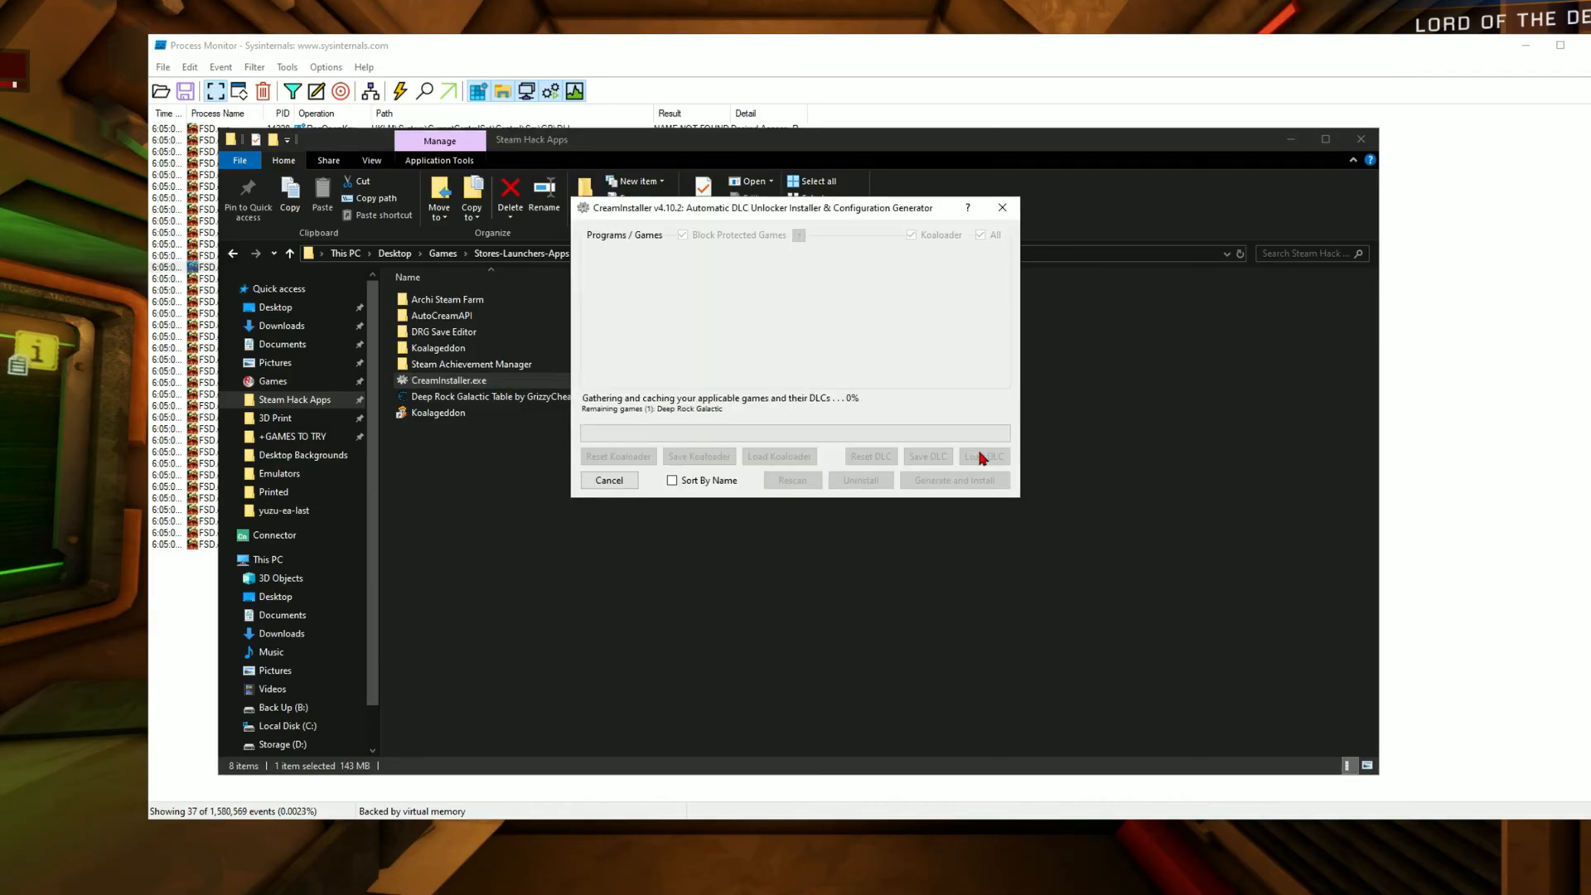
left_click(848, 250)
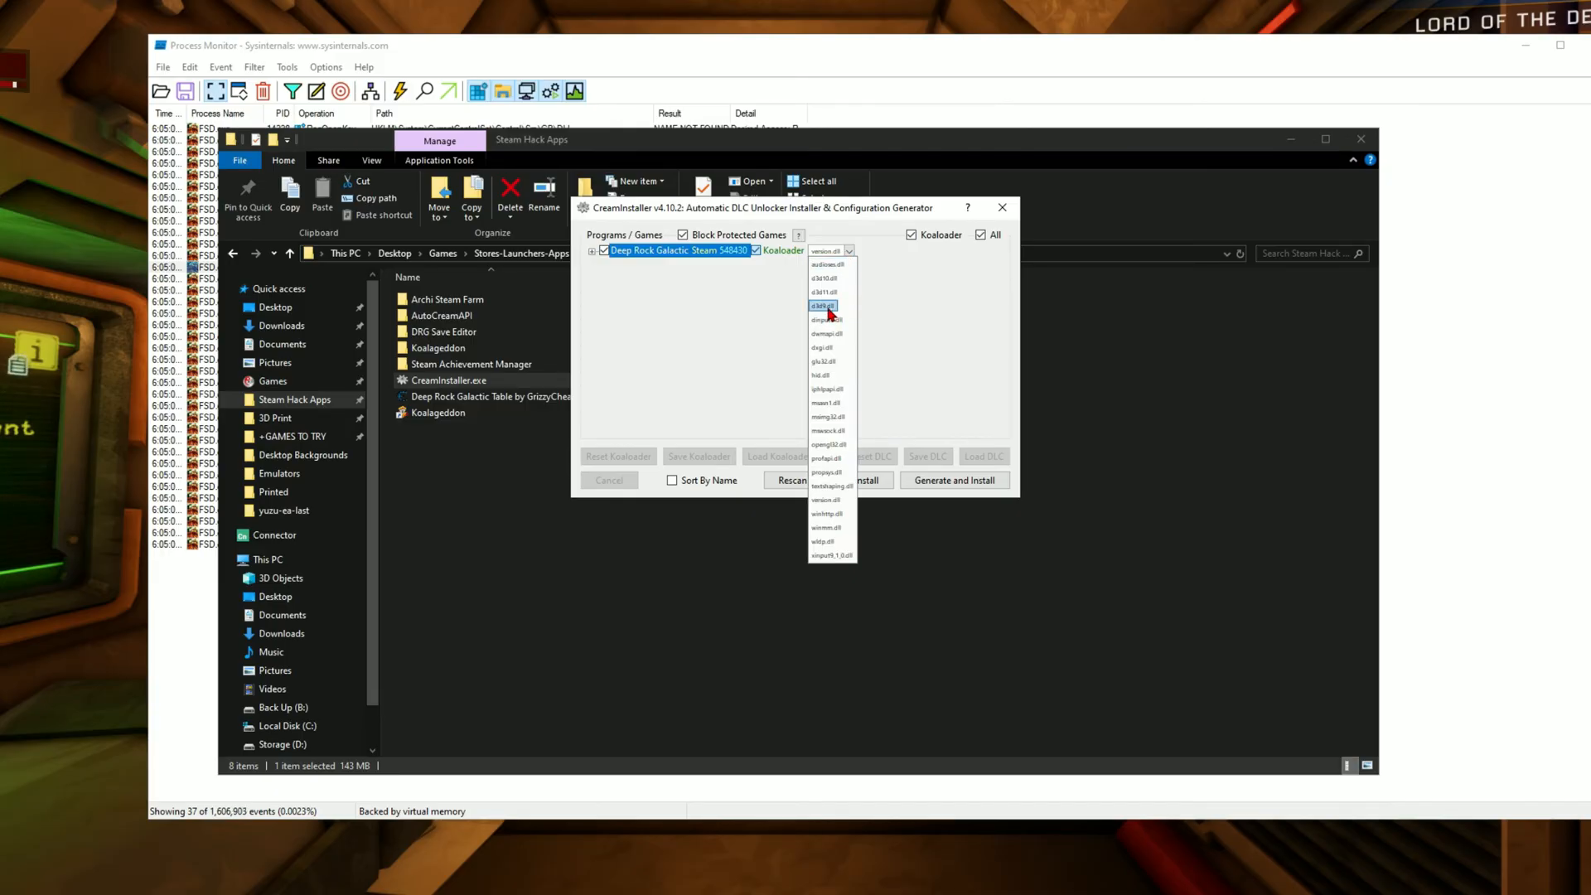
left_click(953, 481)
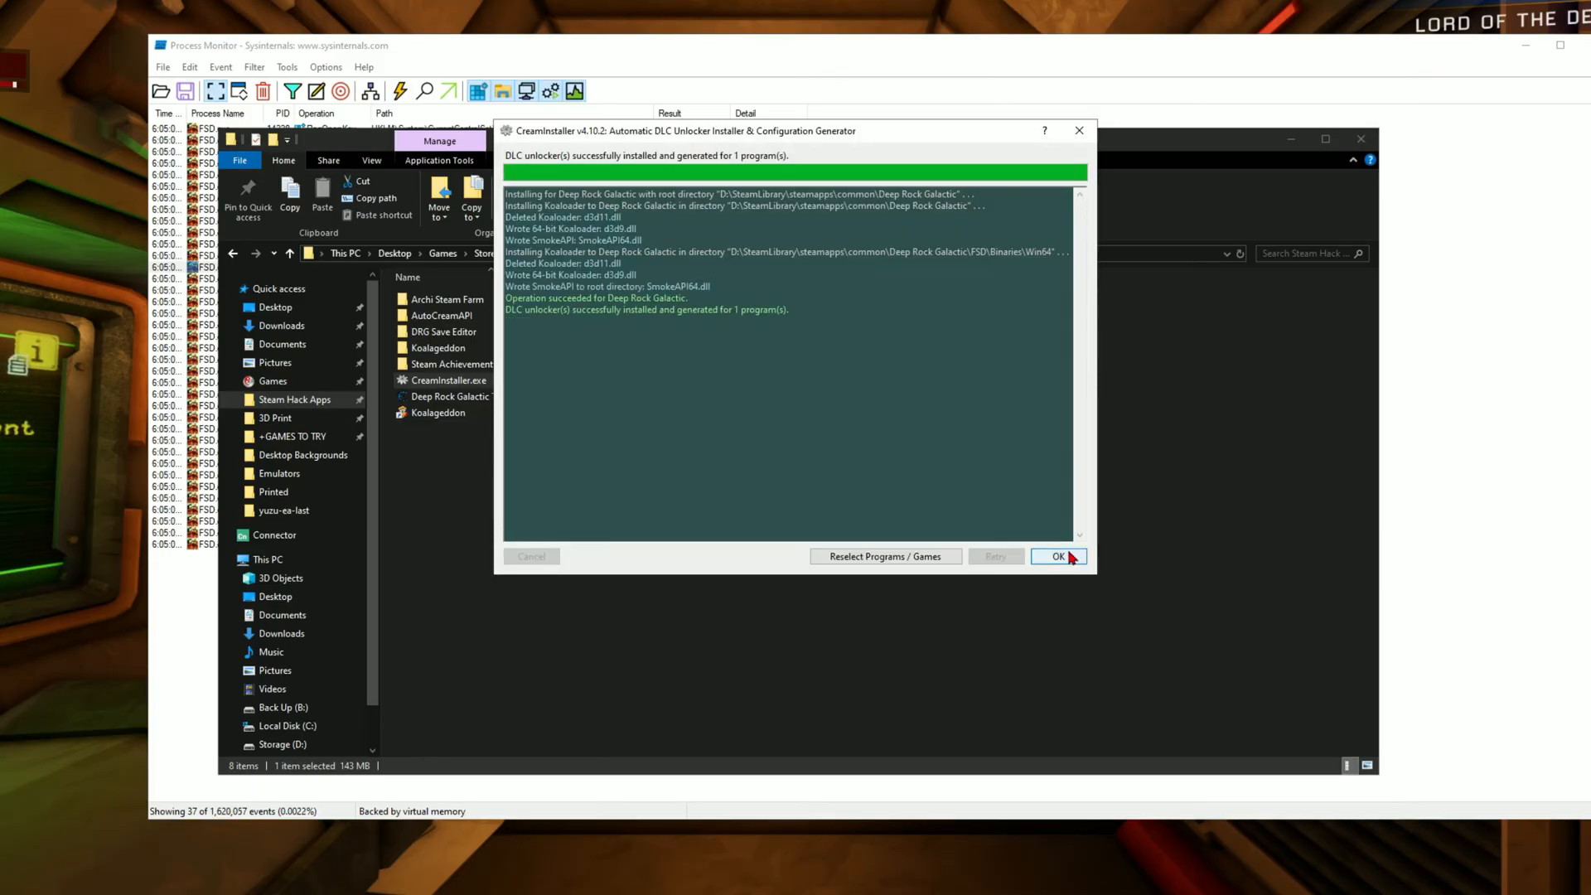
left_click(1059, 557)
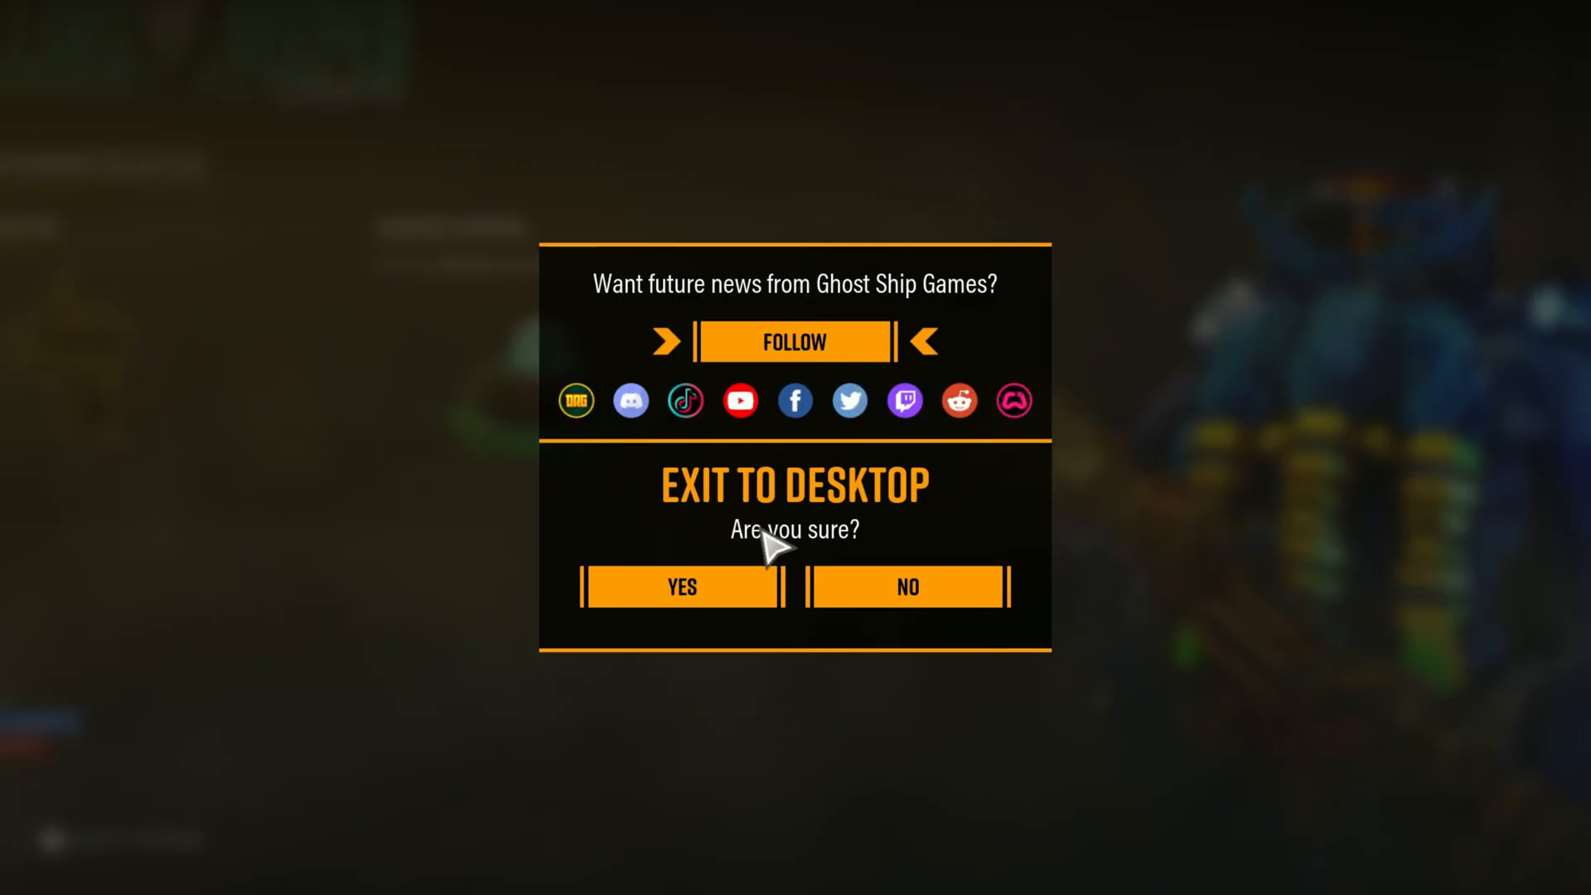
Confirm exiting Deep Rock Galactic to the desktop.
left_click(681, 587)
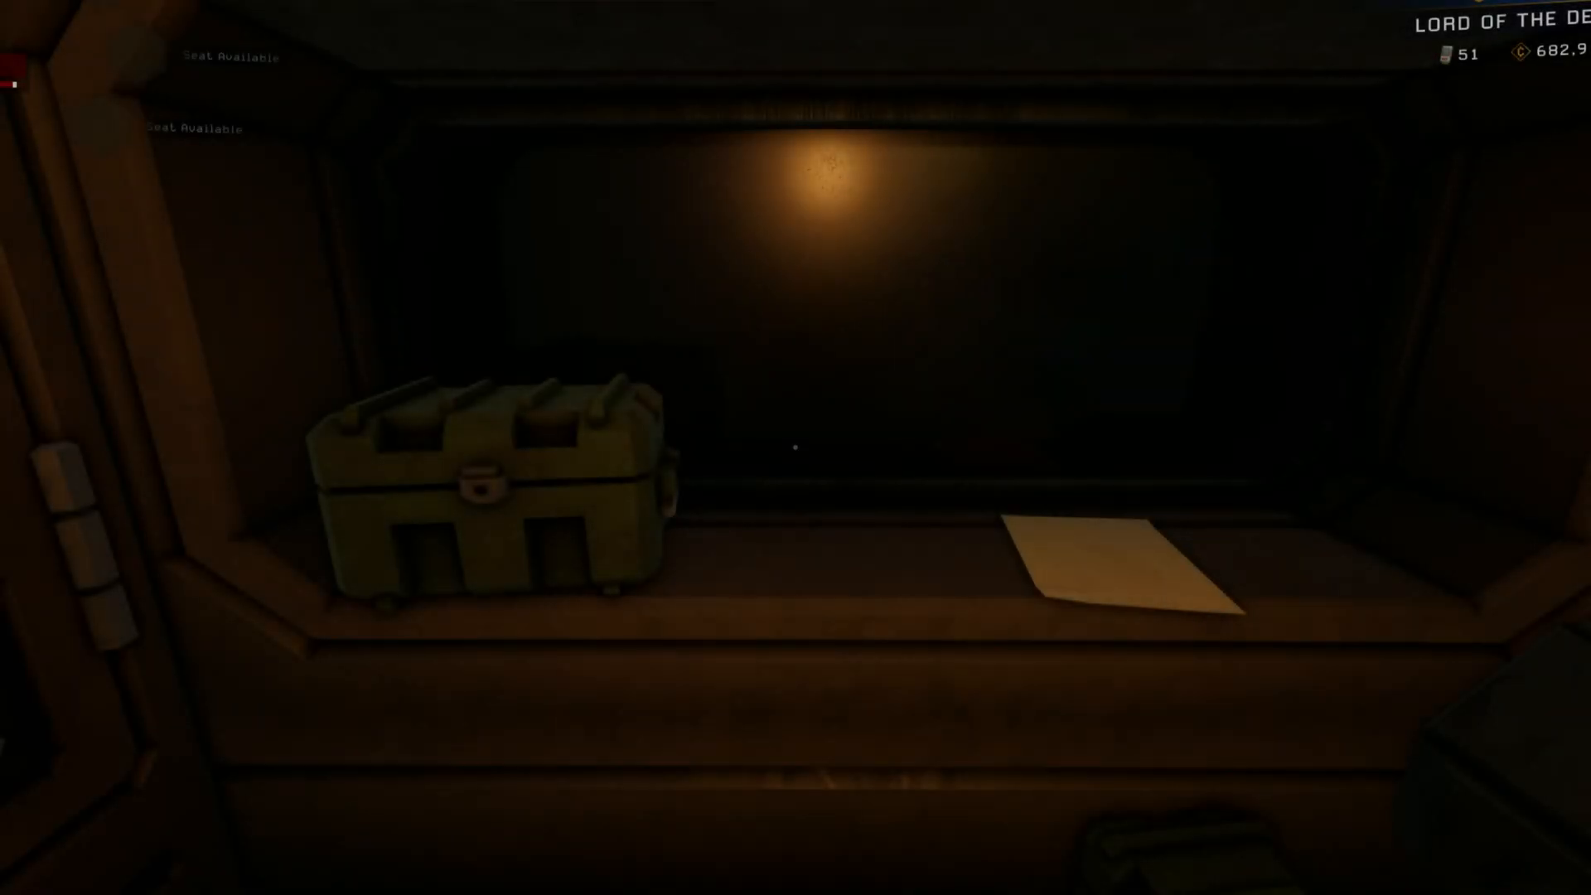
mouse_move(796, 447)
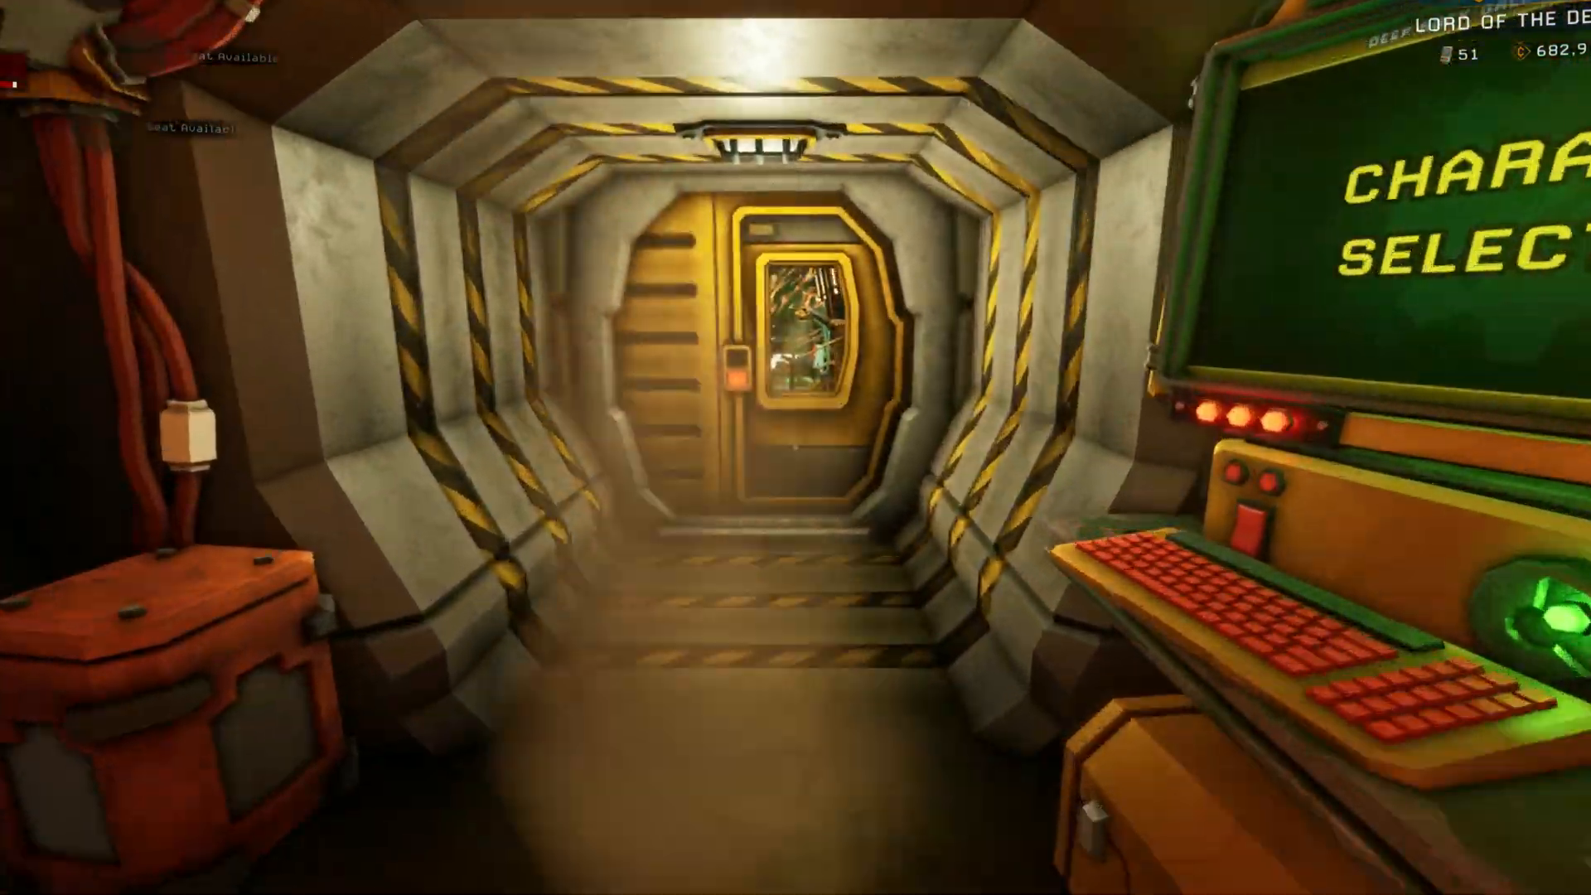